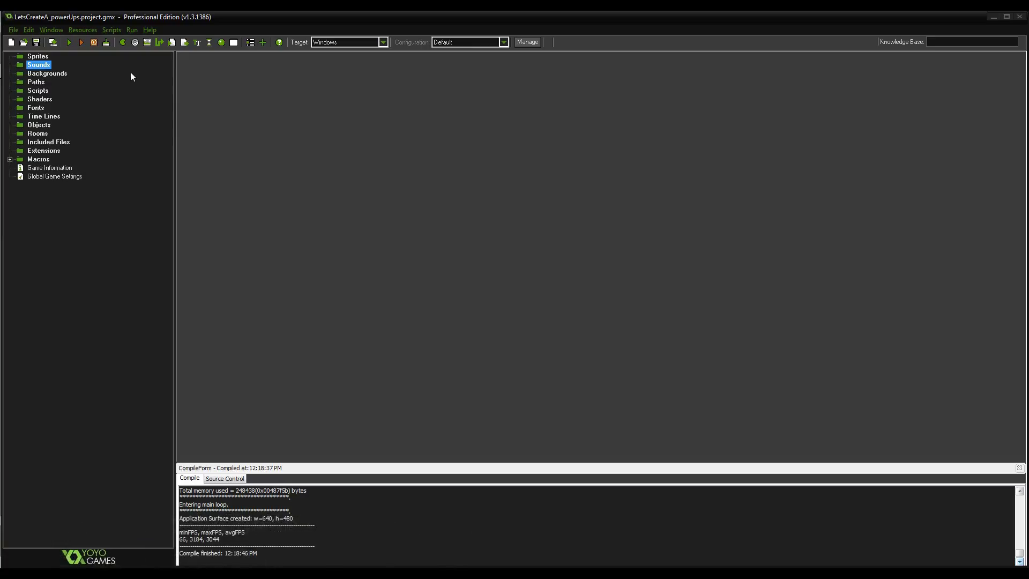
Create a new sprite in the Sprites folder and name it spr_player
{"action": "left_click", "coordinate": [38, 56]}
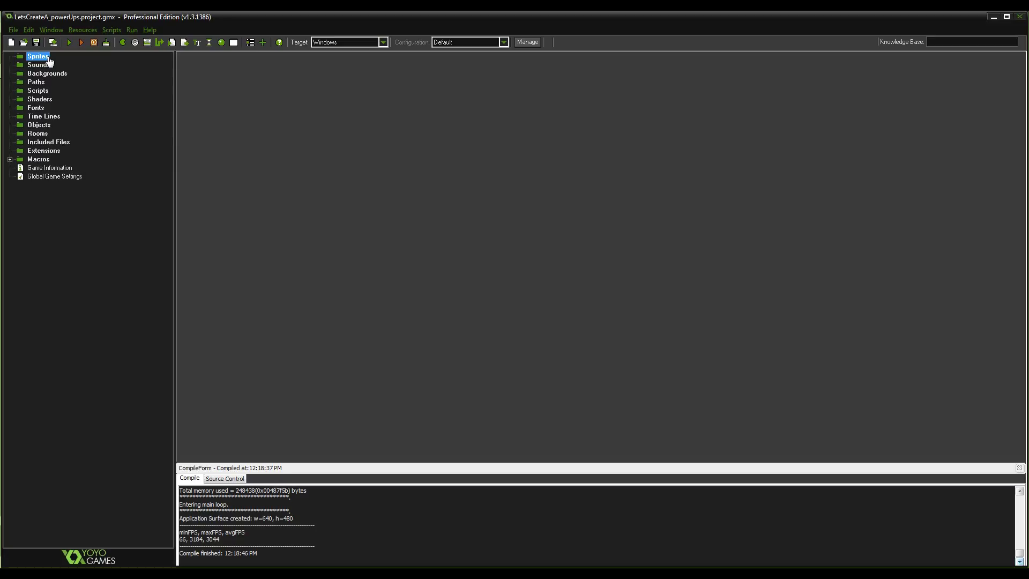
{"action": "right_click", "coordinate": [38, 56]}
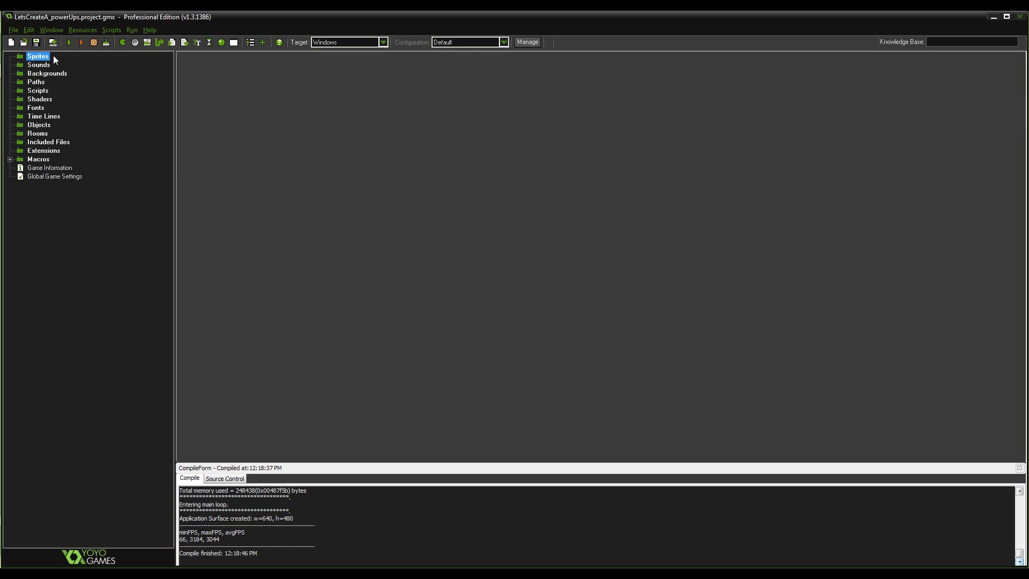
{"action": "mouse_move", "coordinate": [51, 64]}
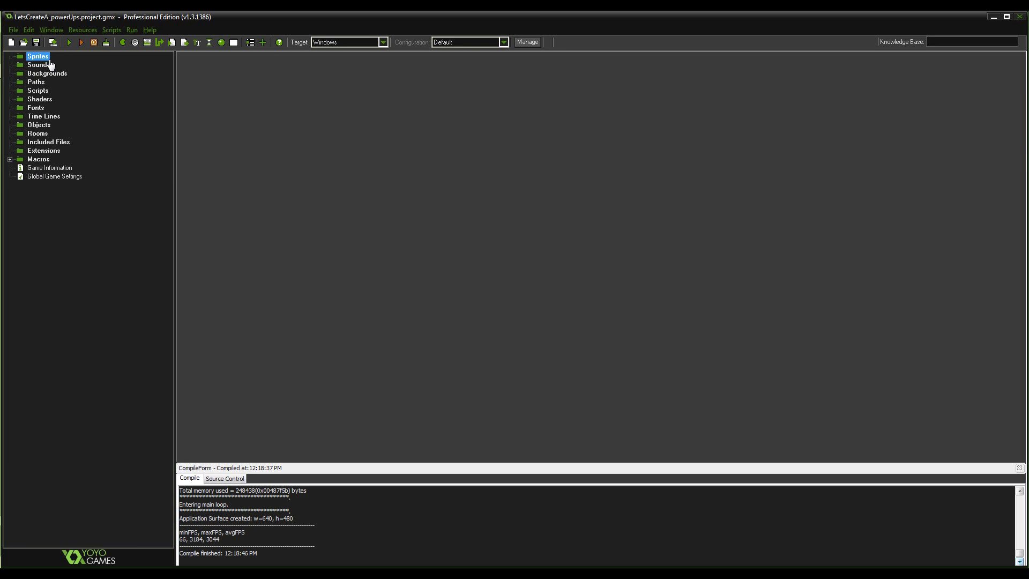
{"action": "mouse_move", "coordinate": [38, 133]}
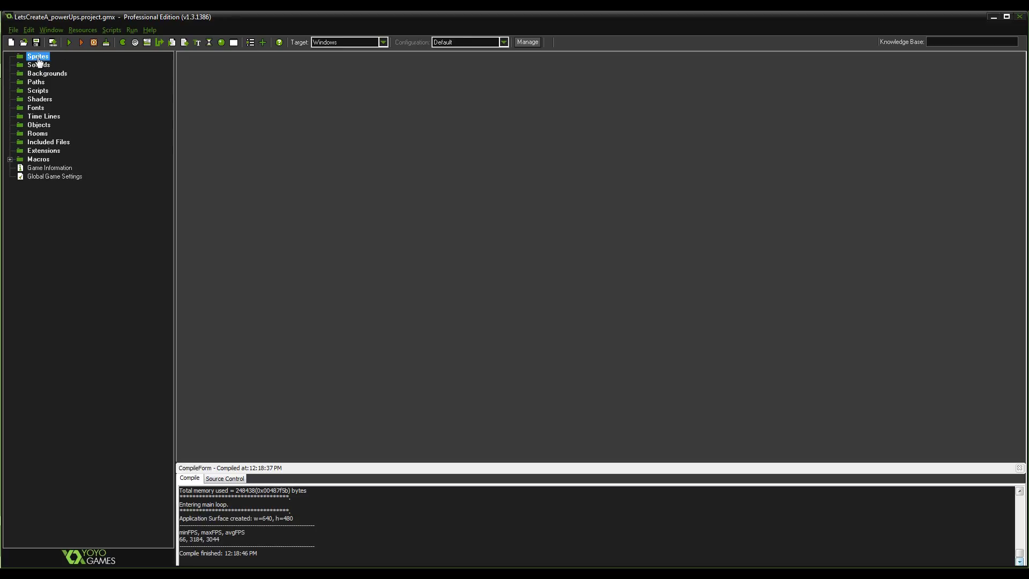
{"action": "right_click", "coordinate": [38, 56]}
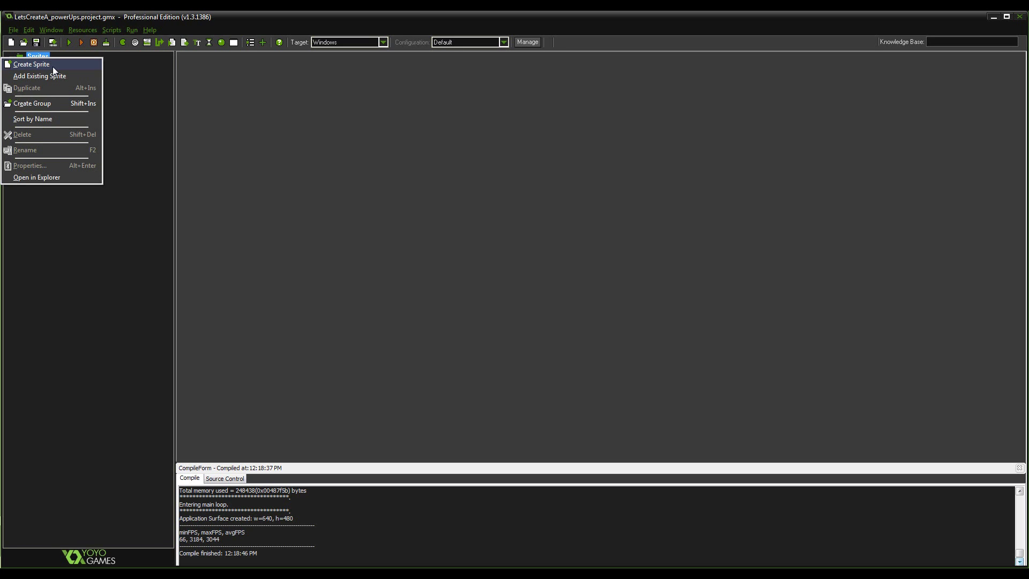
{"action": "left_click", "coordinate": [32, 63]}
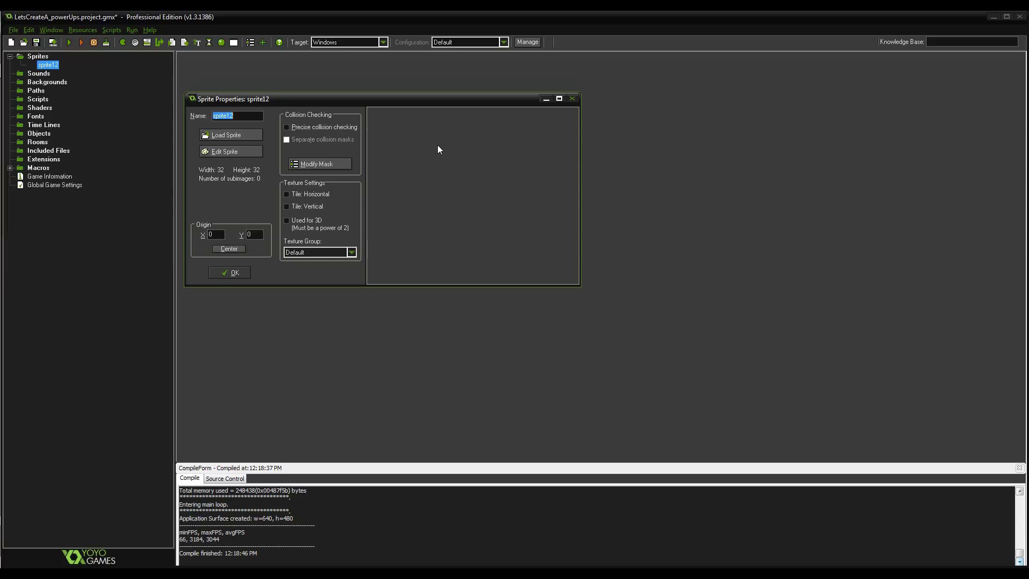
{"action": "type", "text": "spr_player"}
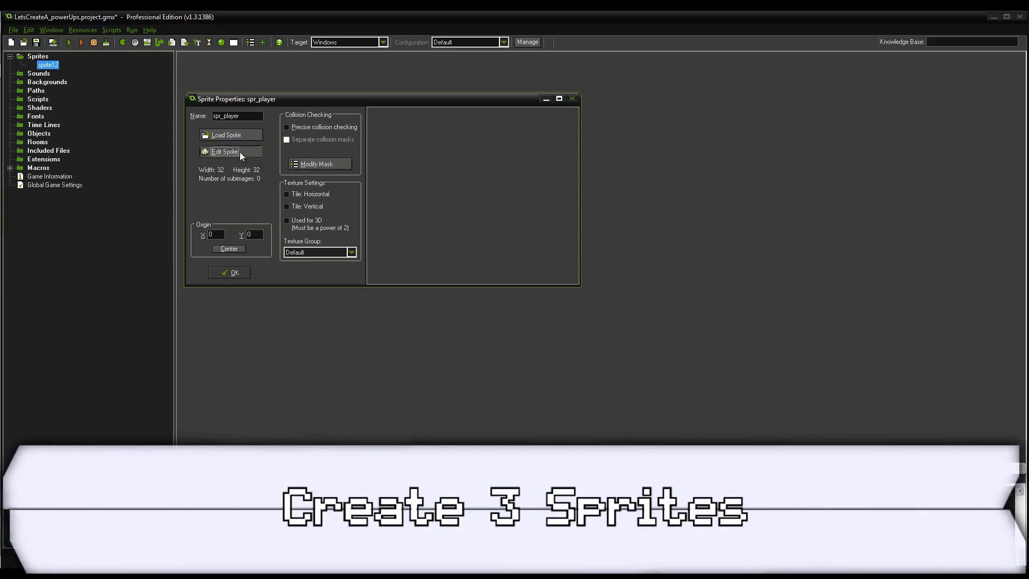
Draw a blue circle as spr_player's image and close the sprite editor
{"action": "left_click", "coordinate": [226, 152]}
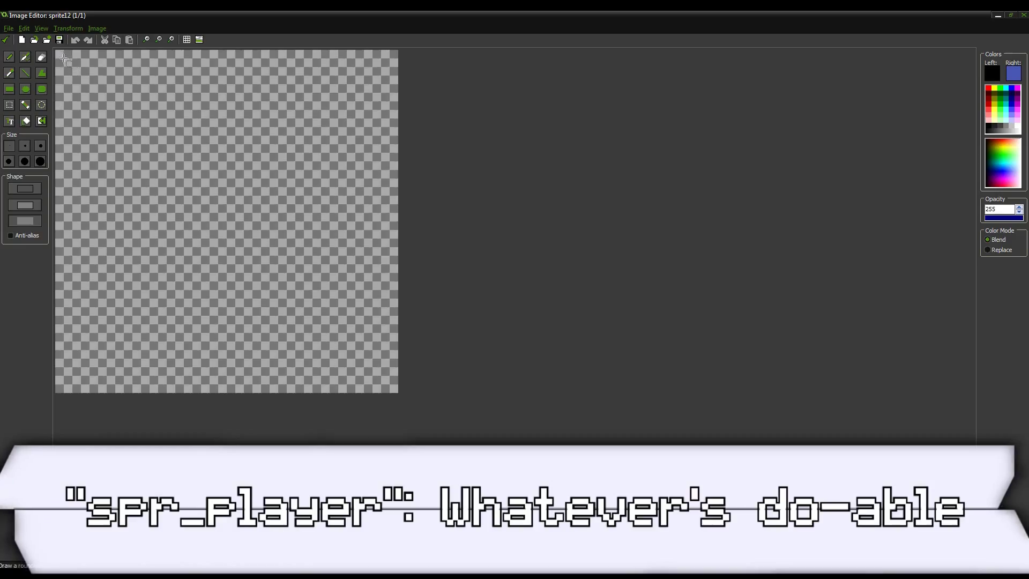
{"action": "left_click_drag", "start_coordinate": [72, 62], "coordinate": [380, 380]}
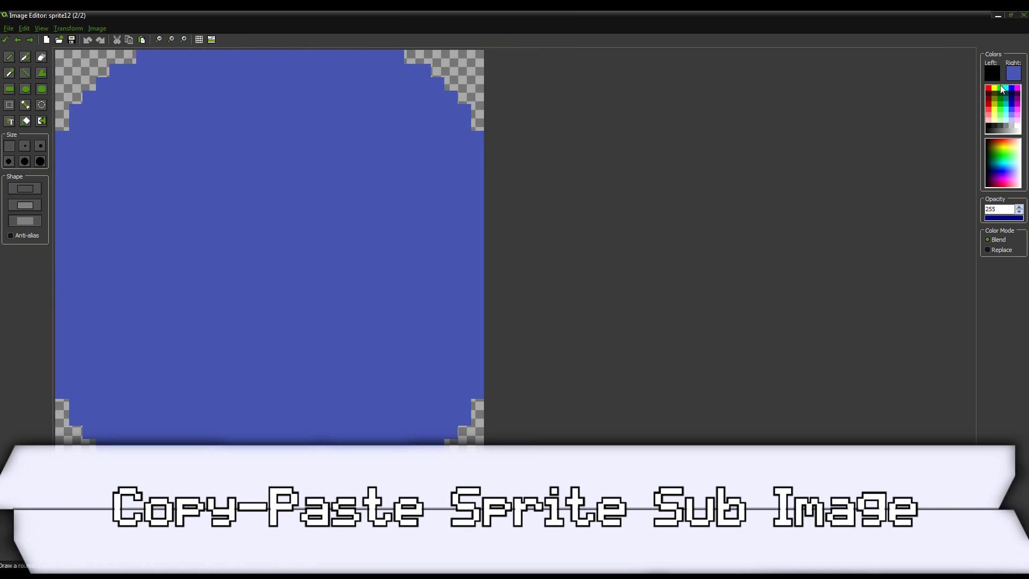
{"action": "left_click", "coordinate": [990, 90]}
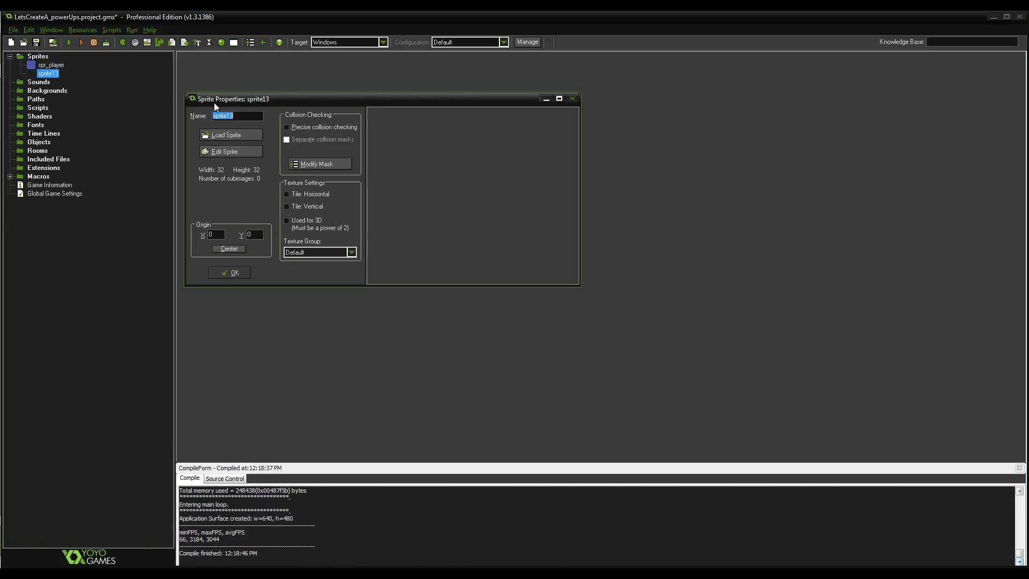
Name the sprite spr_wall with a solid-filled image, then name the next sprite spr_pwrUp and edit it
{"action": "type", "text": "spr_wall"}
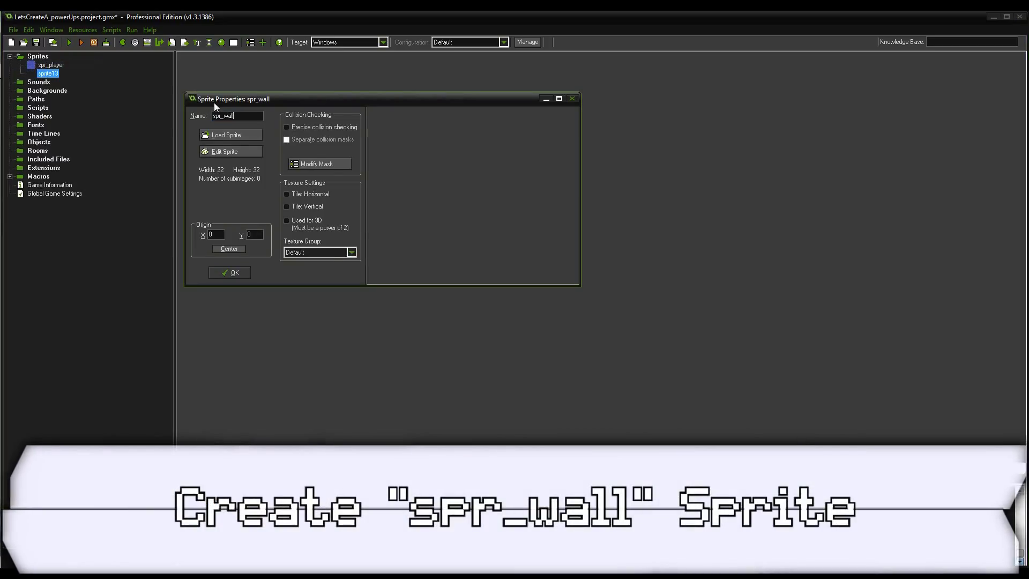
{"action": "left_click", "coordinate": [226, 151]}
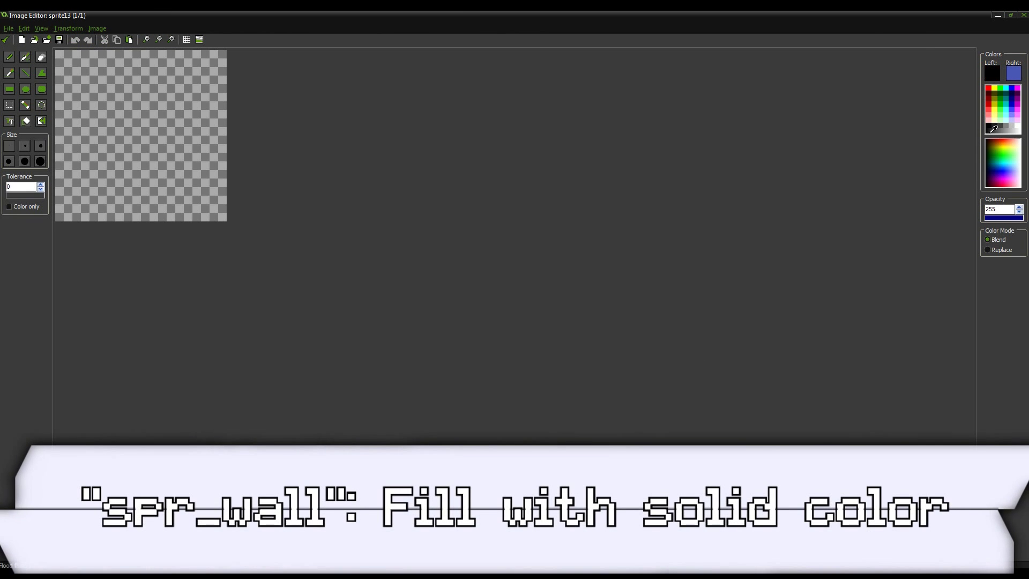
{"action": "left_click", "coordinate": [140, 135]}
{"action": "type", "text": "s"}
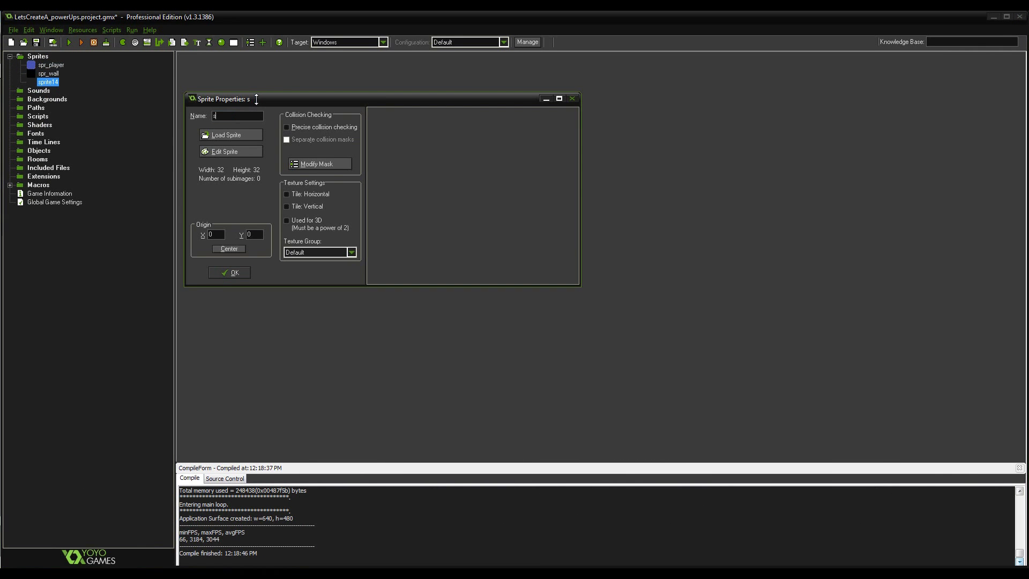
{"action": "type", "text": "pr_pwrUp"}
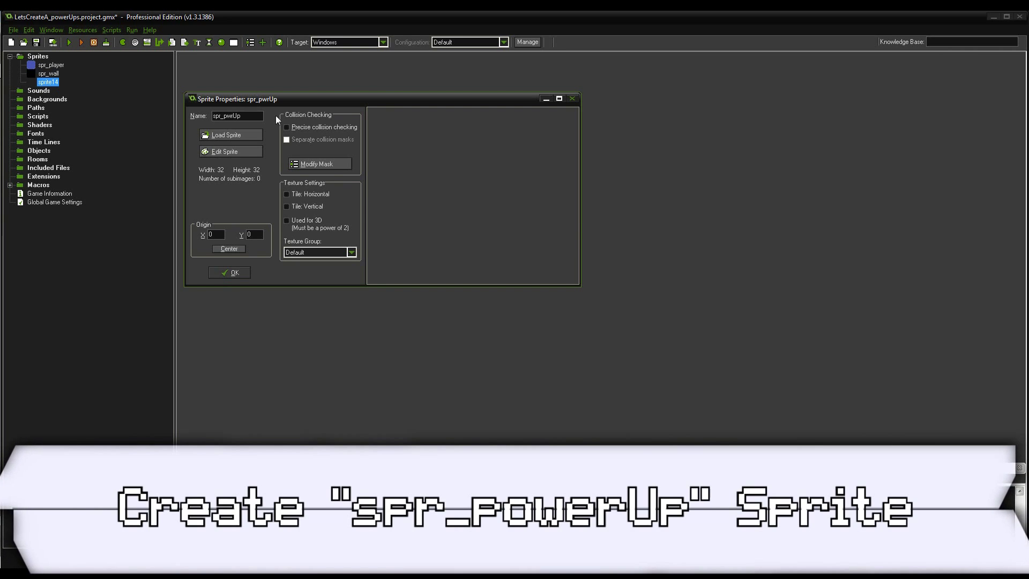
{"action": "left_click", "coordinate": [225, 151]}
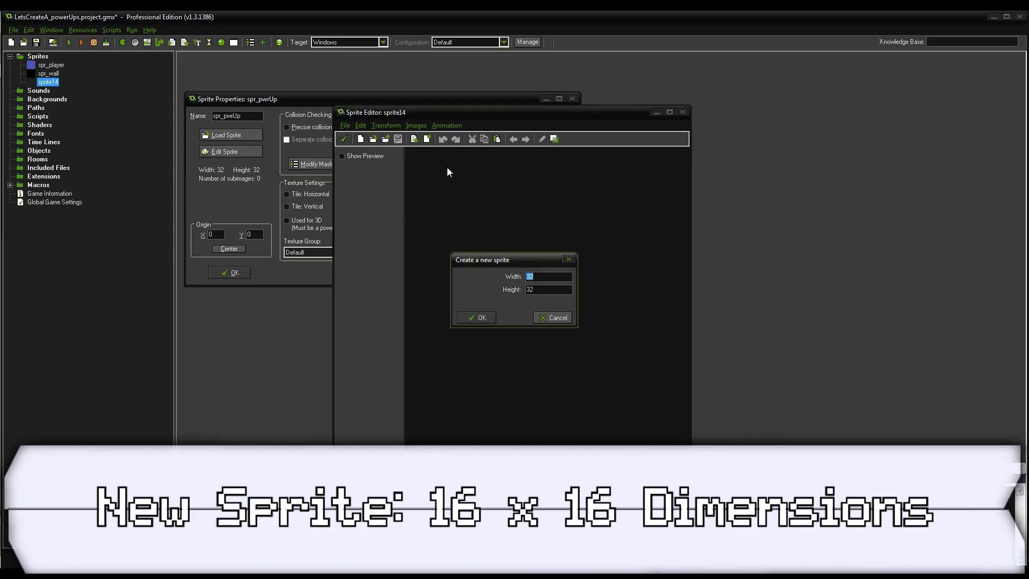
Draw spr_pwrUp as a 16×16 blue ball with two subimages, centre its origin, confirm
{"action": "left_click", "coordinate": [477, 317]}
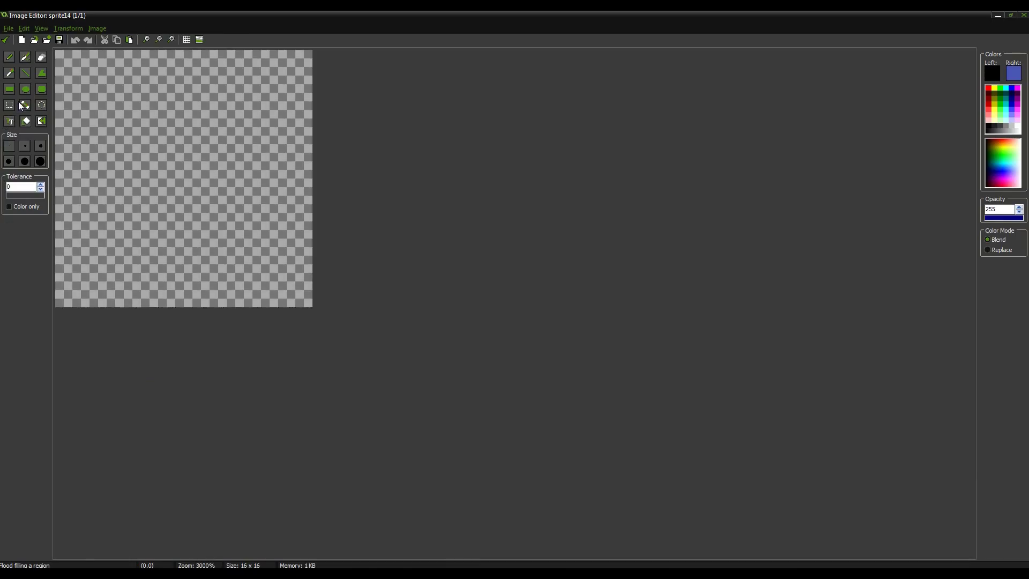
{"action": "left_click", "coordinate": [25, 89]}
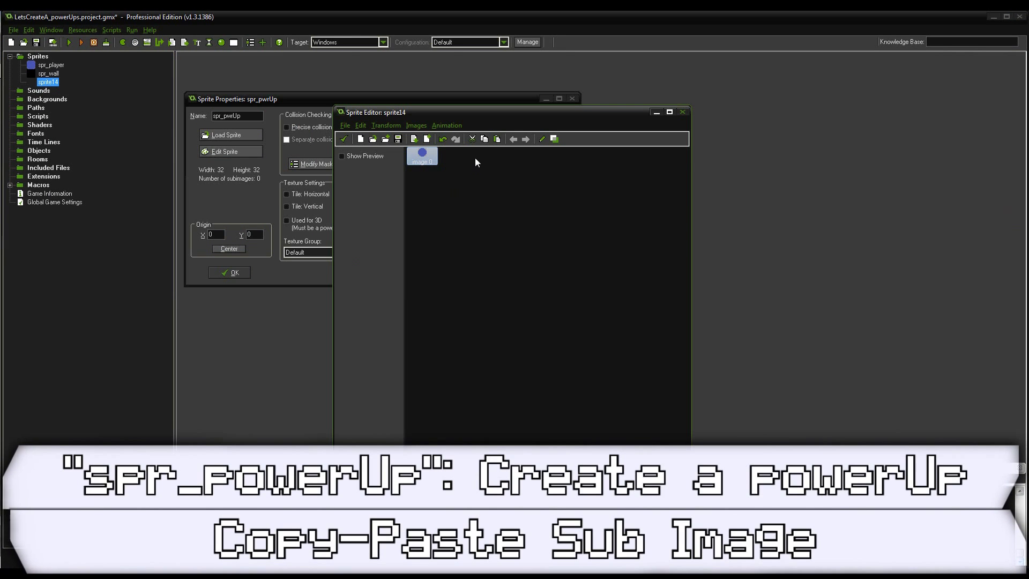
{"action": "double_click", "coordinate": [422, 155]}
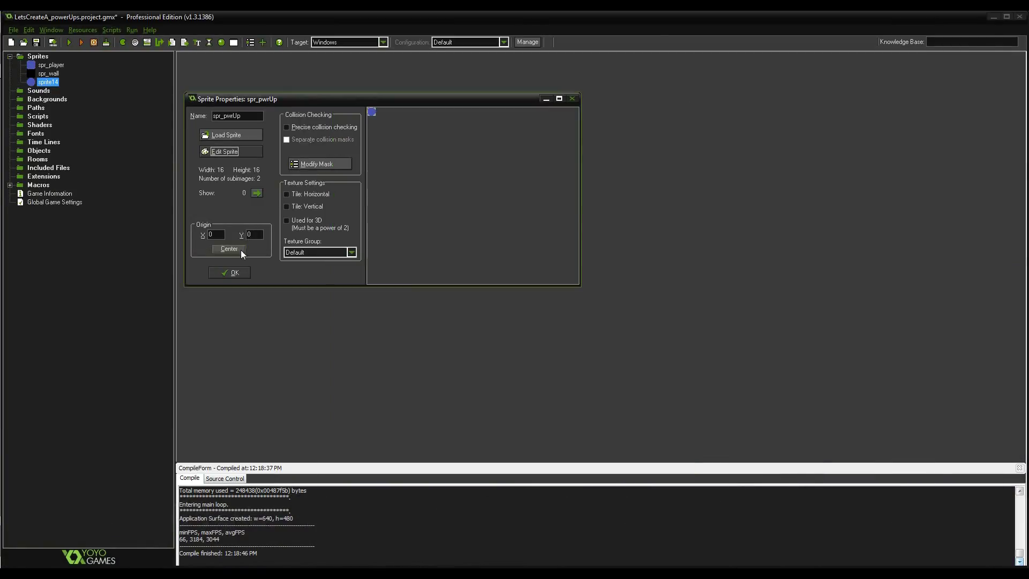
{"action": "left_click", "coordinate": [229, 249]}
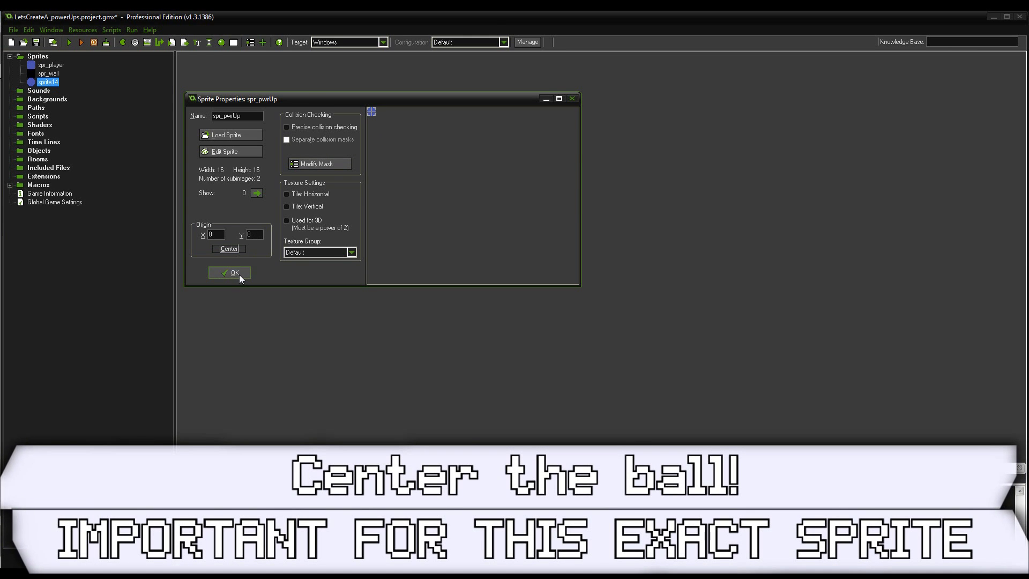
{"action": "left_click", "coordinate": [231, 273]}
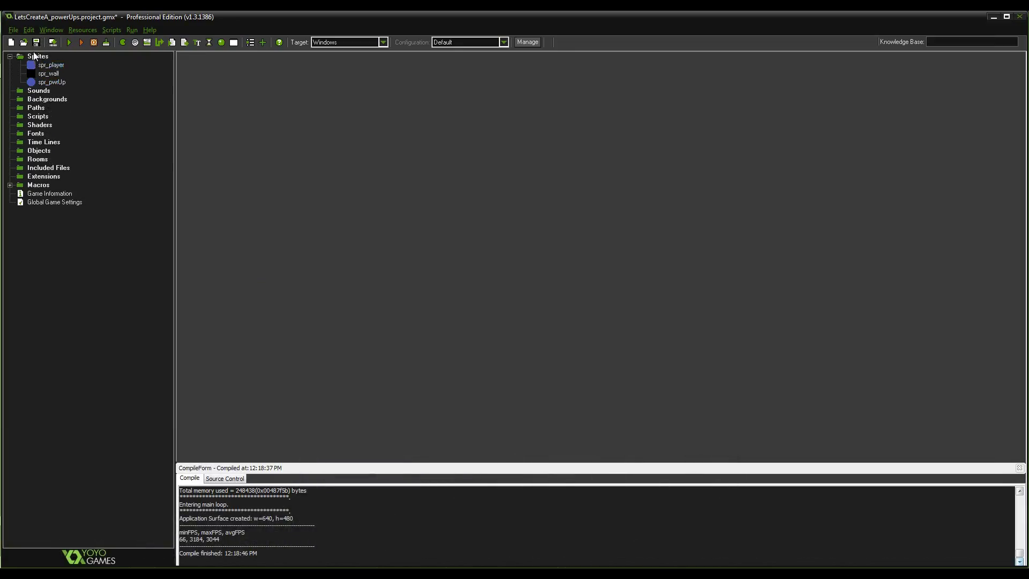
Create obj_player, obj_wall and obj_pwrUp, each using its matching sprite (spr_pwrUp for obj_pwrUp)
{"action": "right_click", "coordinate": [38, 150]}
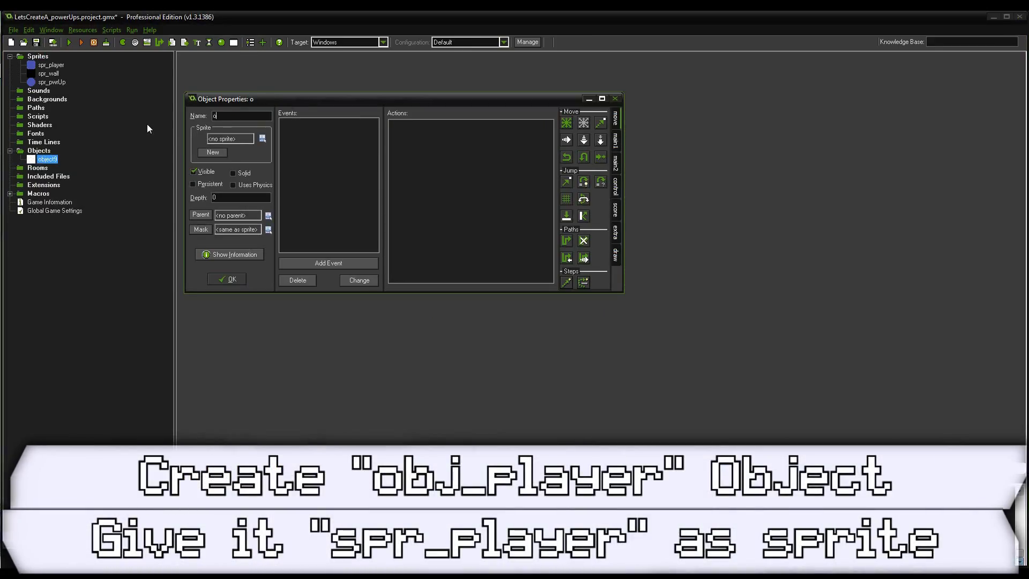
{"action": "type", "text": "obj_plae"}
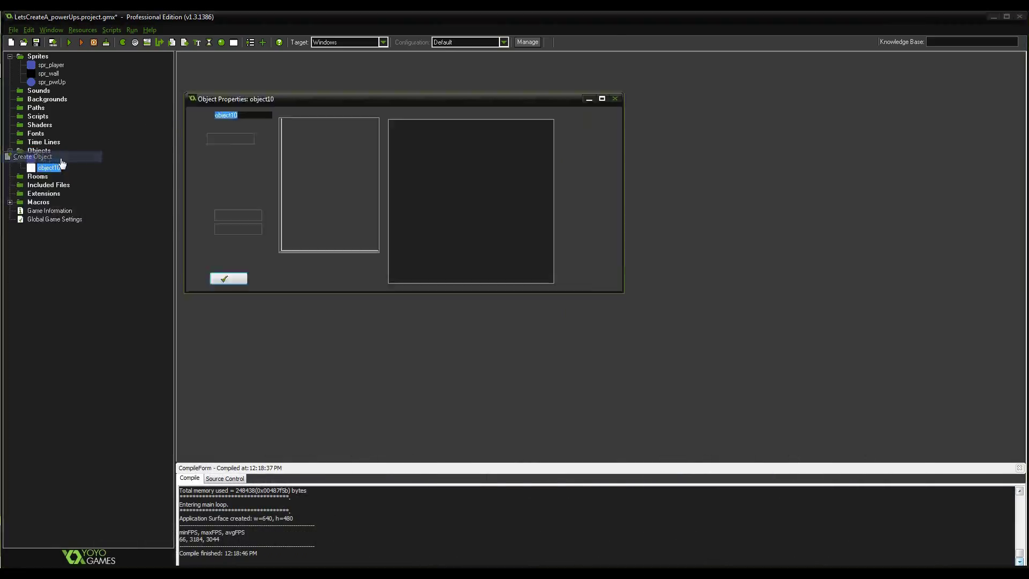
{"action": "type", "text": "obj_wall"}
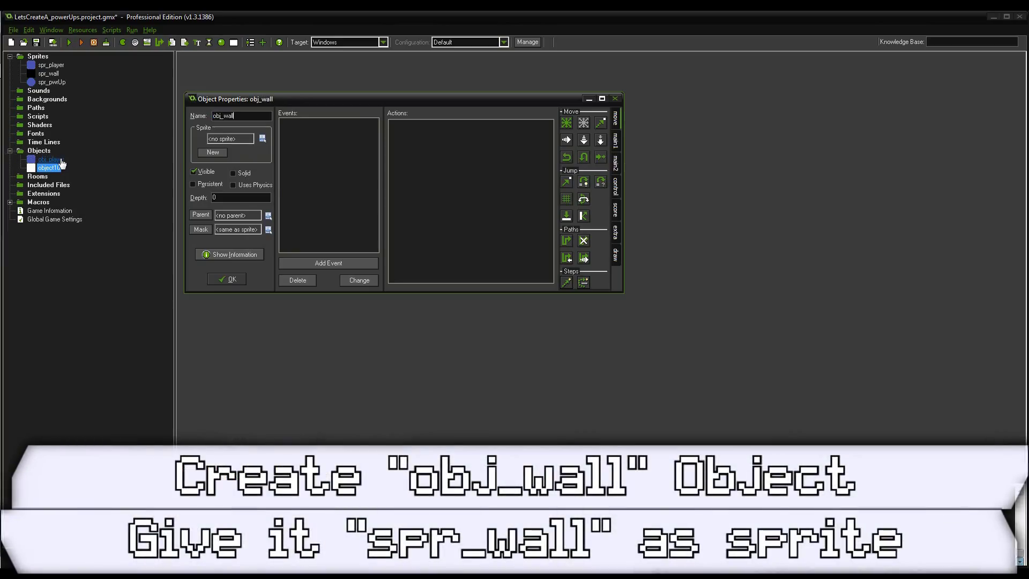
{"action": "left_click", "coordinate": [262, 138]}
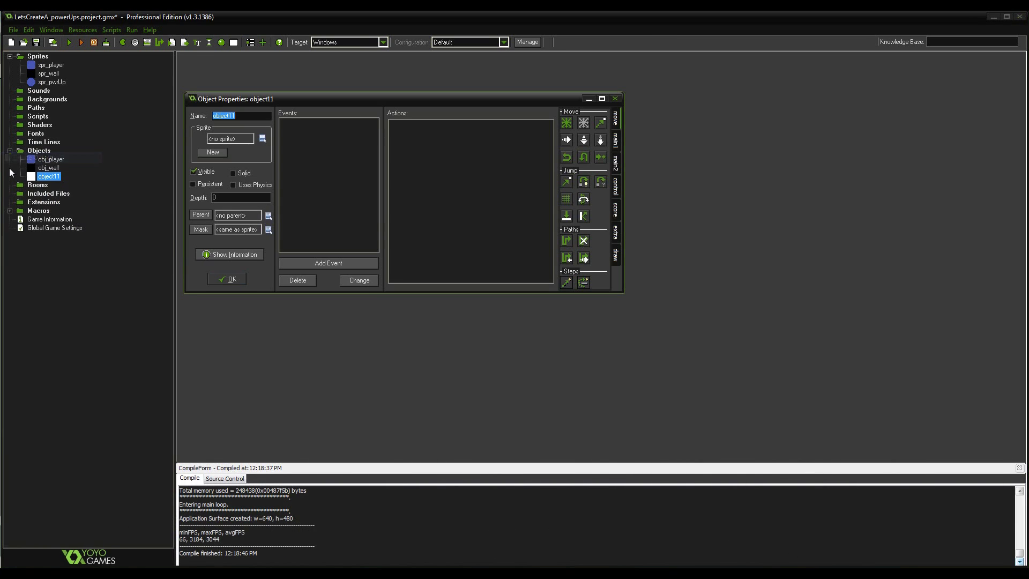
{"action": "type", "text": "obj_pwrUp"}
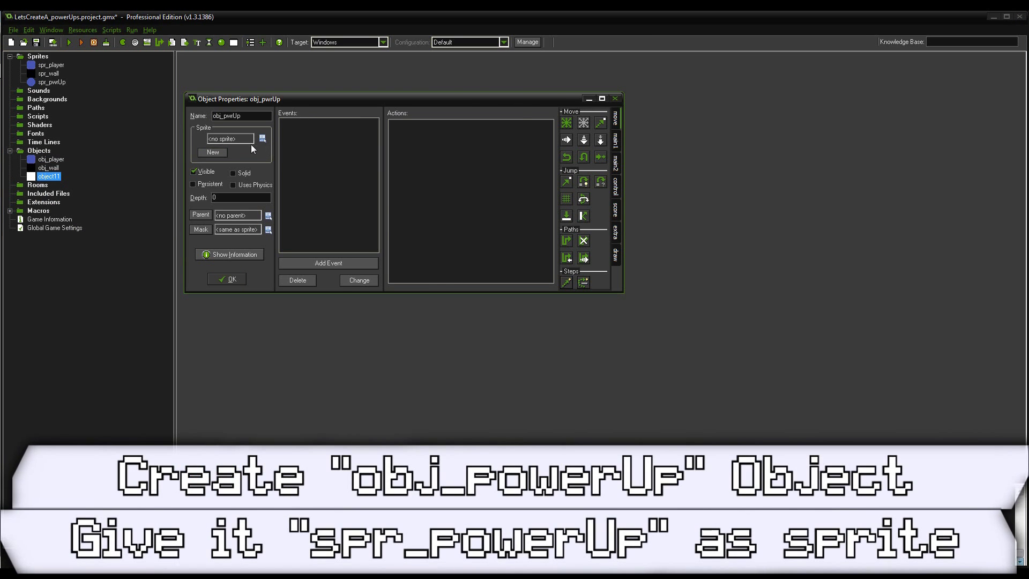
{"action": "left_click", "coordinate": [225, 278]}
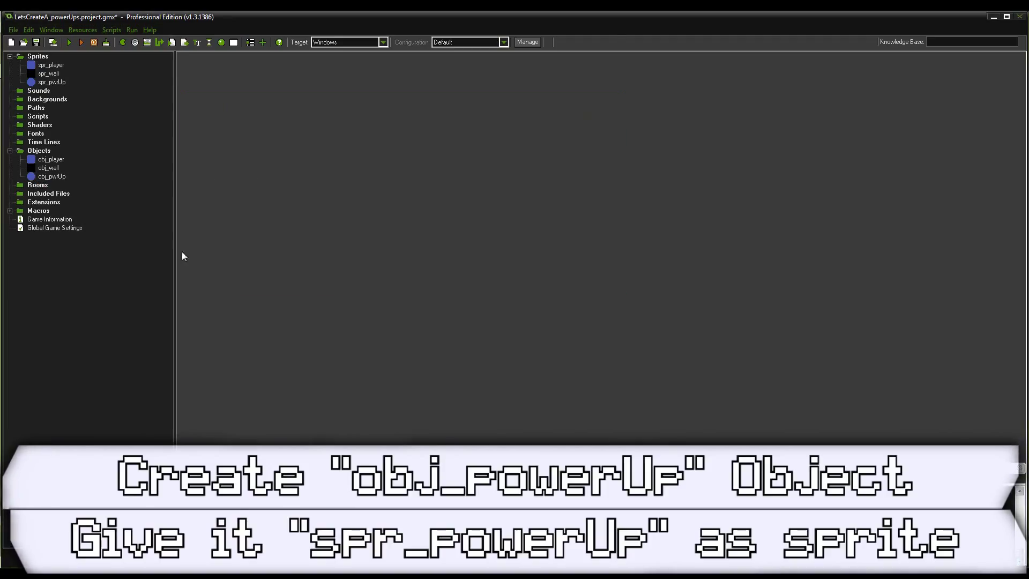
{"action": "right_click", "coordinate": [51, 176]}
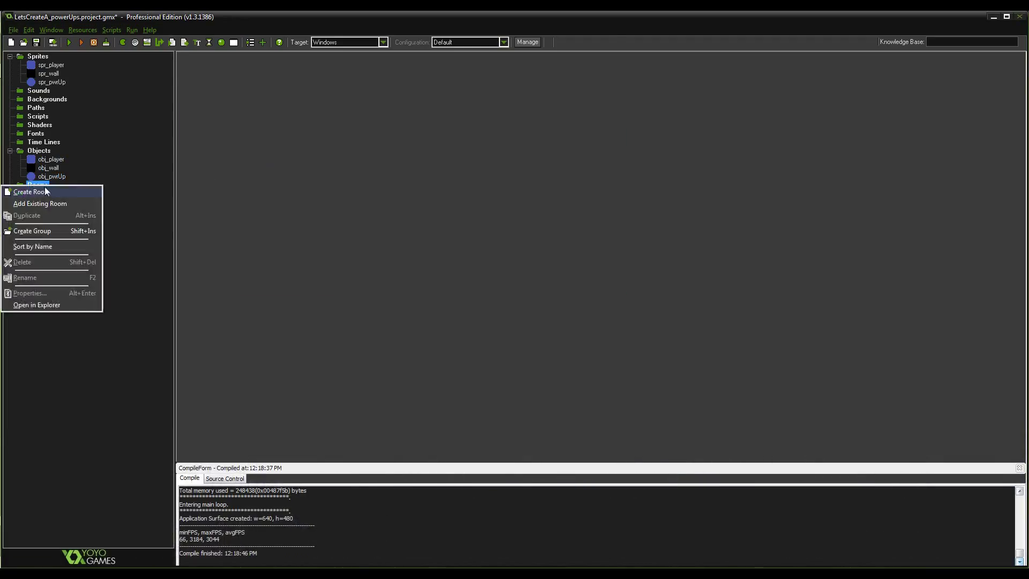
Rename the new room to rm_01
{"action": "left_click", "coordinate": [29, 192]}
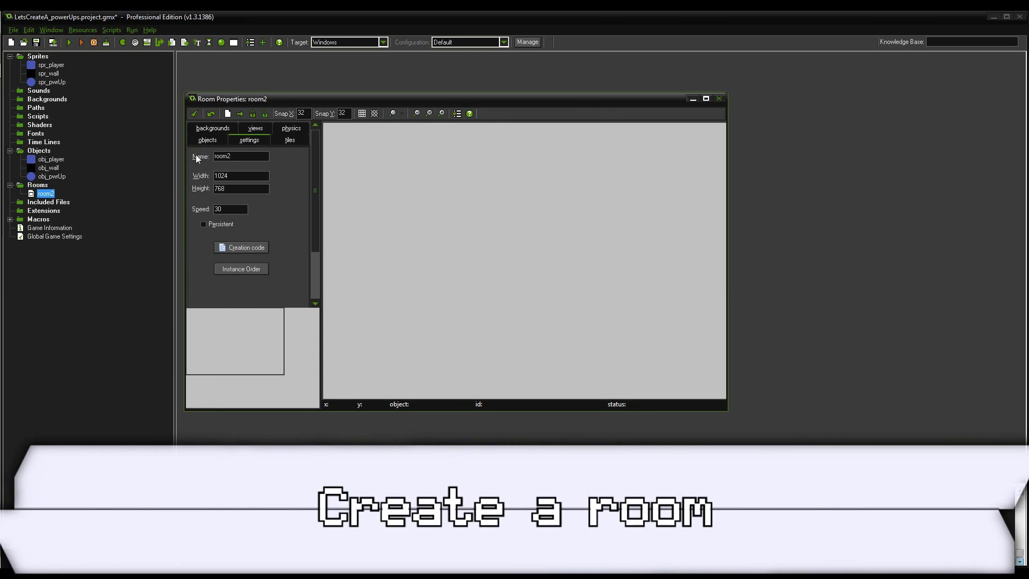
{"action": "type", "text": "rm_01"}
{"action": "type", "text": "60"}
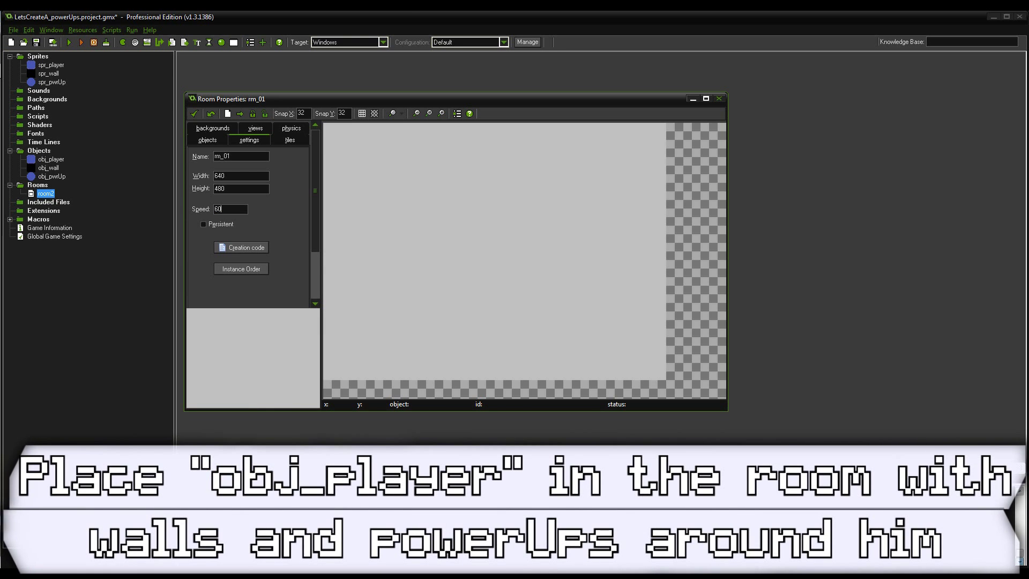
{"action": "left_click", "coordinate": [206, 140]}
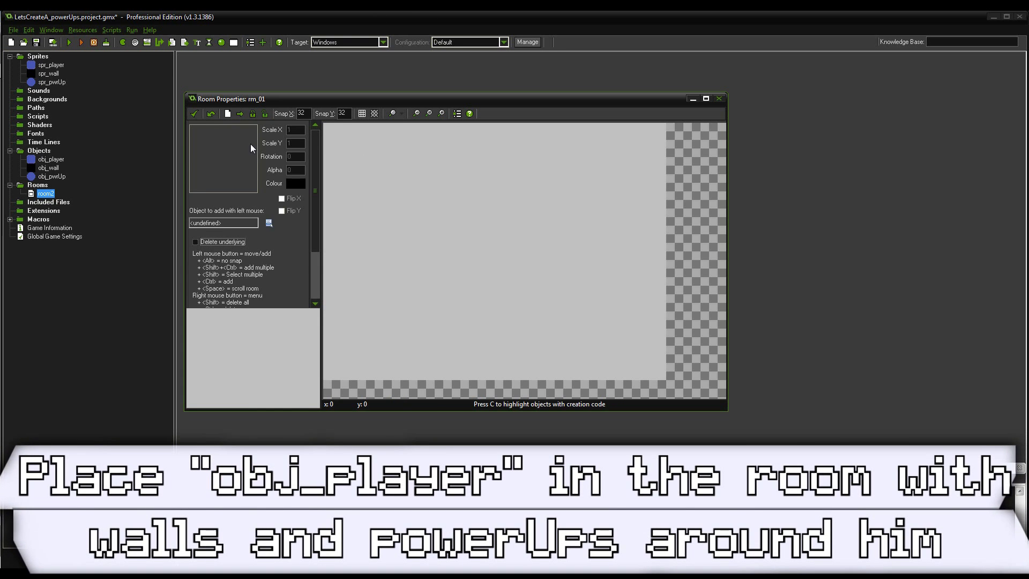
Place obj_player at the room centre, walls along the edges and power-ups on the floor
{"action": "left_click", "coordinate": [484, 244]}
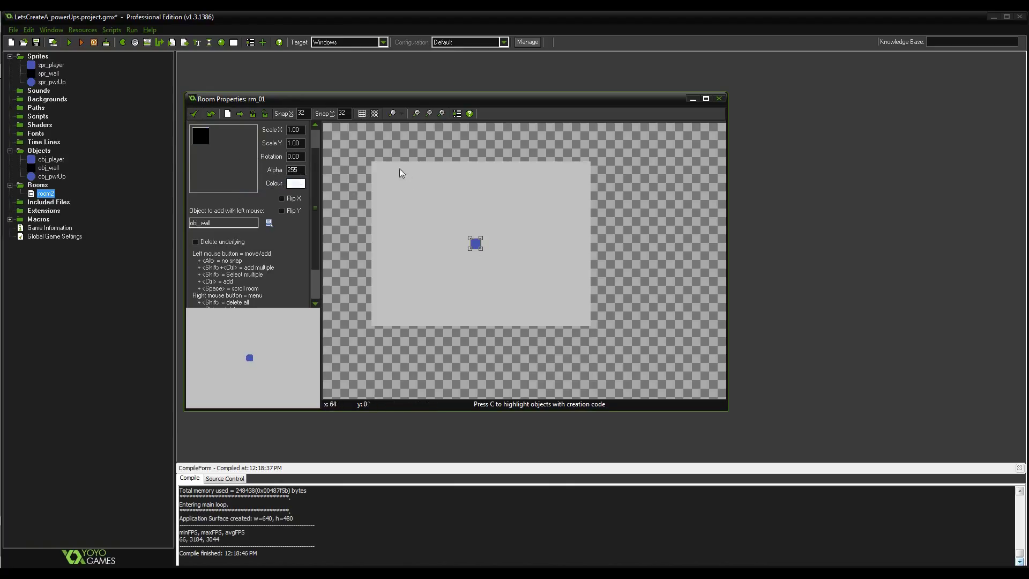
{"action": "left_click", "coordinate": [377, 191]}
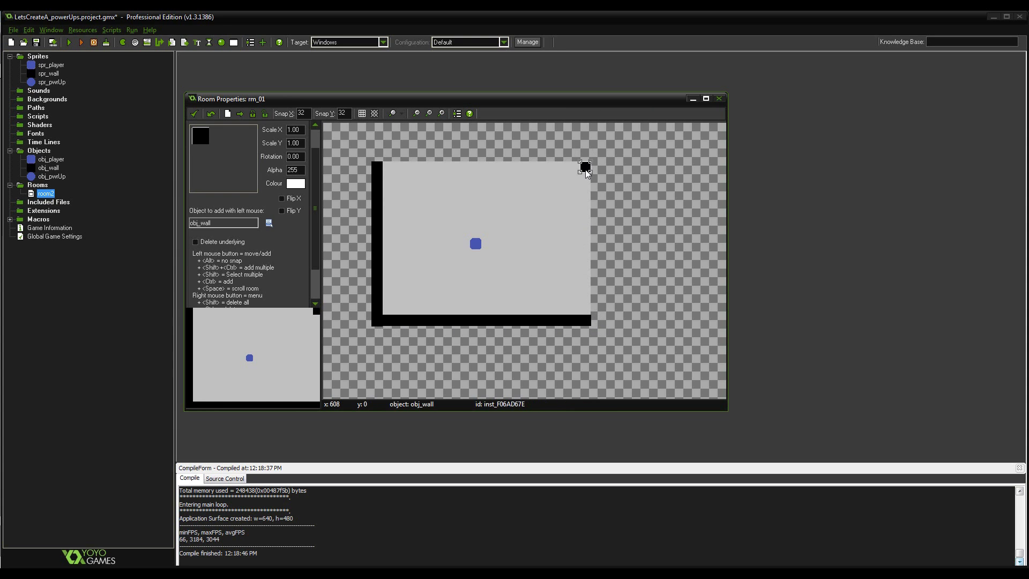
{"action": "left_click_drag", "start_coordinate": [583, 167], "coordinate": [580, 303]}
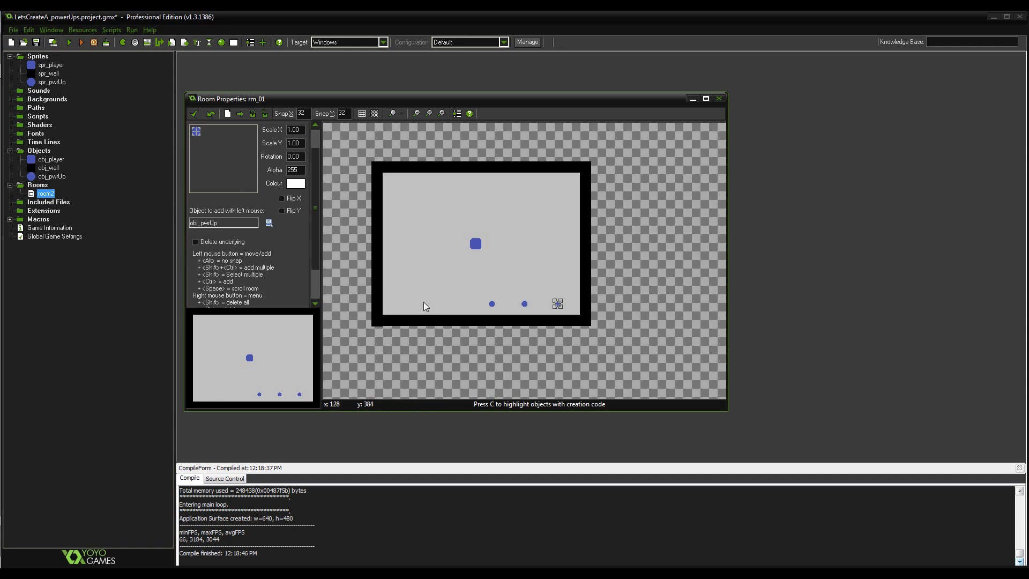
{"action": "left_click", "coordinate": [438, 304]}
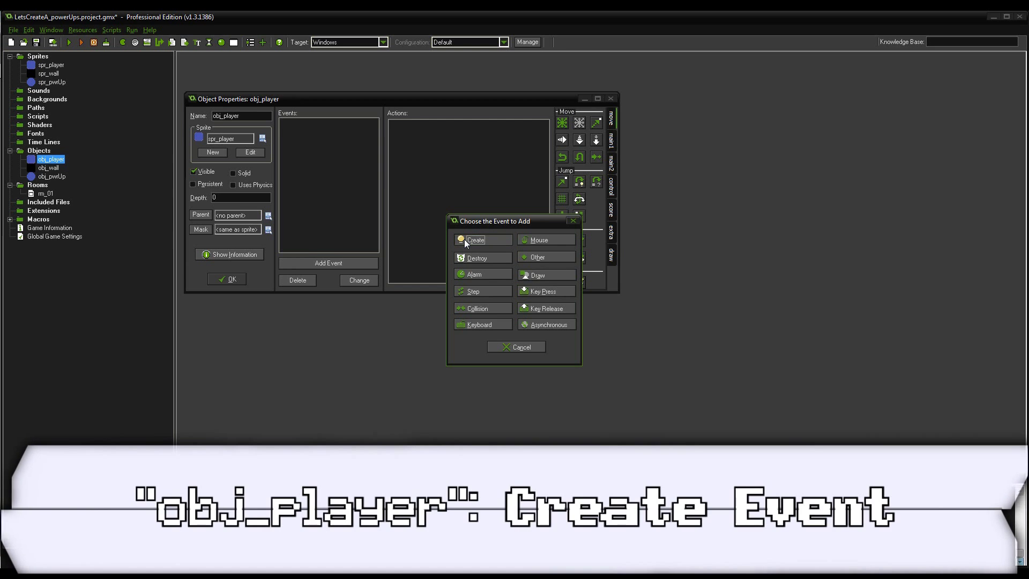
Add a Create event to obj_player with a code action starting with image_speed
{"action": "left_click", "coordinate": [474, 239]}
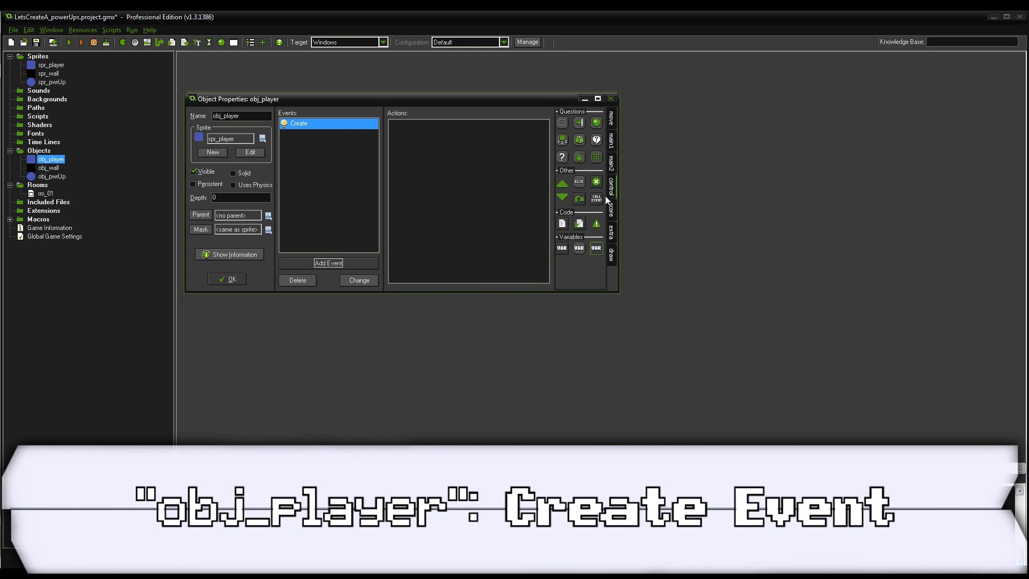
{"action": "left_click", "coordinate": [561, 223]}
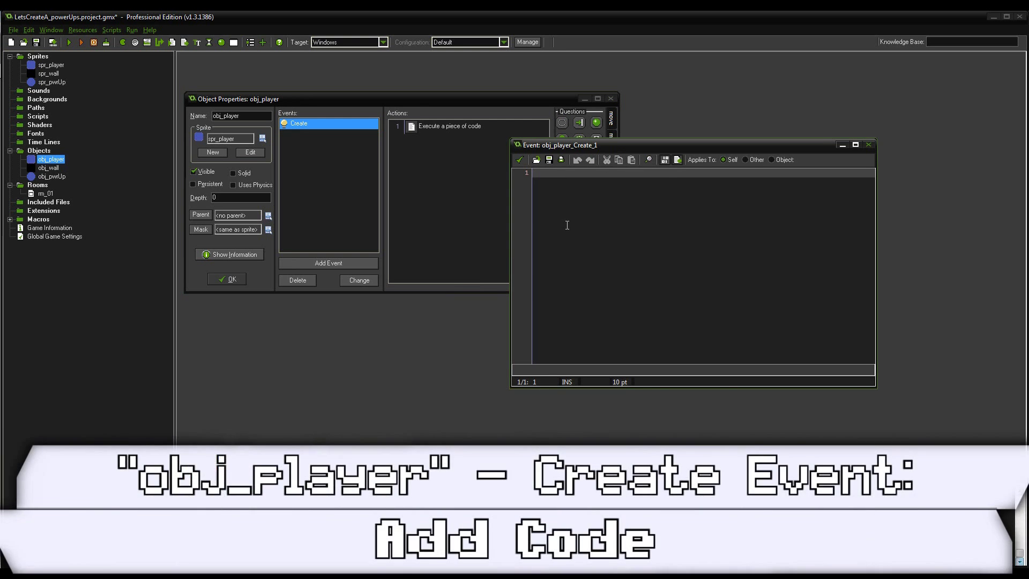
{"action": "type", "text": "image="}
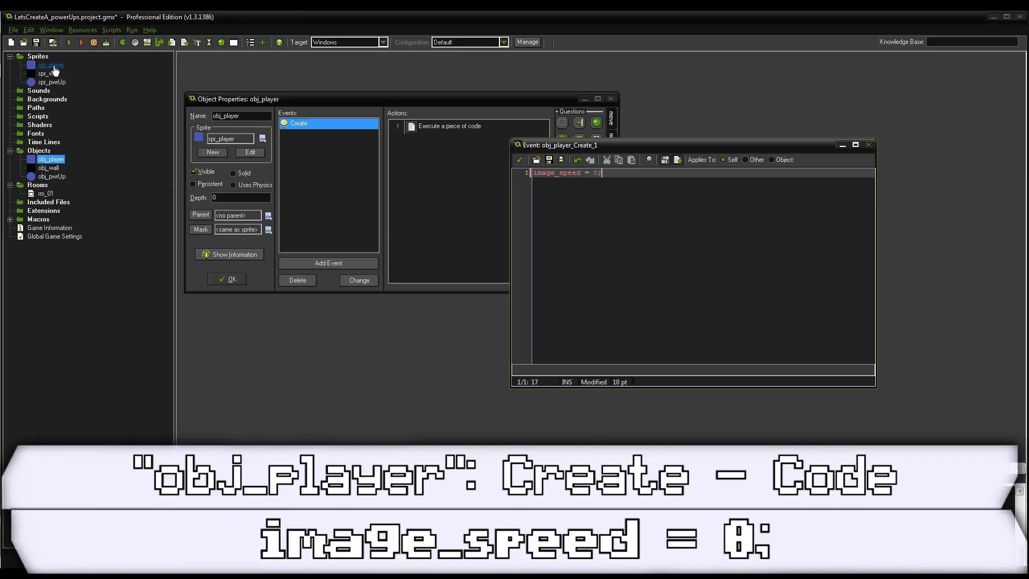
{"action": "left_click", "coordinate": [80, 42]}
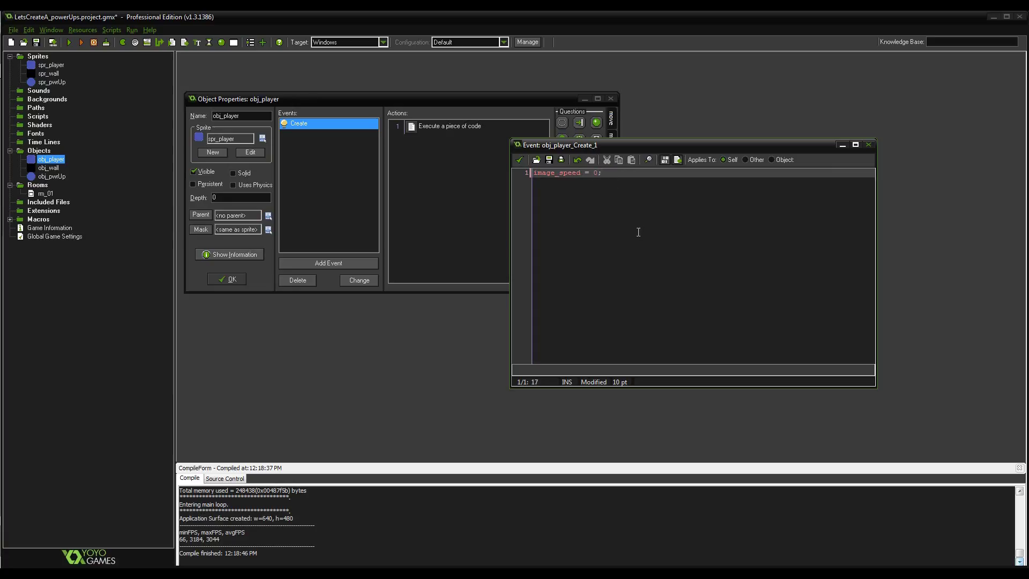
{"action": "mouse_move", "coordinate": [584, 254]}
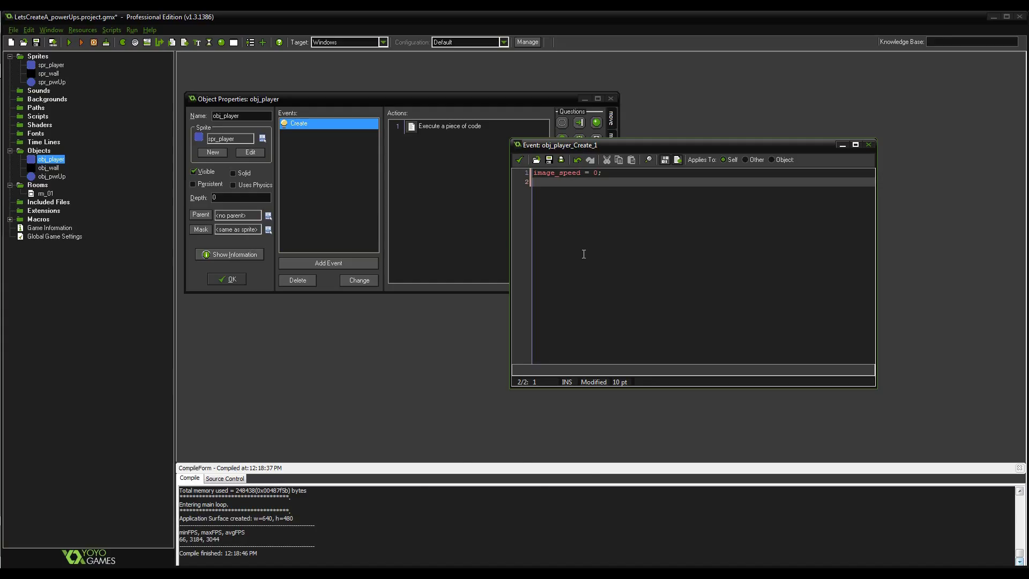
Initialise hsp, vsp, grounded and state to 0 in the Create code
{"action": "type", "text": "hsp = 0;"}
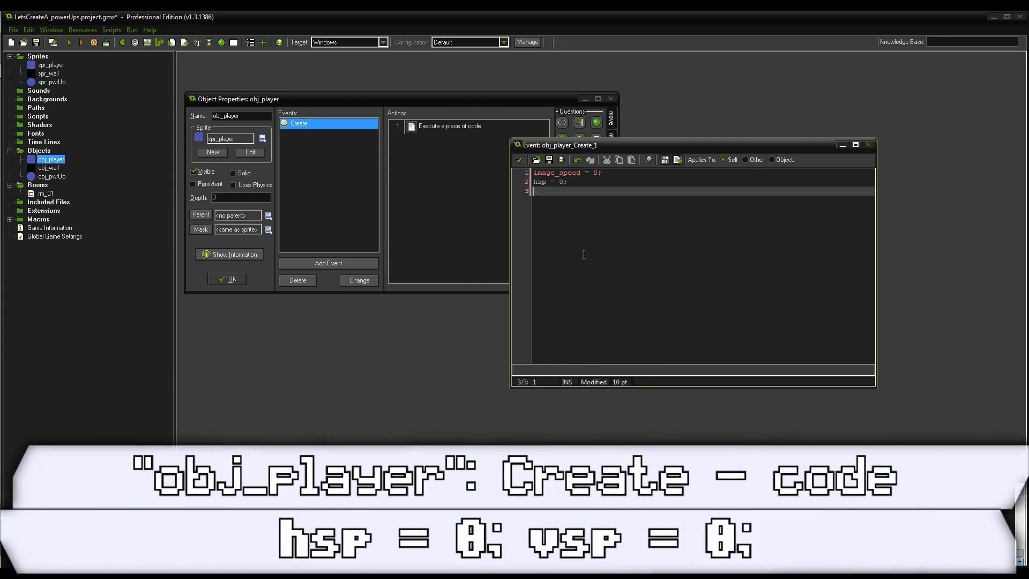
{"action": "type", "text": "vsp = 0;"}
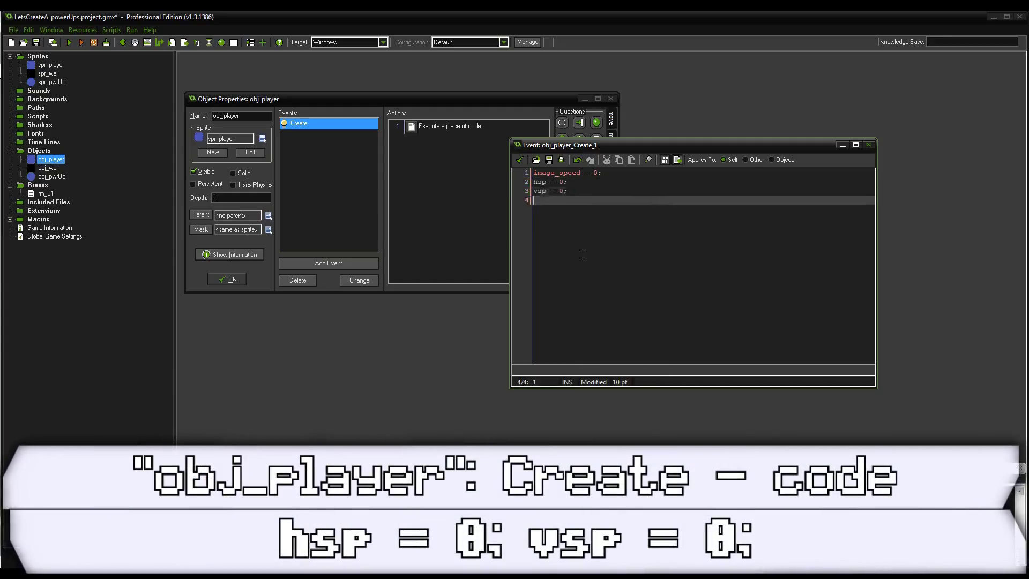
{"action": "type", "text": "grounded = 0"}
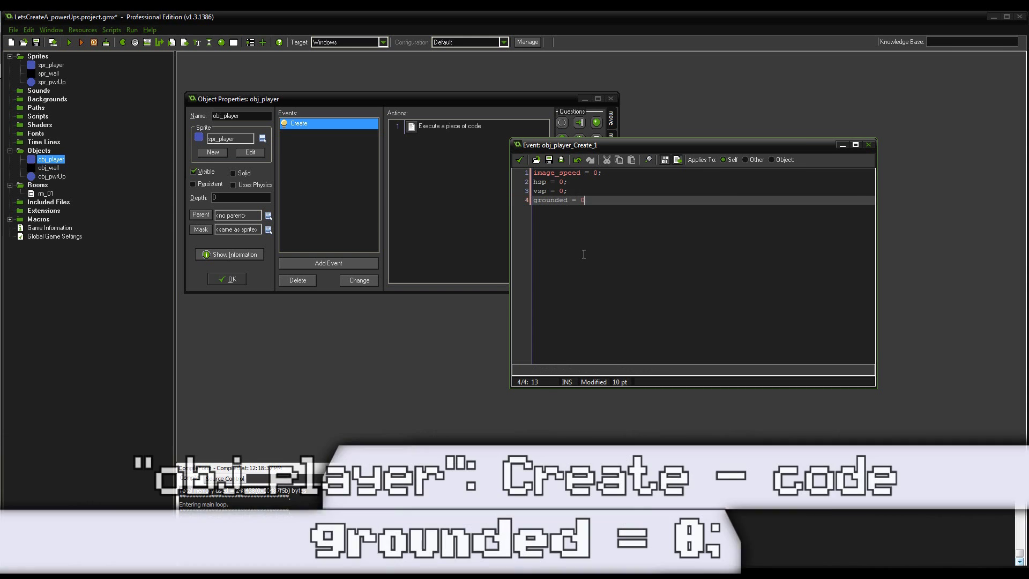
{"action": "key", "text": "enter"}
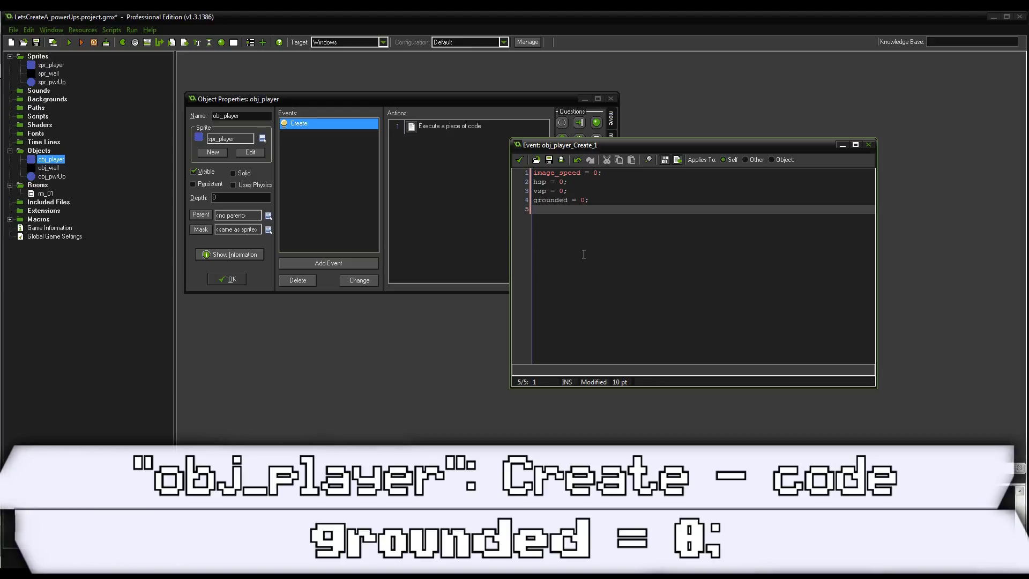
{"action": "left_click", "coordinate": [69, 42]}
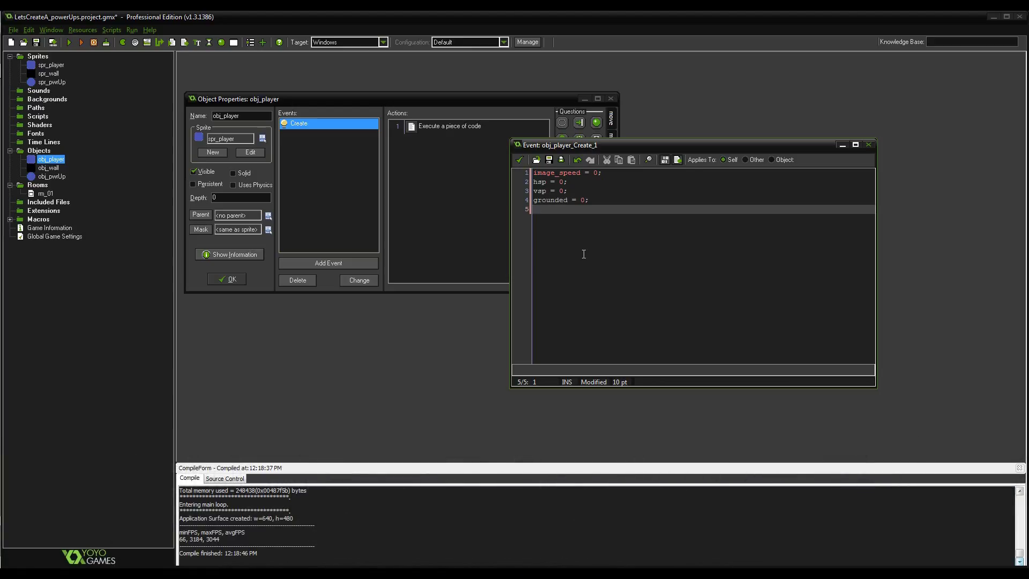
{"action": "key", "text": "enter"}
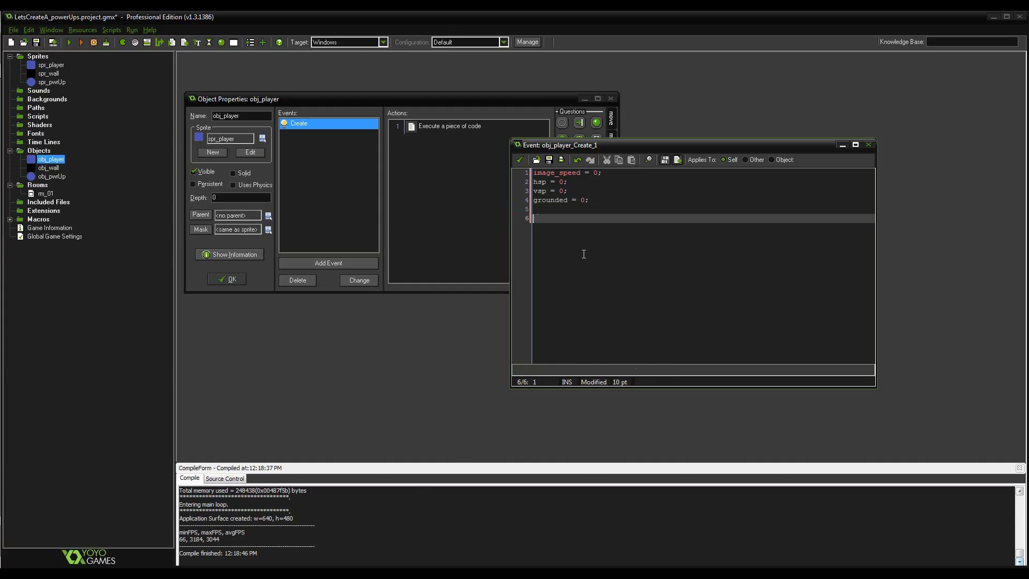
{"action": "type", "text": "state = 0;"}
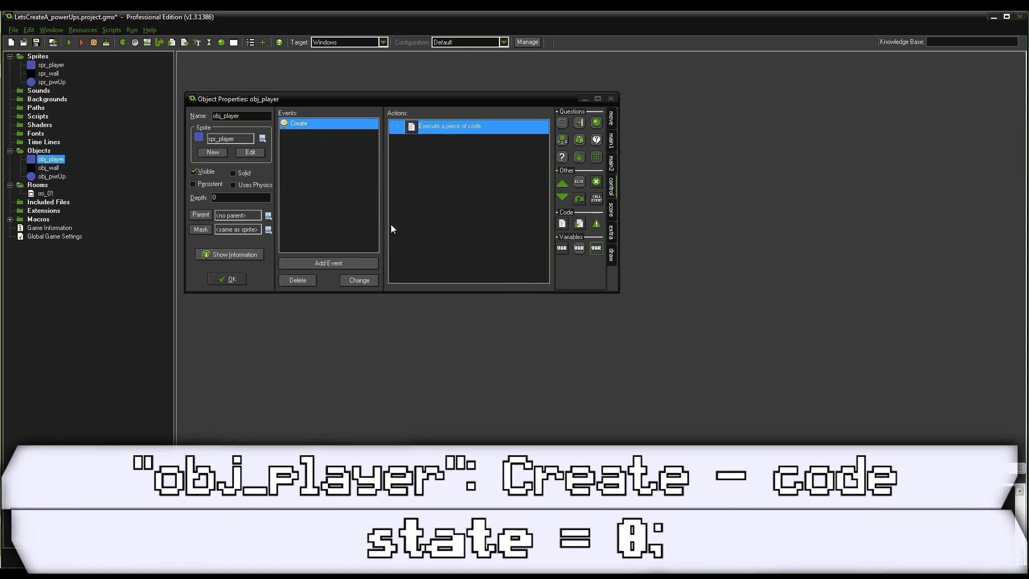
Add a Step event reading A, D, W via keyboard_check_direct into key_left, key_right, key_up
{"action": "left_click", "coordinate": [328, 262]}
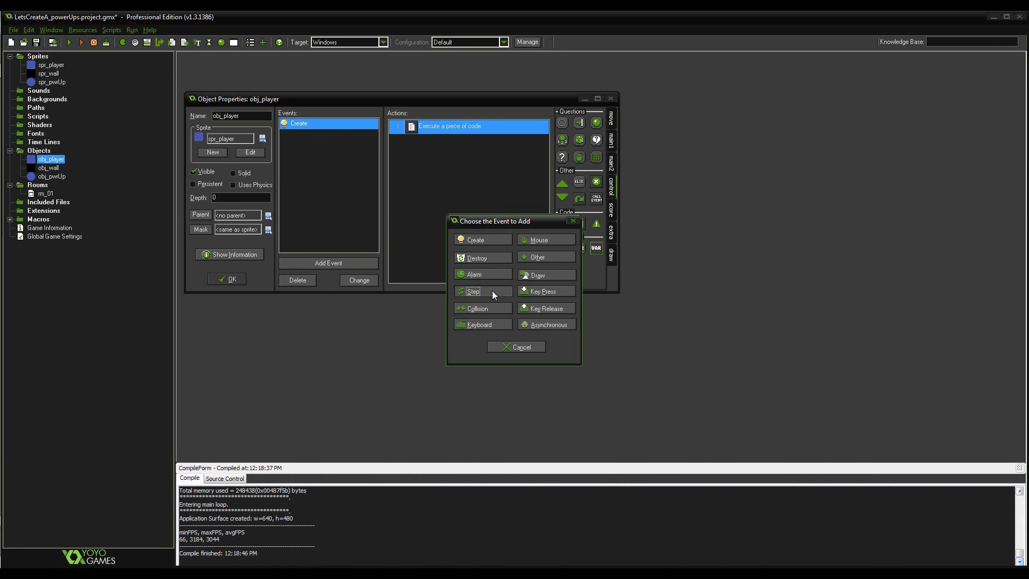
{"action": "left_click", "coordinate": [471, 291]}
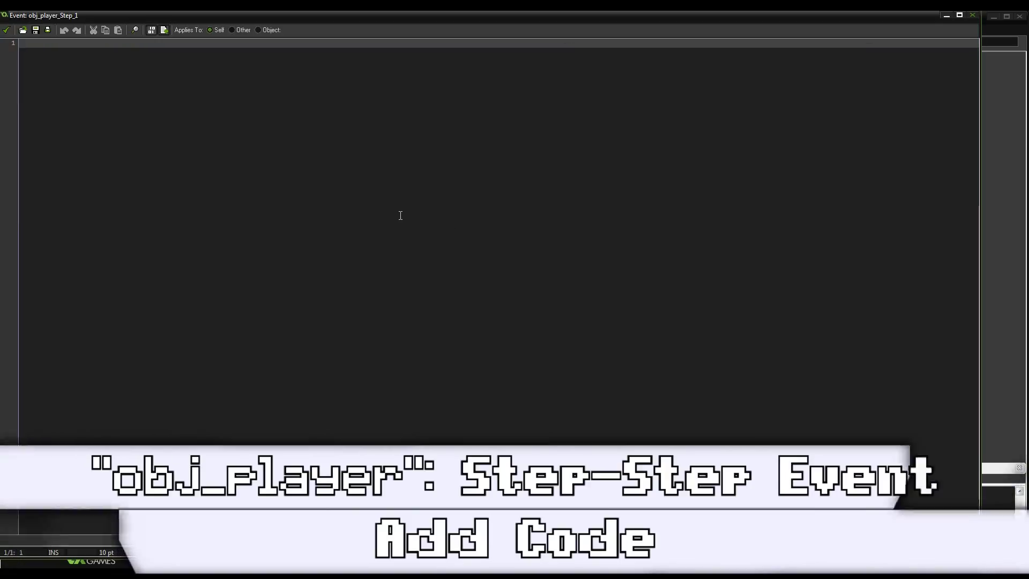
{"action": "type", "text": "key_left"}
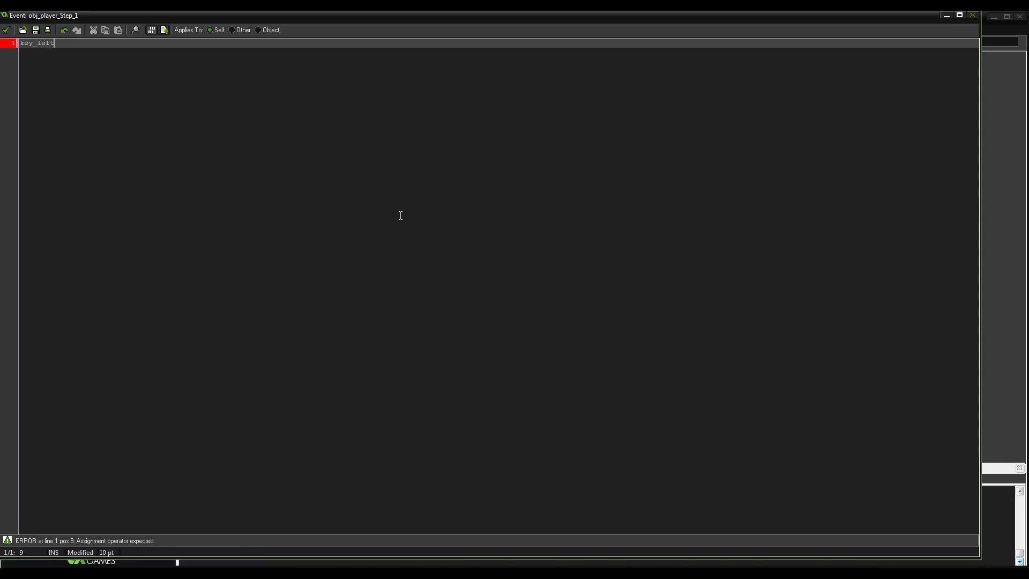
{"action": "type", "text": "= keyb"}
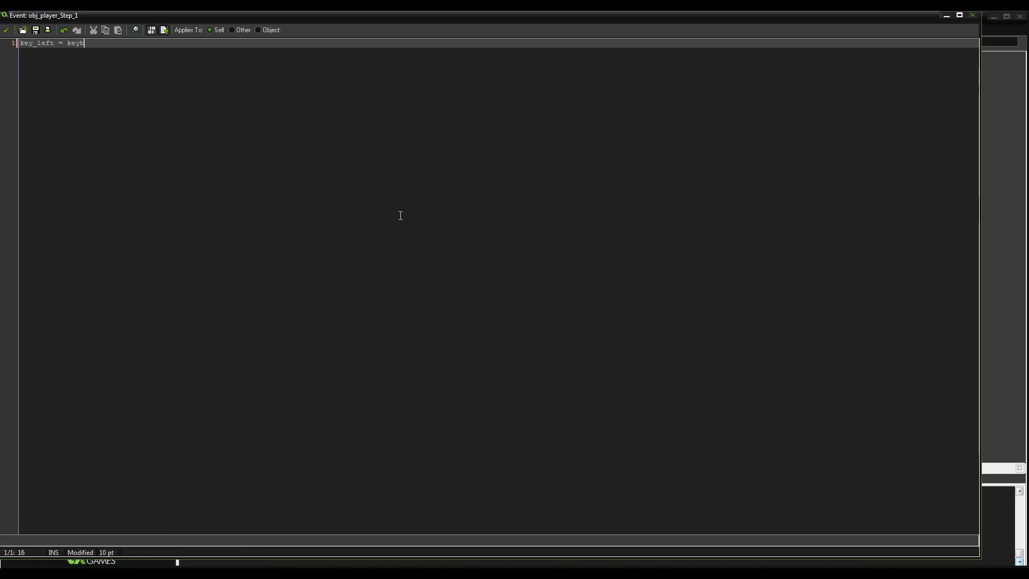
{"action": "type", "text": "oard_check_direct"}
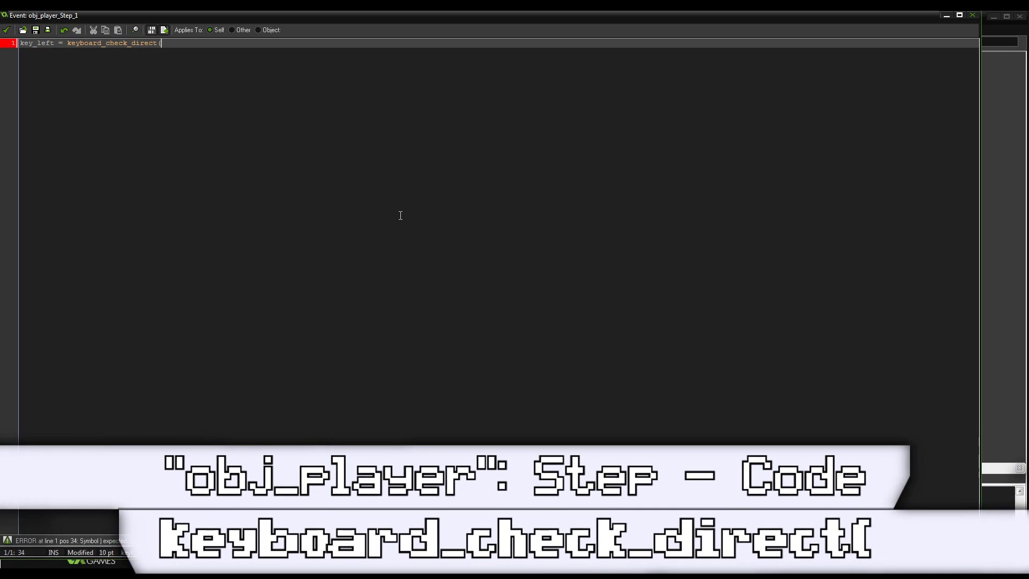
{"action": "type", "text": "(ord(\"A\"));"}
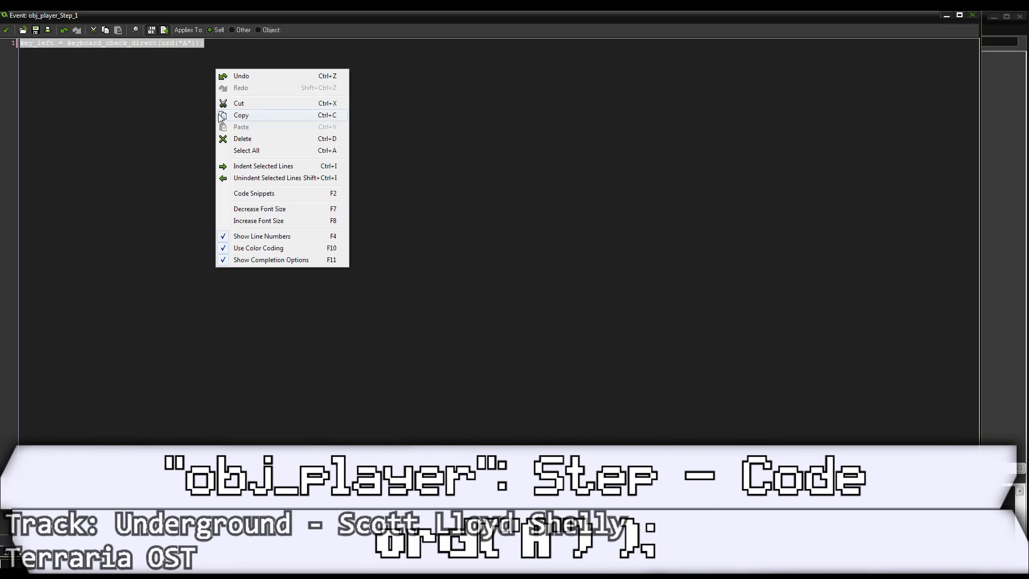
{"action": "left_click", "coordinate": [241, 115]}
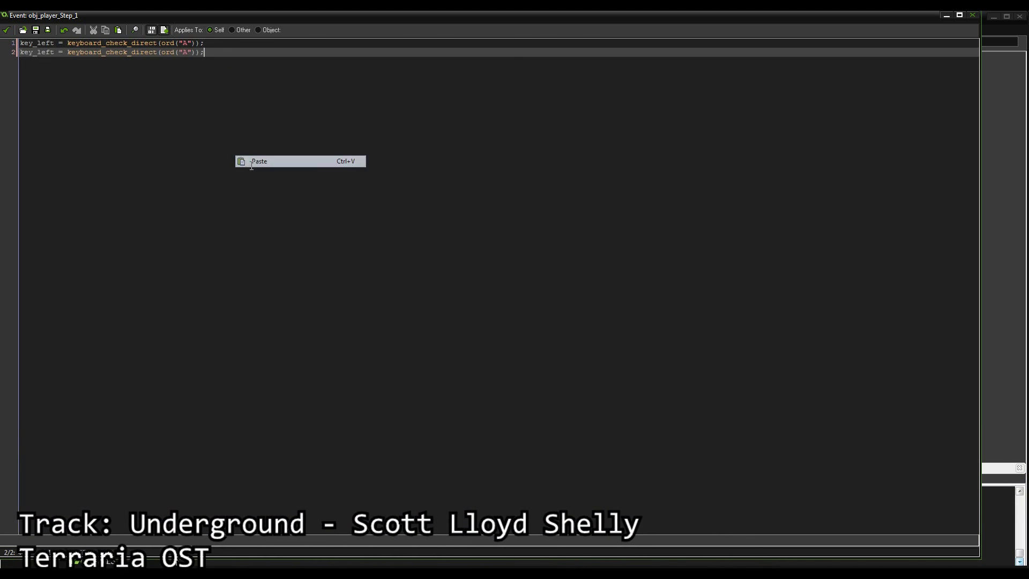
{"action": "left_click", "coordinate": [258, 160]}
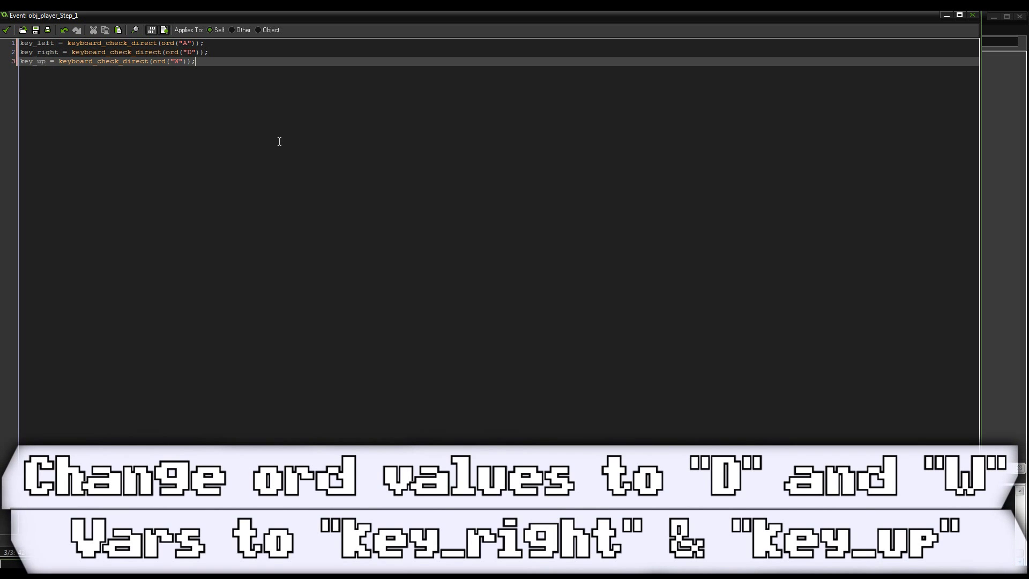
Set hsp to -2 when key_left is held and 2 when key_right is held
{"action": "type", "text": "if ( k"}
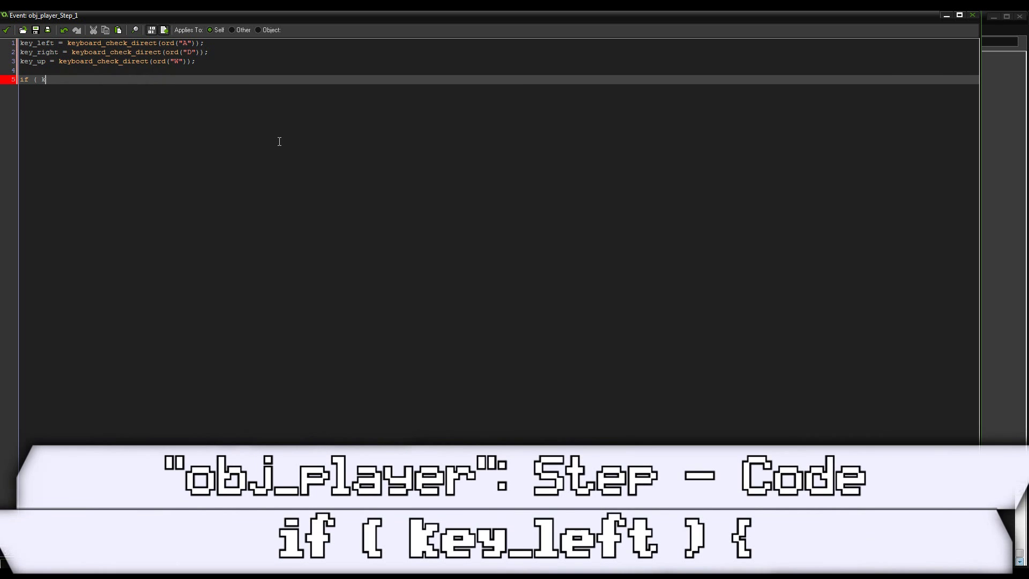
{"action": "type", "text": "ey_left )"}
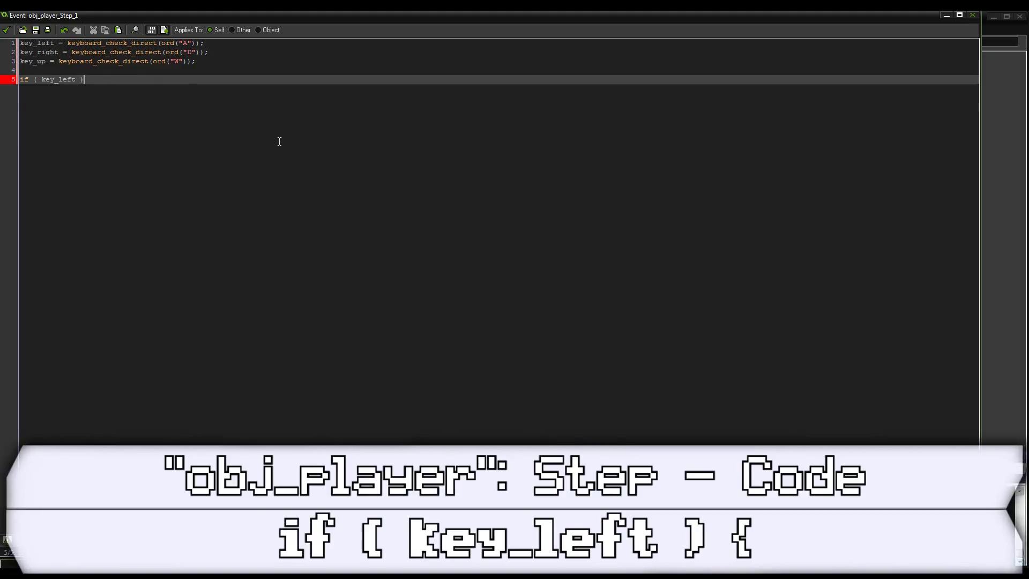
{"action": "type", "text": "{"}
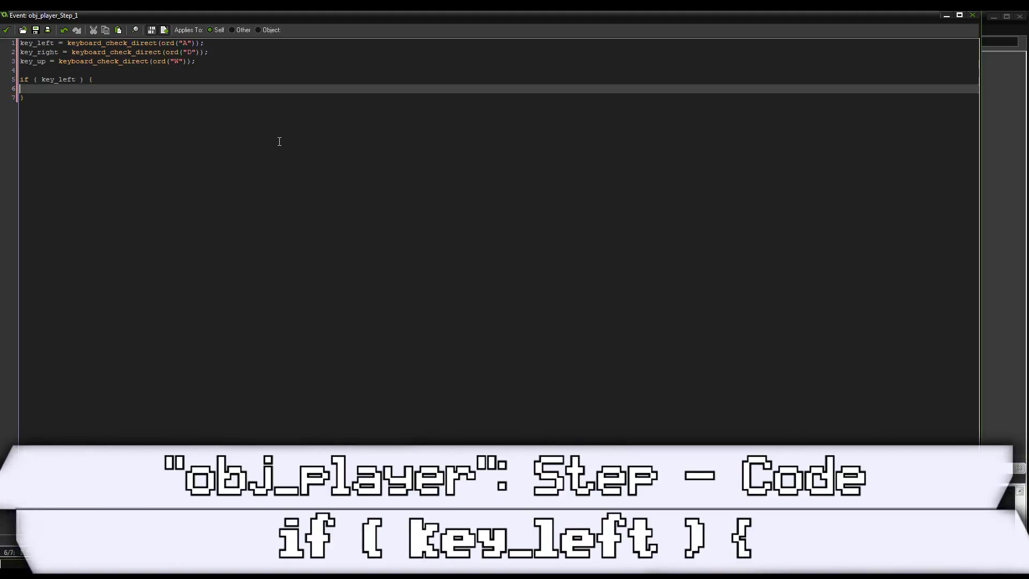
{"action": "type", "text": "hsp = -2;"}
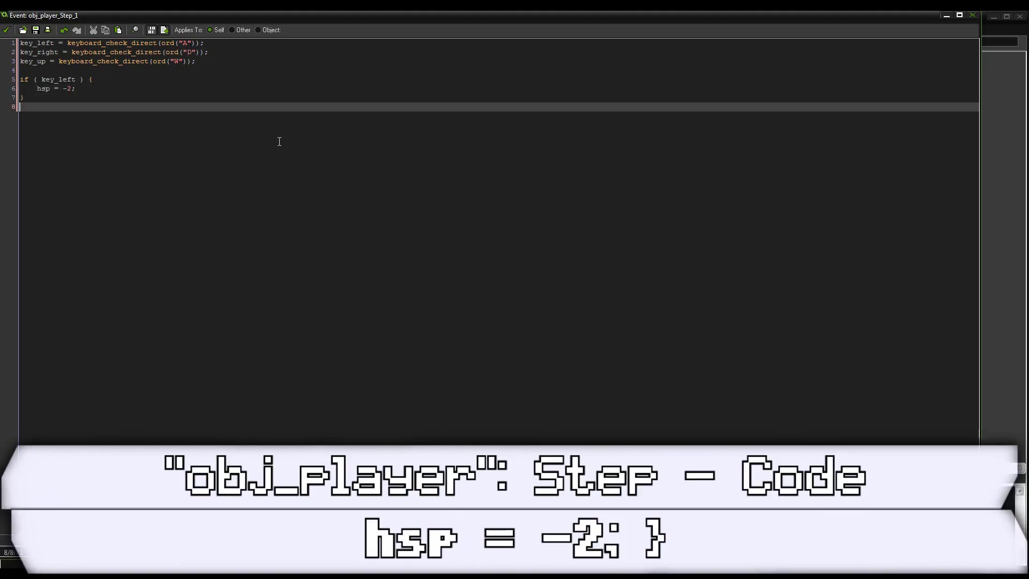
{"action": "type", "text": "if ( k"}
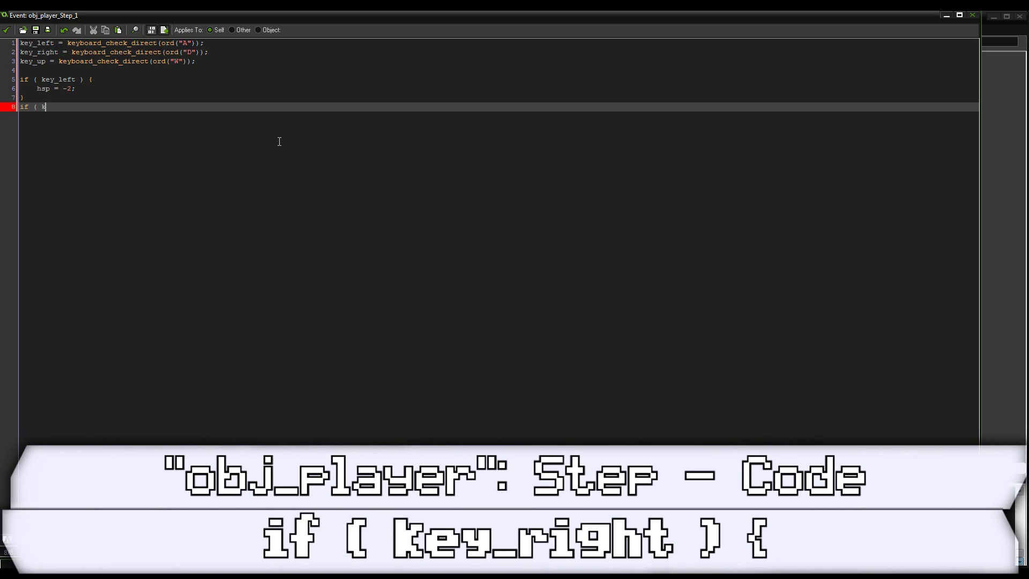
{"action": "type", "text": "ey_right ) {"}
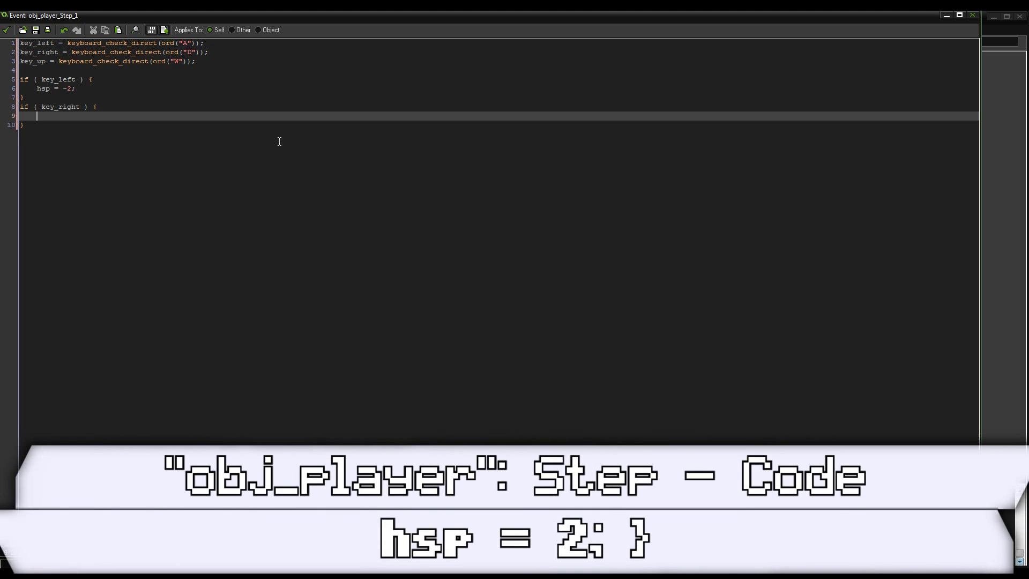
{"action": "type", "text": "hsp = 2;"}
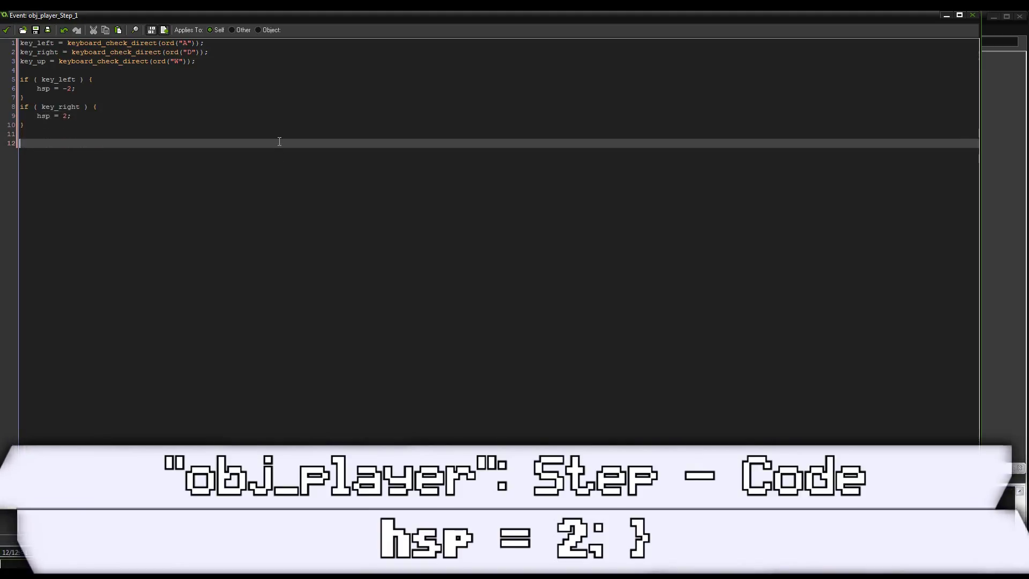
Set hsp to 0 when neither or both of the left and right keys are held
{"action": "type", "text": "if ("}
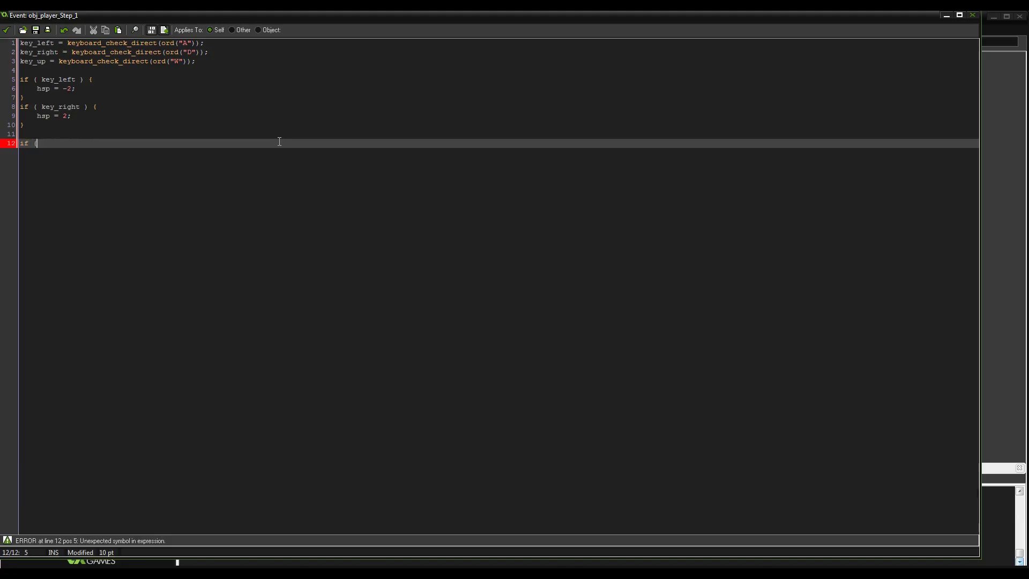
{"action": "type", "text": "!key_left &&"}
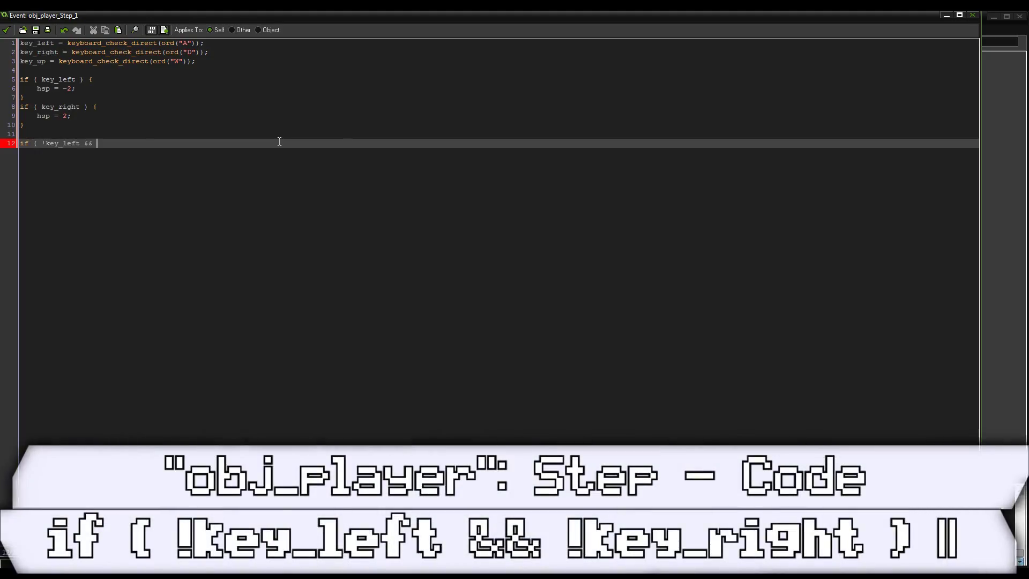
{"action": "type", "text": "!key_lef"}
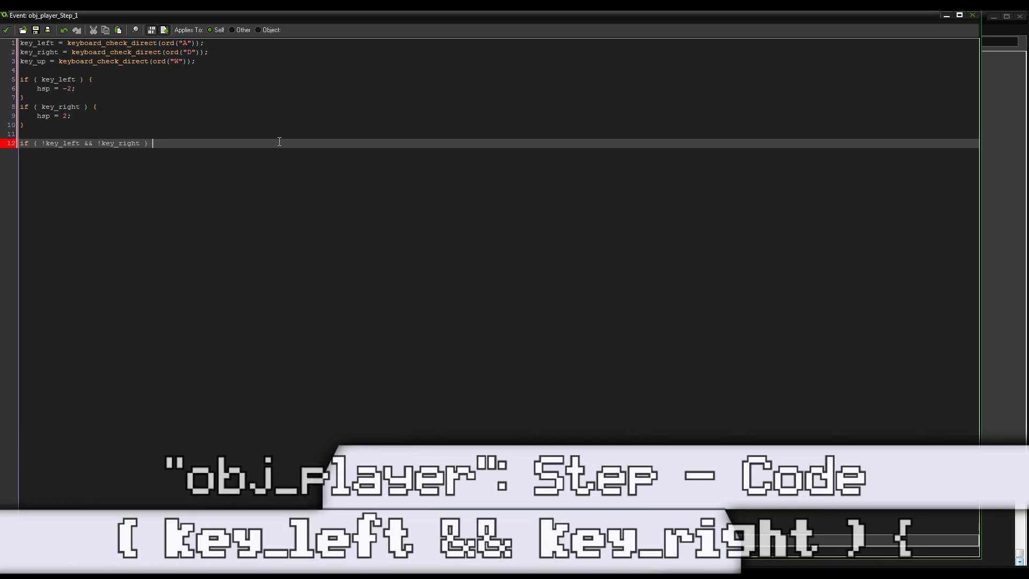
{"action": "type", "text": "|| ( key"}
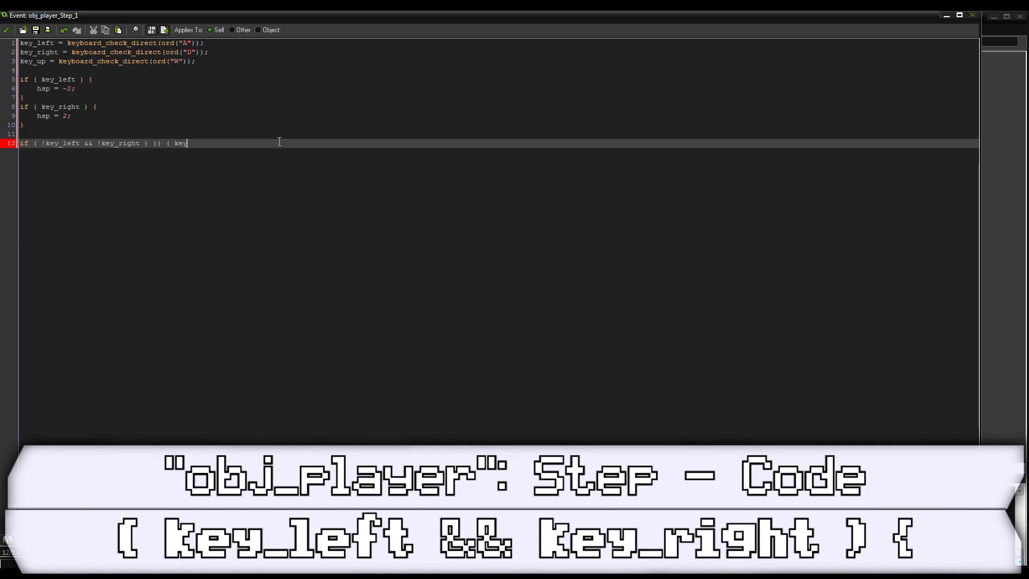
{"action": "type", "text": "_left && key_right"}
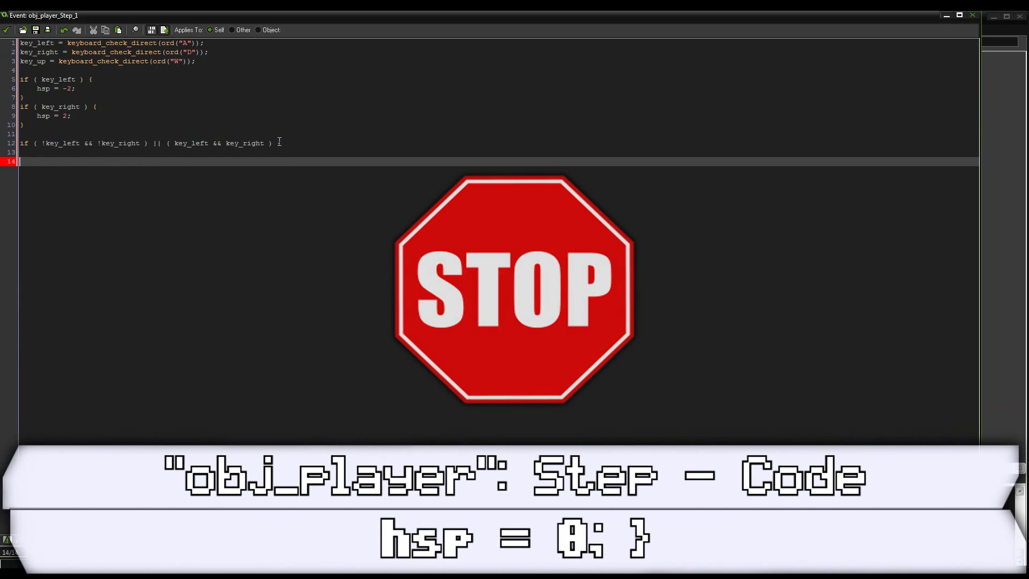
{"action": "type", "text": "hsp = 0;"}
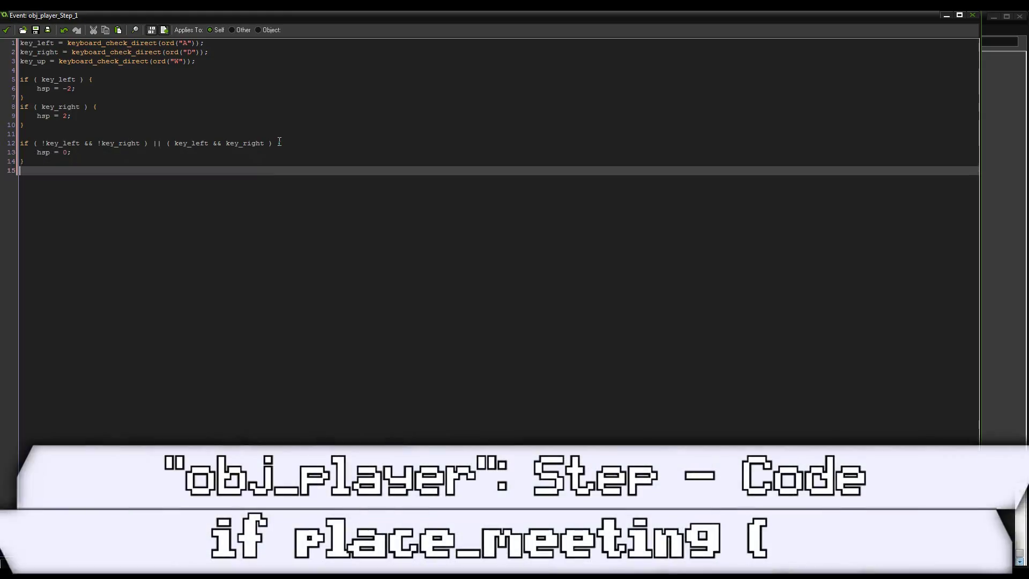
Add a place_meeting check against obj_wall with a while loop testing x+sign(hsp)
{"action": "type", "text": "if place_meeting(x+hsp"}
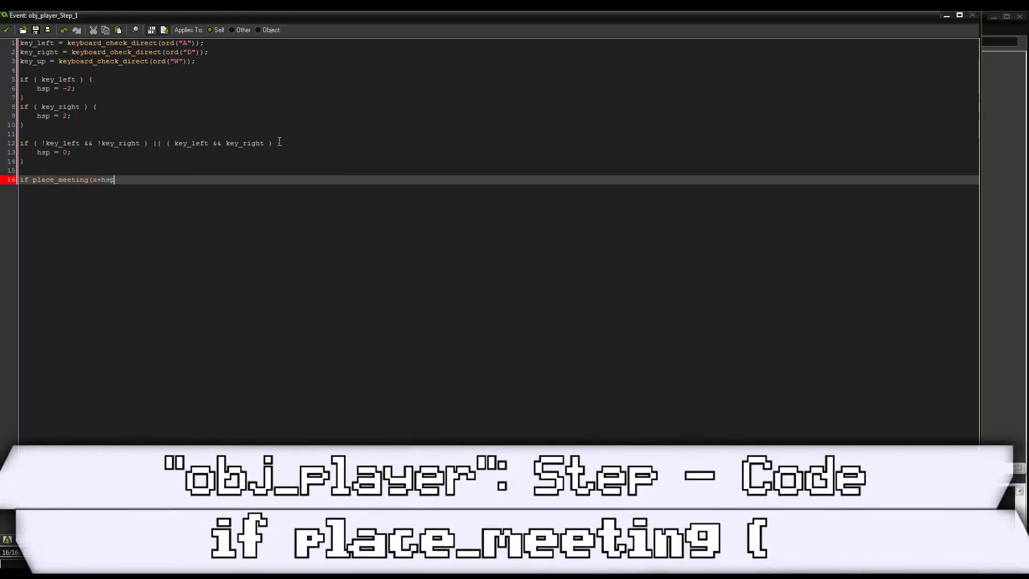
{"action": "type", "text": ", y, obj_w"}
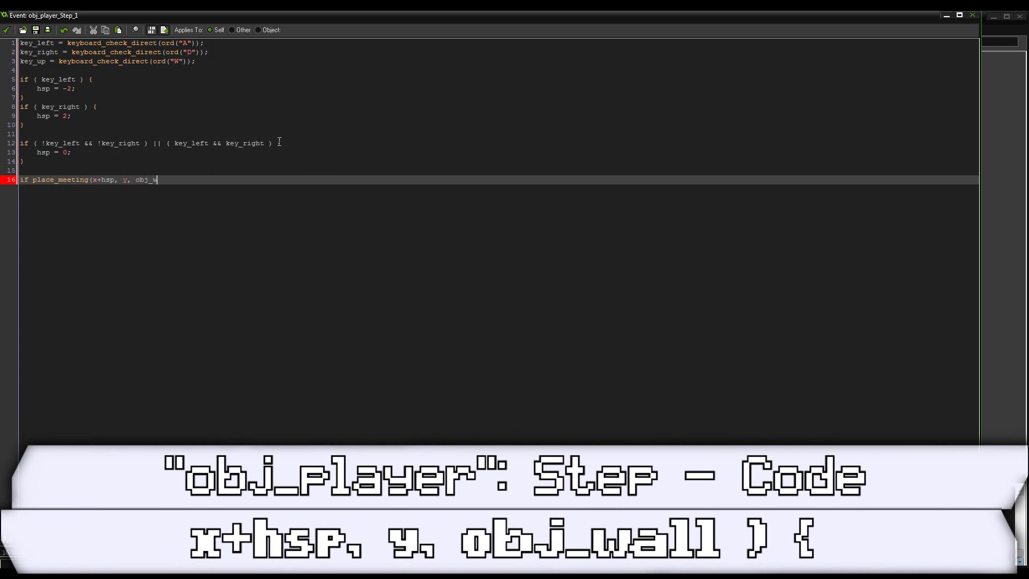
{"action": "type", "text": "all) {"}
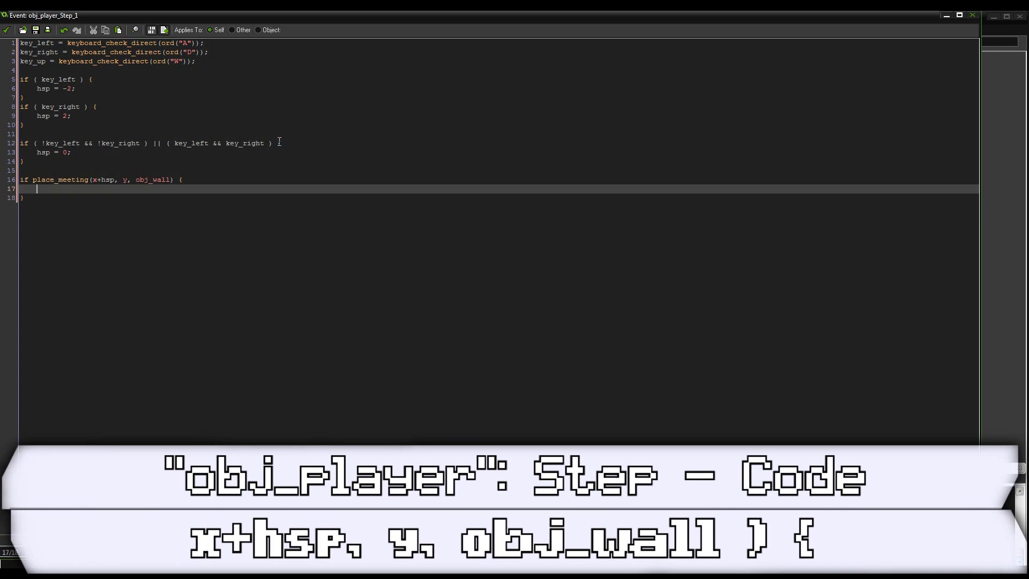
{"action": "type", "text": "while(!pla"}
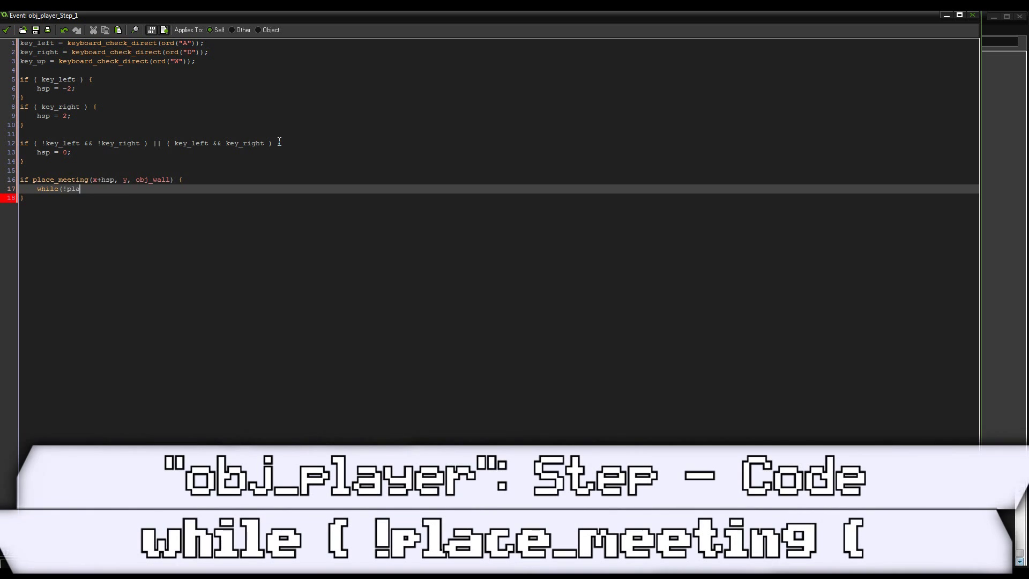
{"action": "type", "text": "ce_meeting(x"}
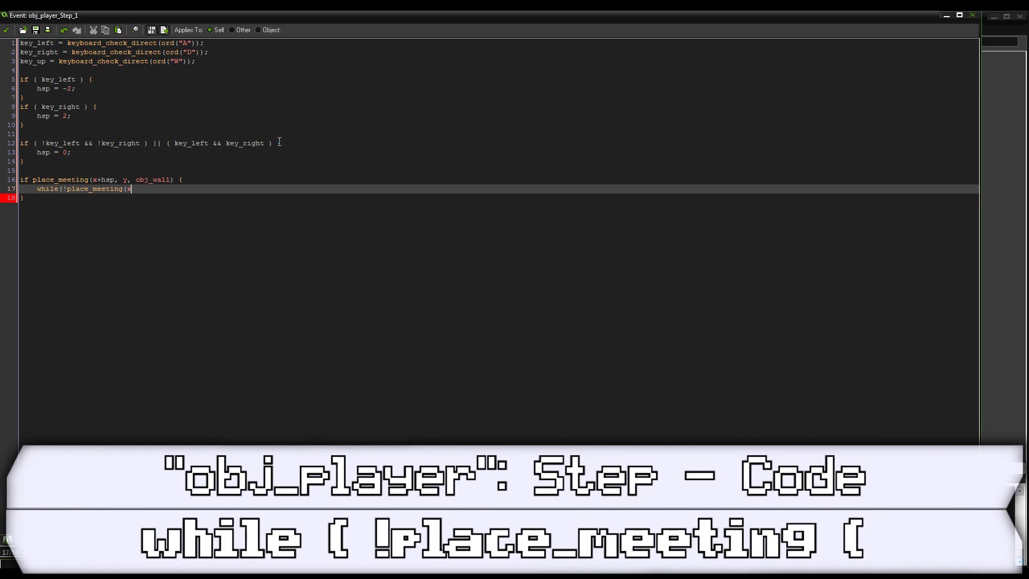
{"action": "type", "text": "+sign(hsp), y,"}
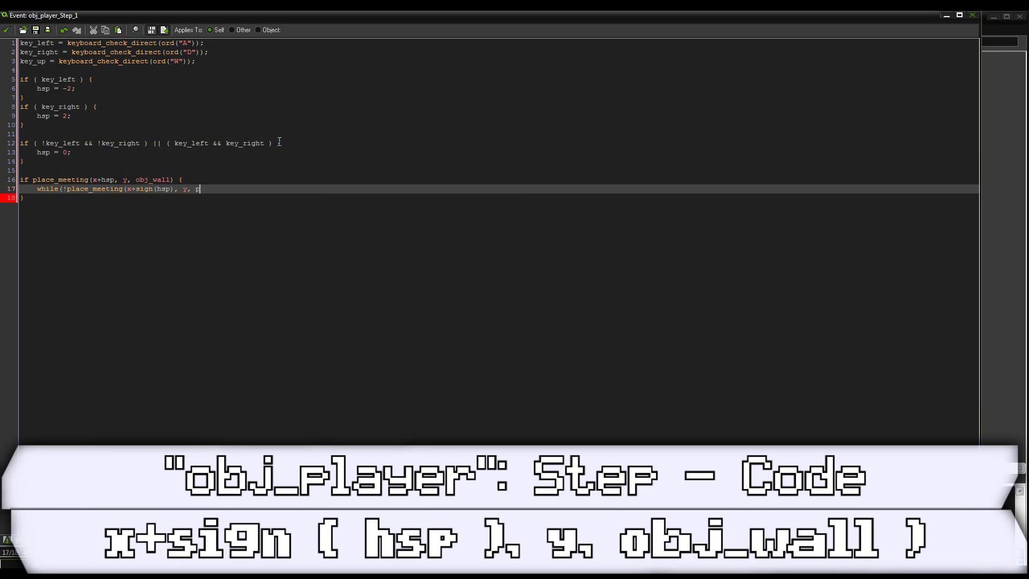
Inch x toward the wall by sign(hsp), zero hsp, then add x += hsp
{"action": "type", "text": "o"}
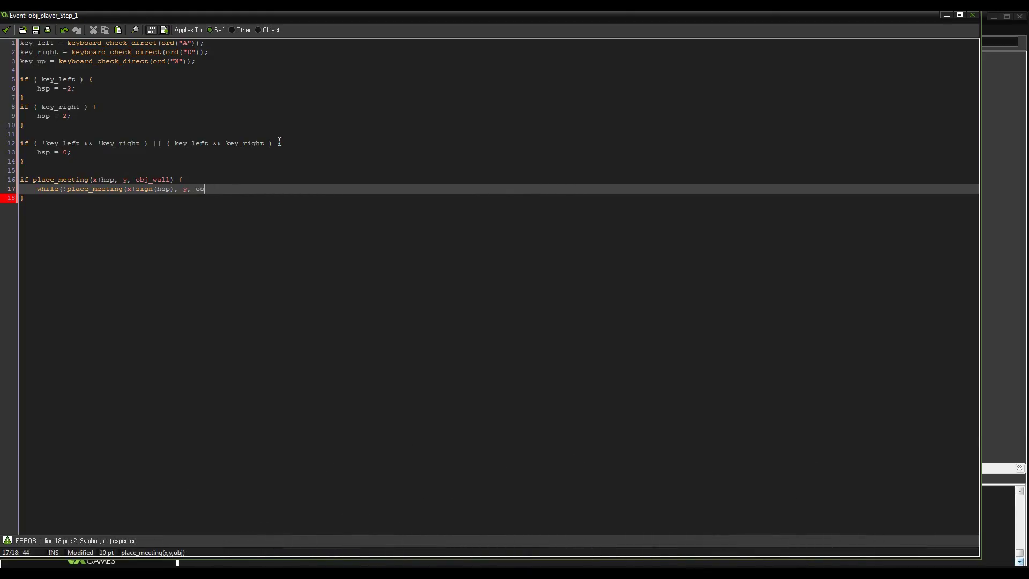
{"action": "type", "text": "j"}
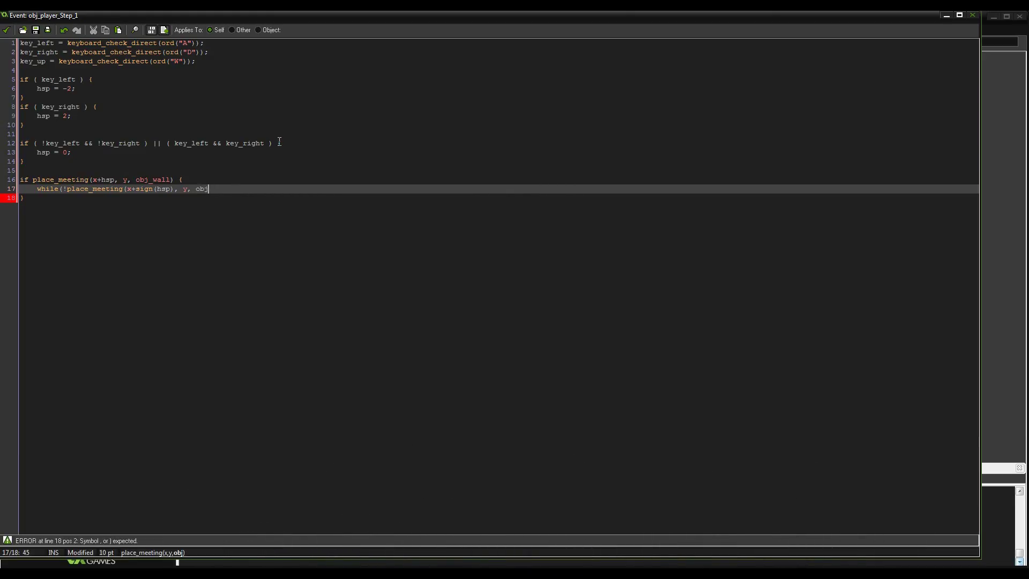
{"action": "type", "text": "_wall"}
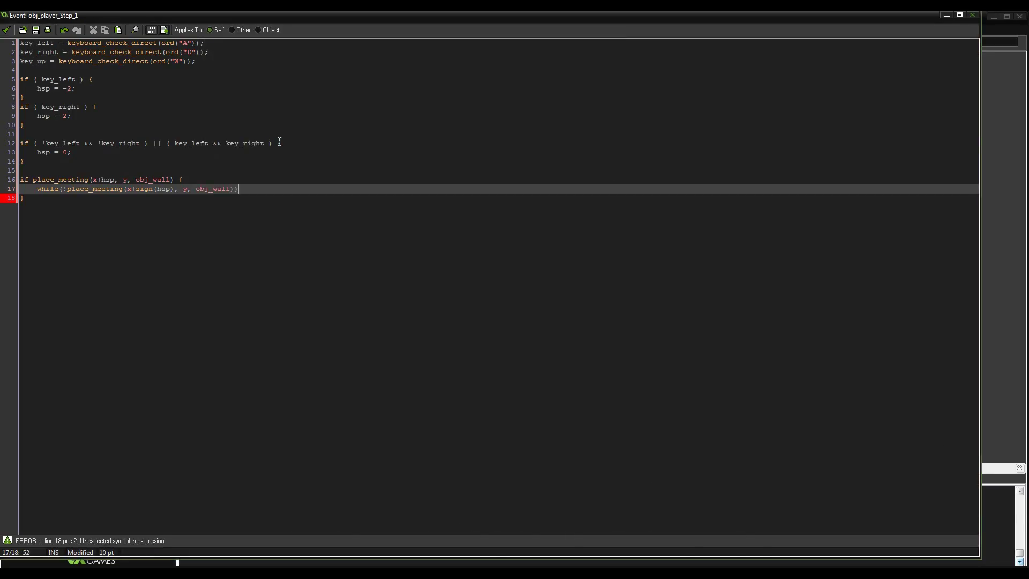
{"action": "type", "text": "x += sign"}
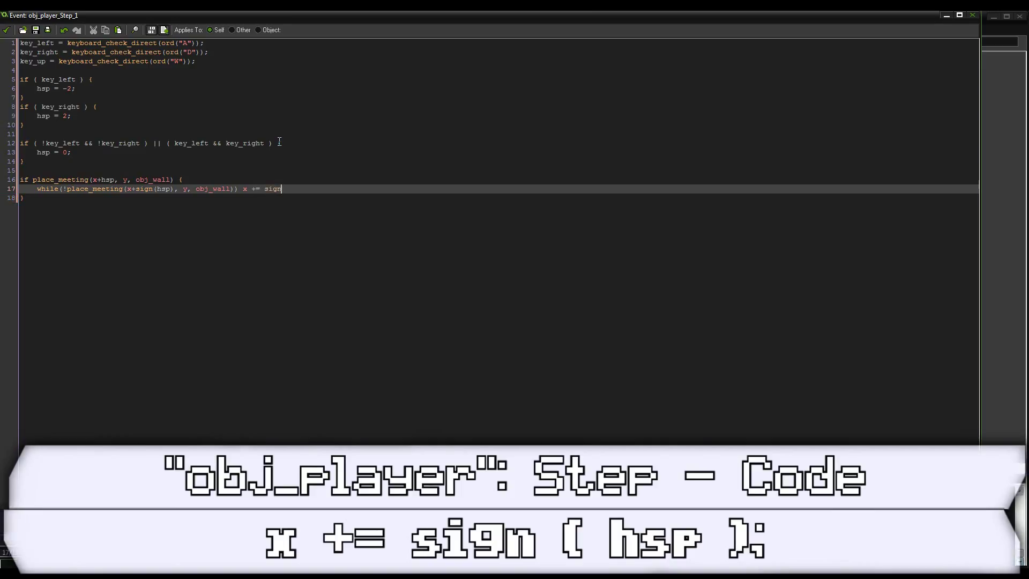
{"action": "type", "text": "(hsp);"}
{"action": "type", "text": "hsp = 0;"}
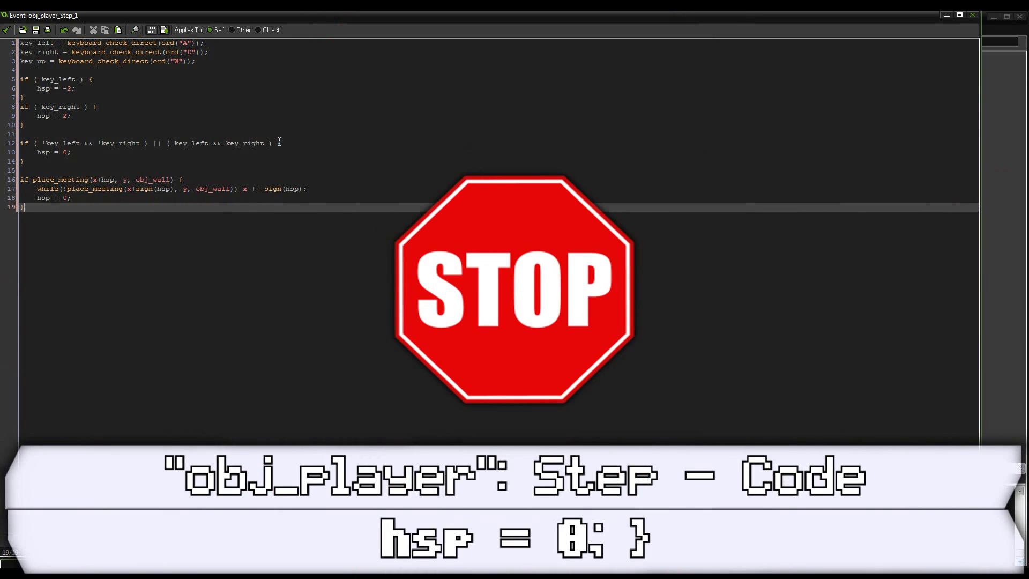
{"action": "key", "text": "Enter"}
{"action": "type", "text": "x += hs"}
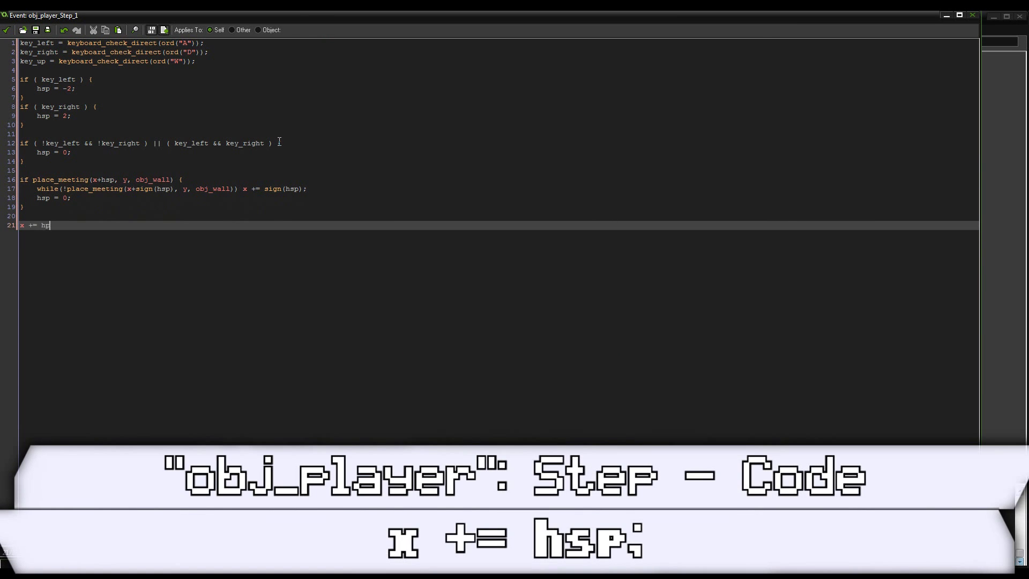
{"action": "key", "text": "enter"}
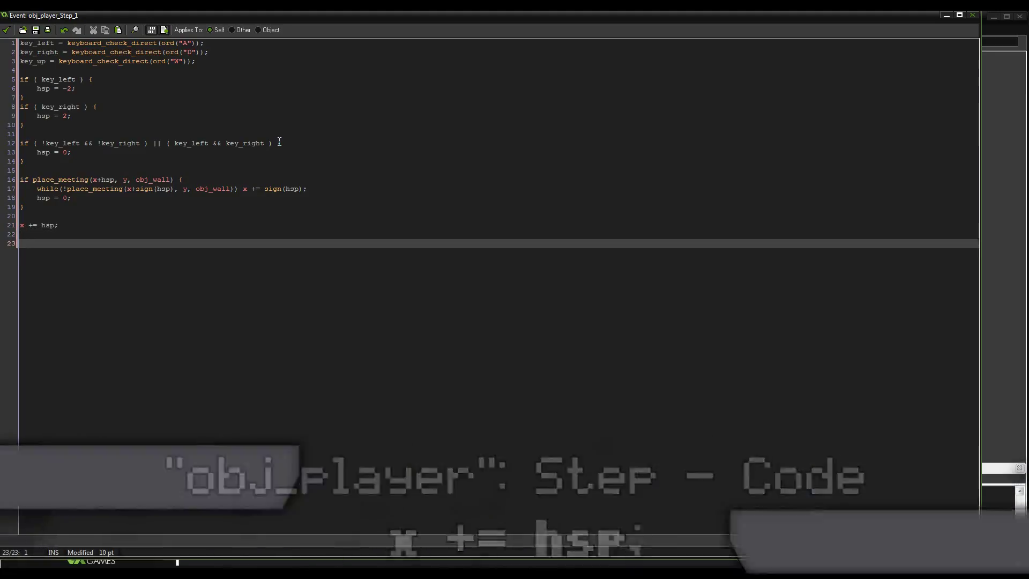
Add 0.35 to vsp while obj_player is not grounded
{"action": "type", "text": "if ("}
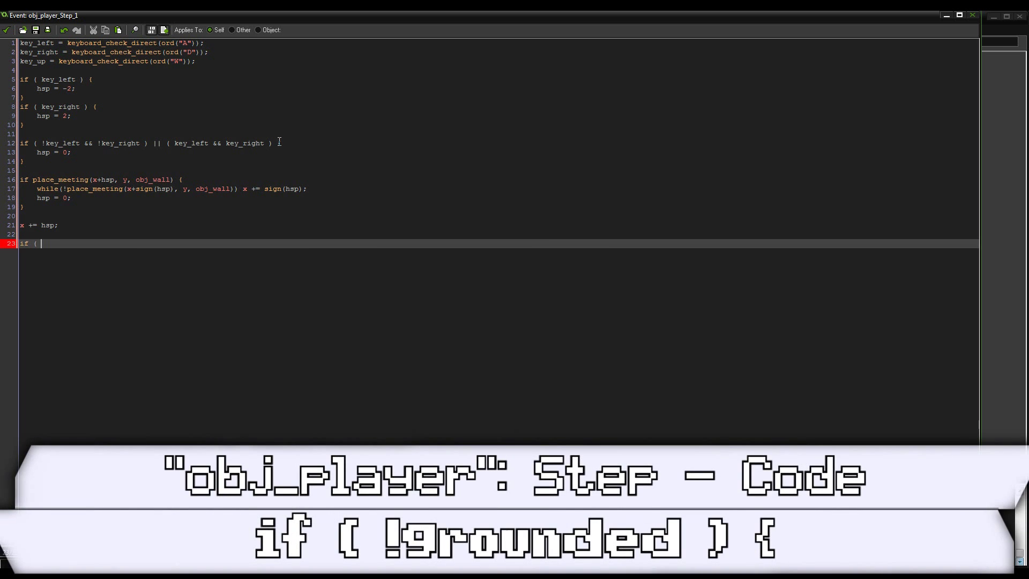
{"action": "type", "text": "!grounded ) {"}
{"action": "type", "text": "vsp += "}
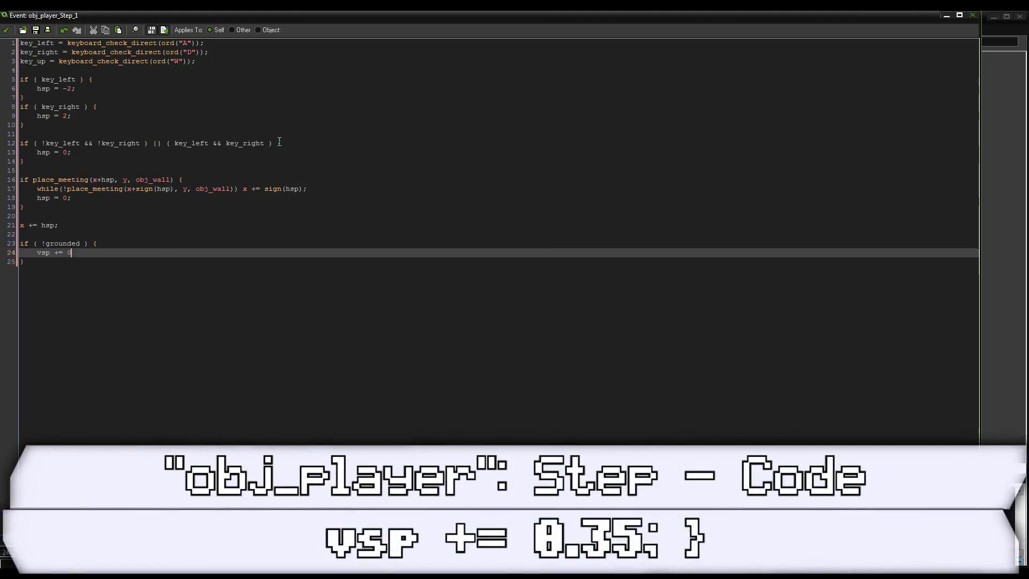
{"action": "type", "text": "0.35;"}
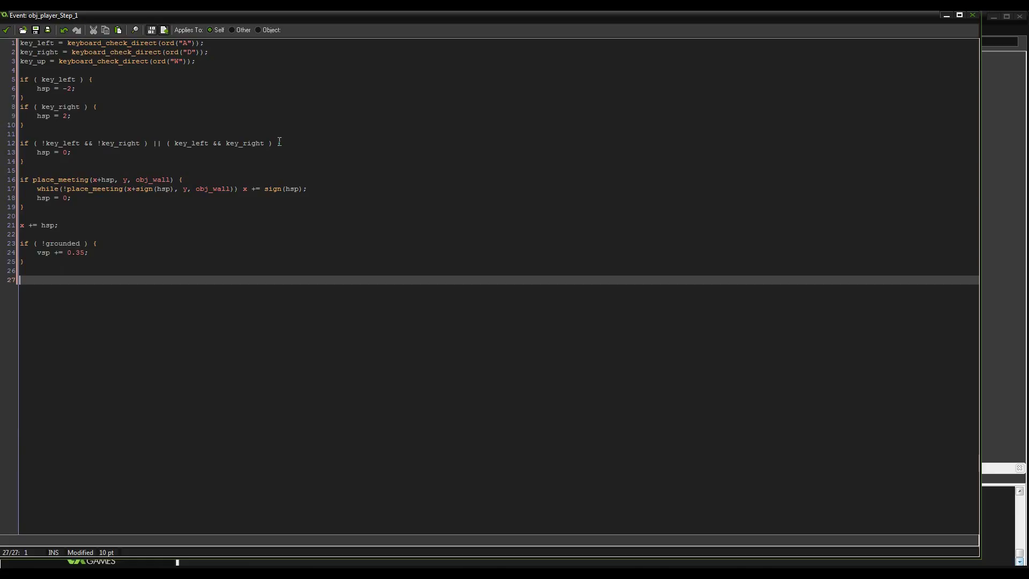
Set vsp to -9 when key_up is pressed while grounded
{"action": "type", "text": "if ( k"}
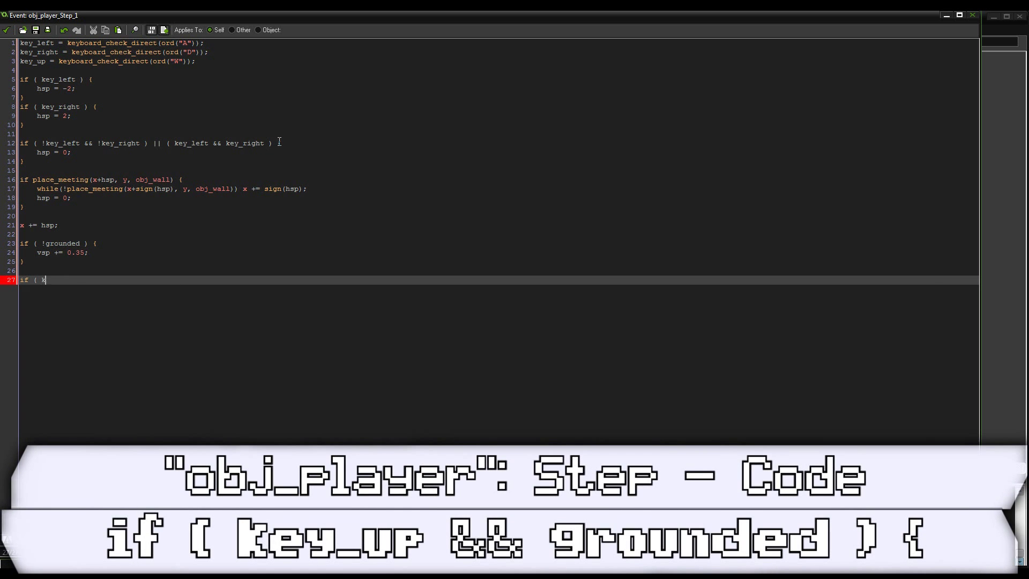
{"action": "type", "text": "ey_up && grounded ) {"}
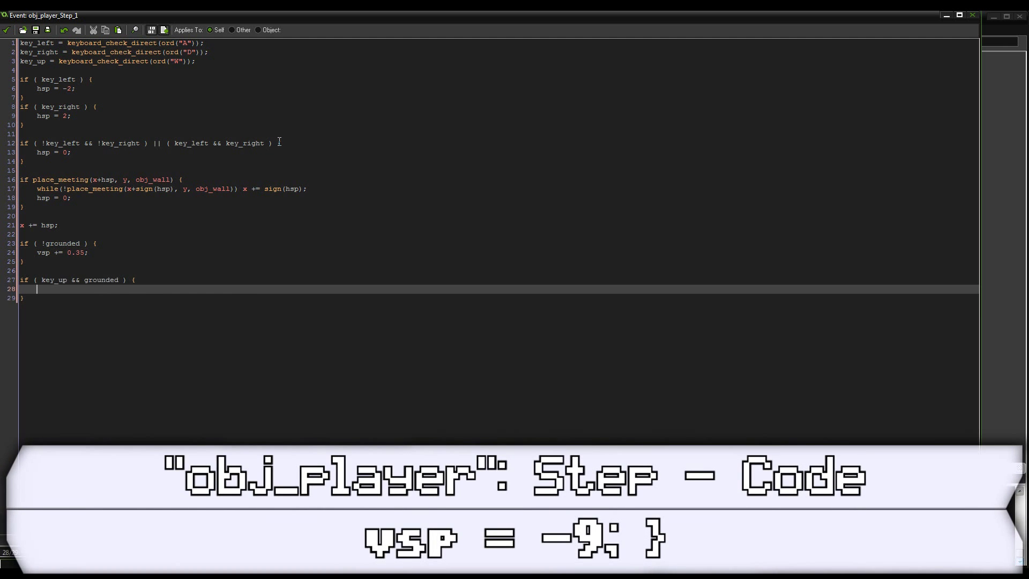
{"action": "type", "text": "vsp = -9;"}
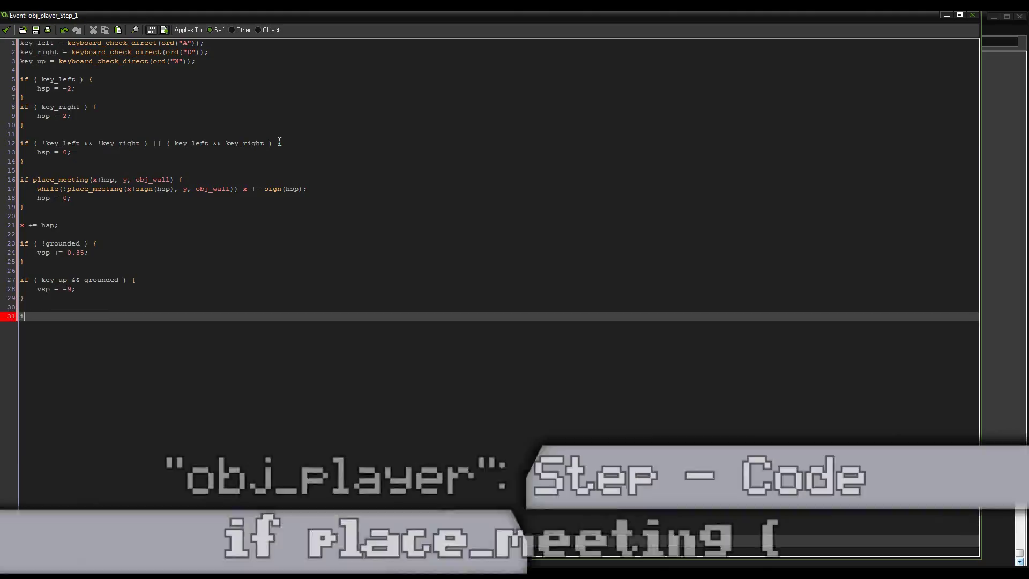
Write the place_meeting(x, y+vsp, obj_wall) check with a while loop nudging y by sign(vsp)
{"action": "type", "text": "if place_meeting(x, y+vsp"}
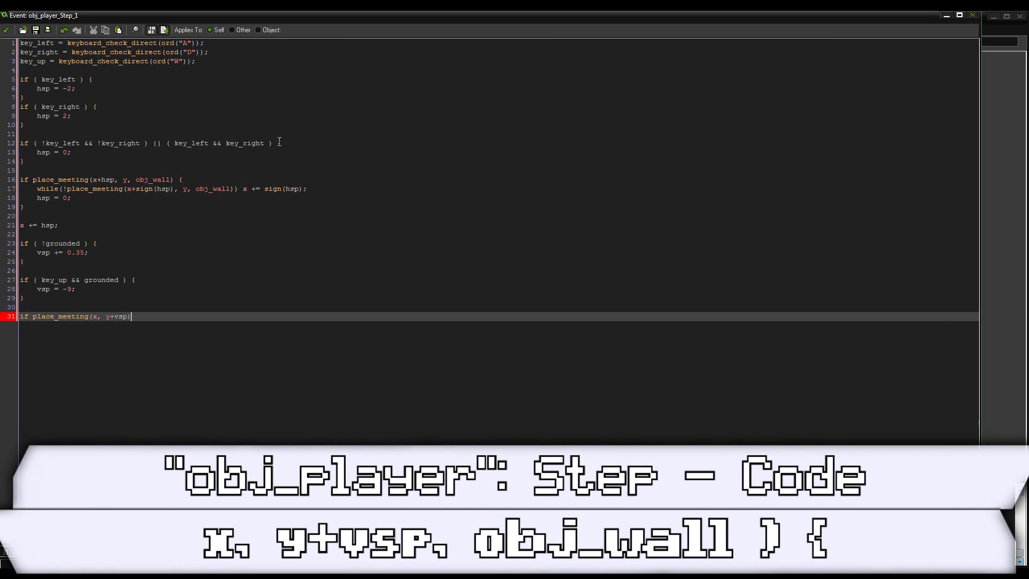
{"action": "type", "text": ", obj_wall"}
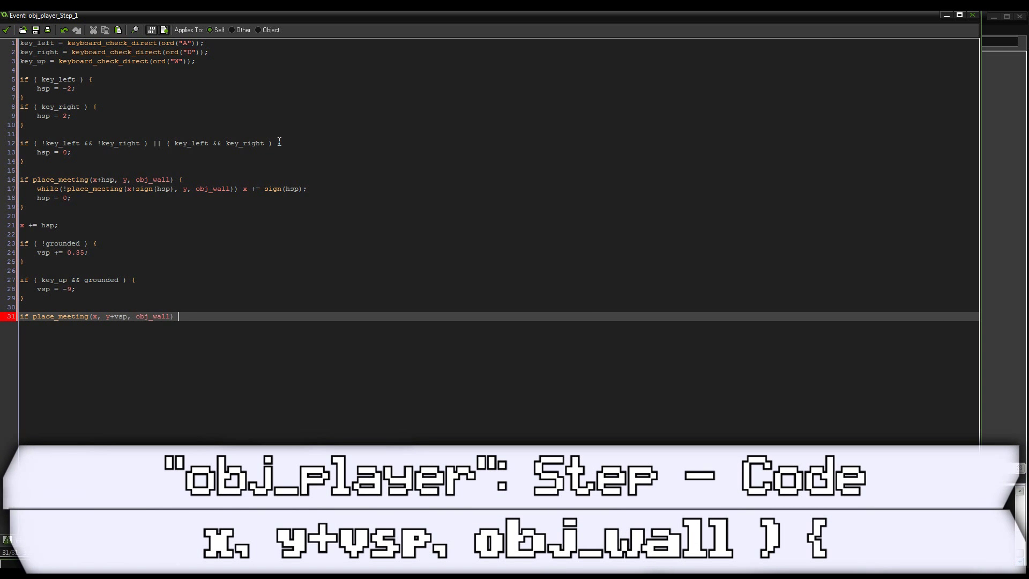
{"action": "type", "text": "{"}
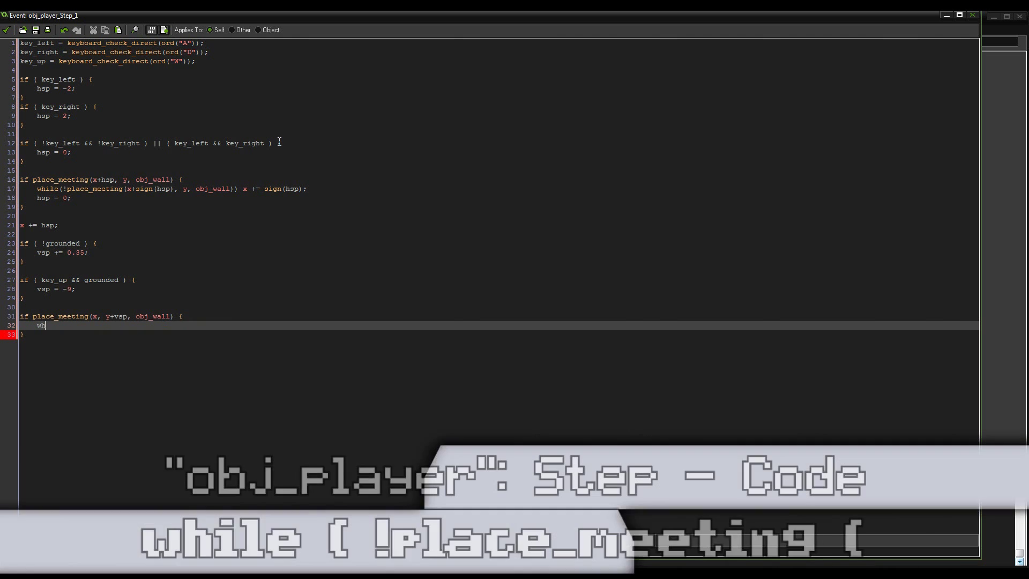
{"action": "type", "text": "ile(!place_meeting(x, y+sign("}
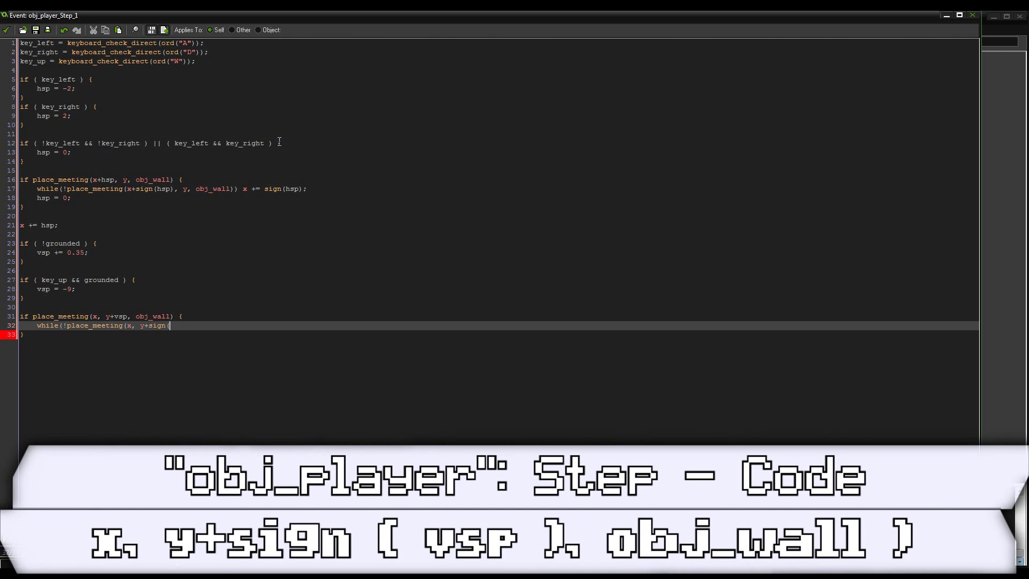
{"action": "type", "text": "vsp), obj"}
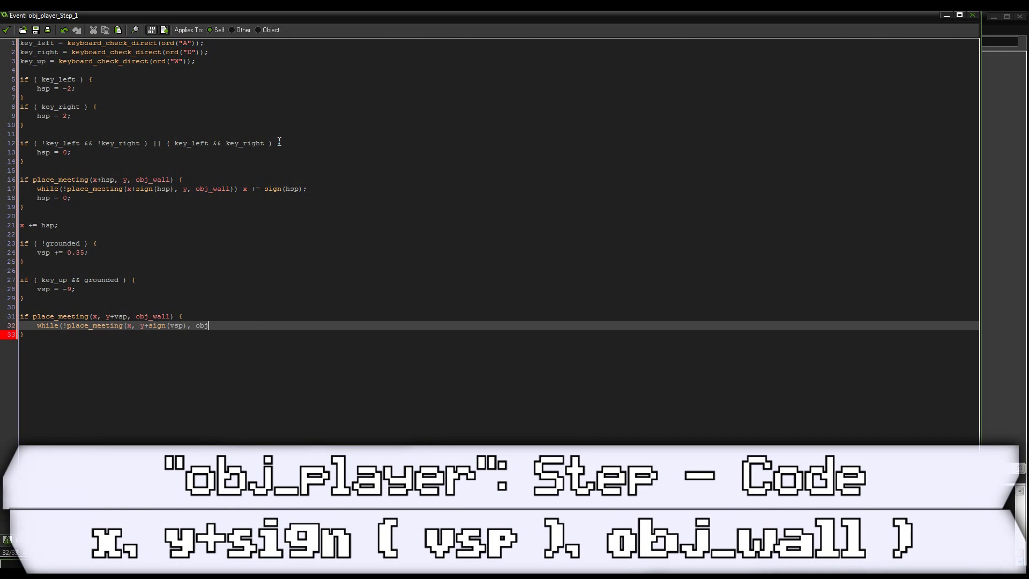
{"action": "type", "text": "ll)) y"}
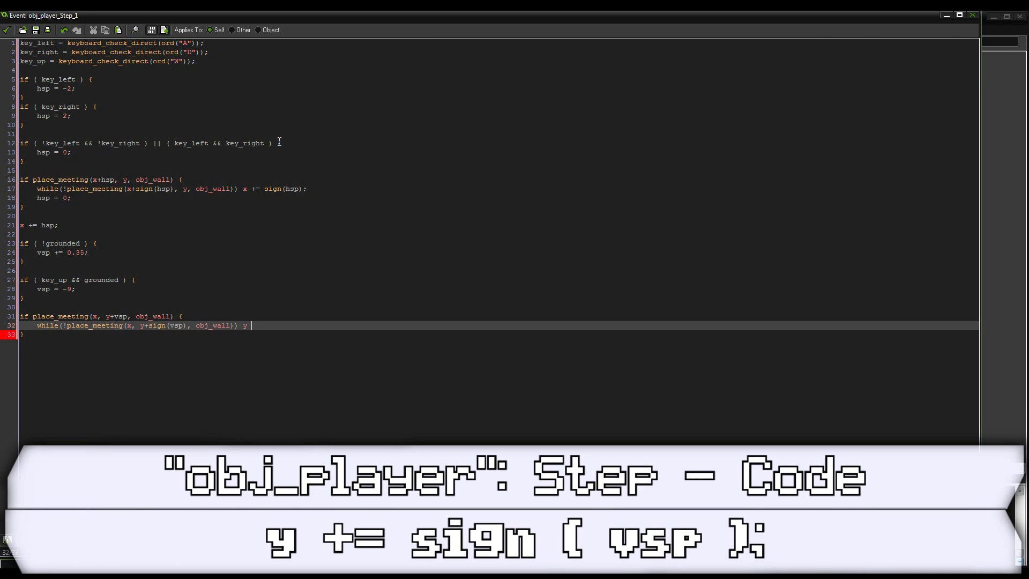
{"action": "type", "text": "+= sign"}
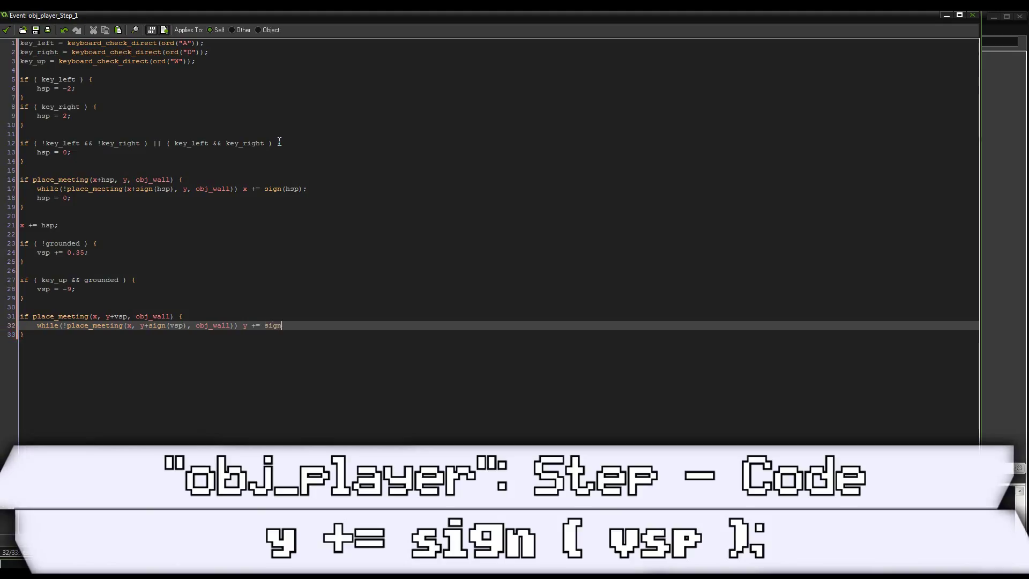
{"action": "type", "text": "(vsp);"}
{"action": "type", "text": "if"}
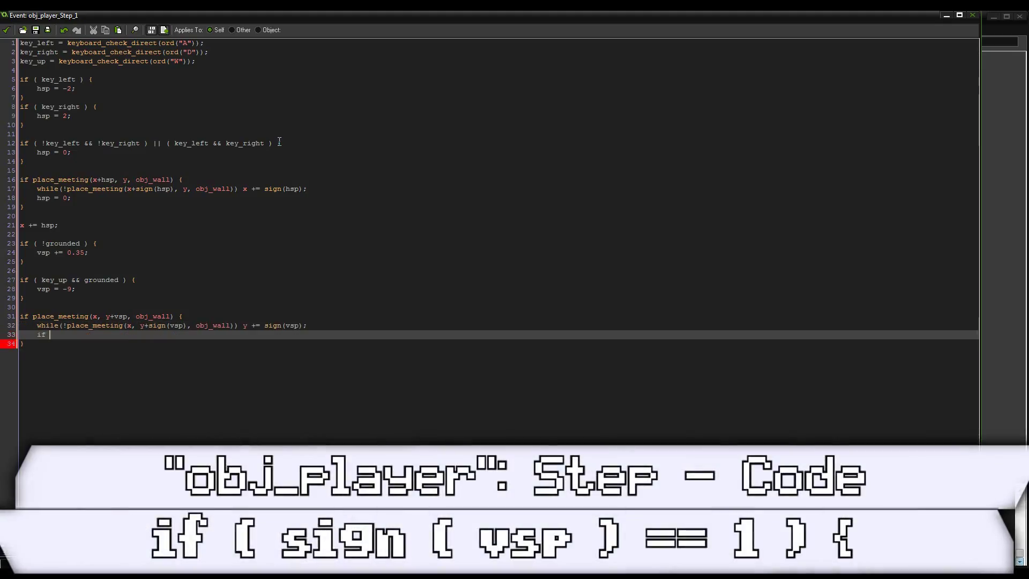
{"action": "type", "text": "( sign"}
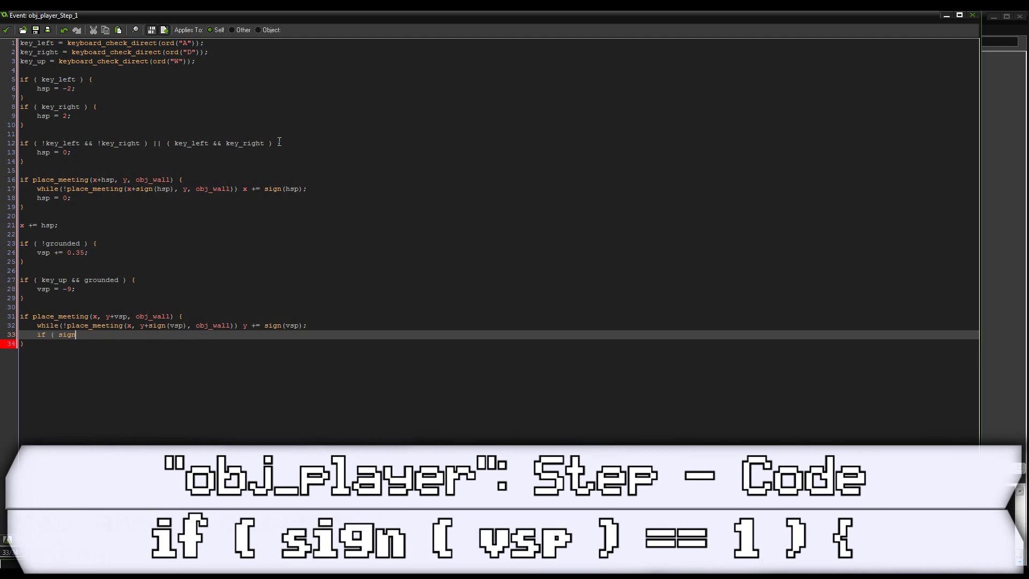
{"action": "type", "text": "(vsp) == 1 ) { grounded = 1;"}
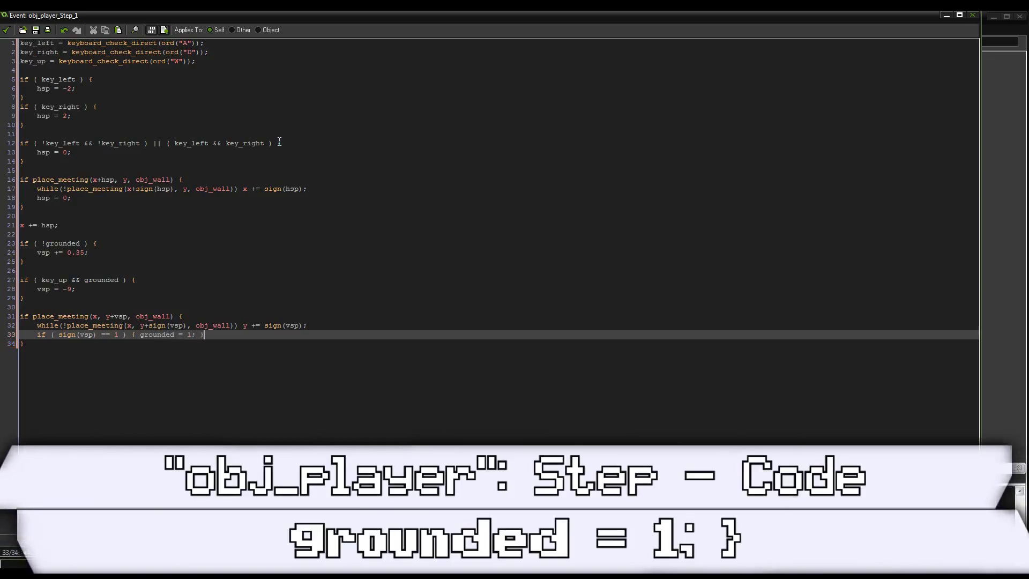
Inside the block, zero vsp on collision and add else { grounded = 0; }
{"action": "key", "text": "enter"}
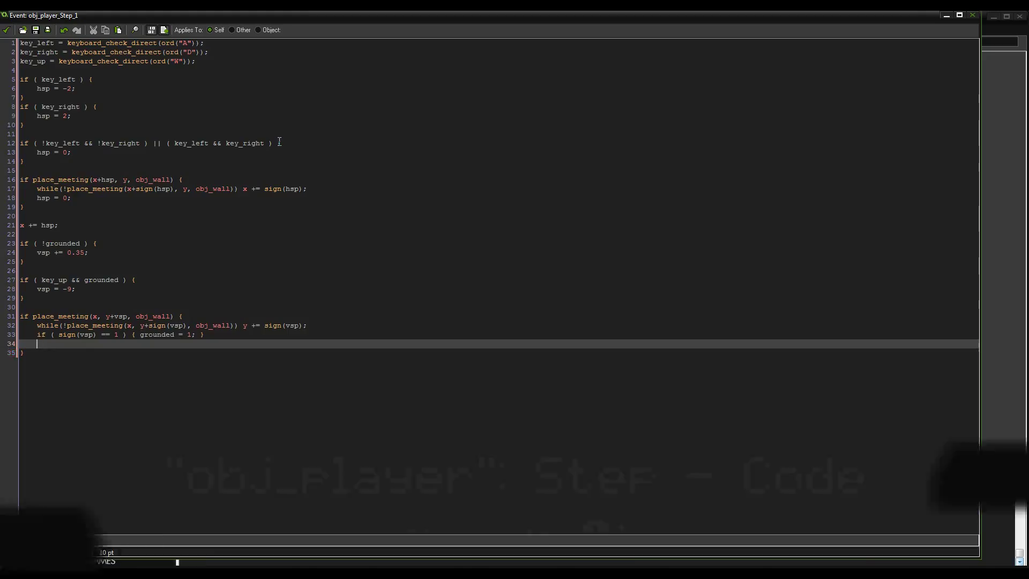
{"action": "type", "text": "vsp = 0;"}
{"action": "left_click", "coordinate": [499, 353]}
{"action": "type", "text": " else"}
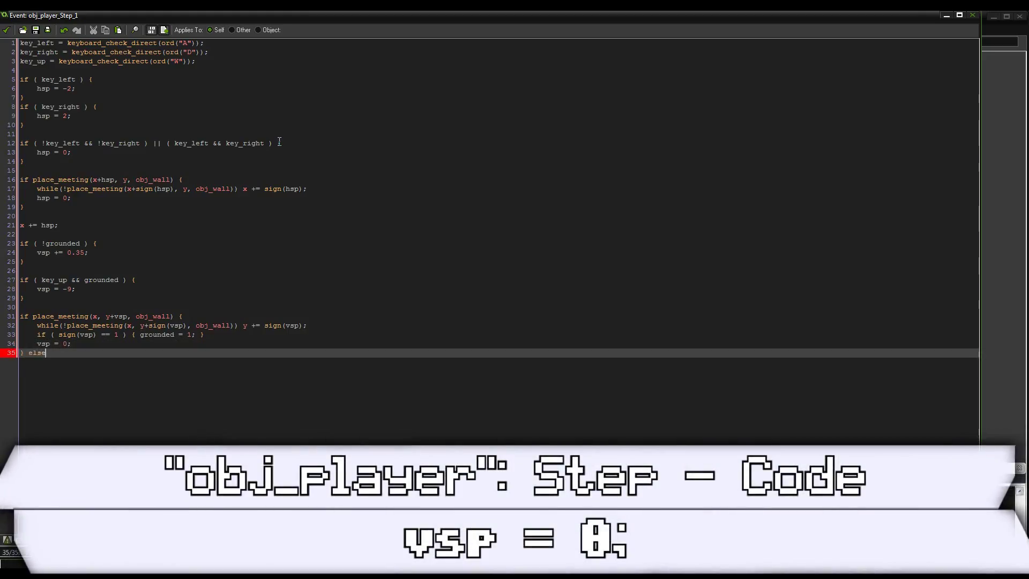
{"action": "type", "text": "{ grounded ="}
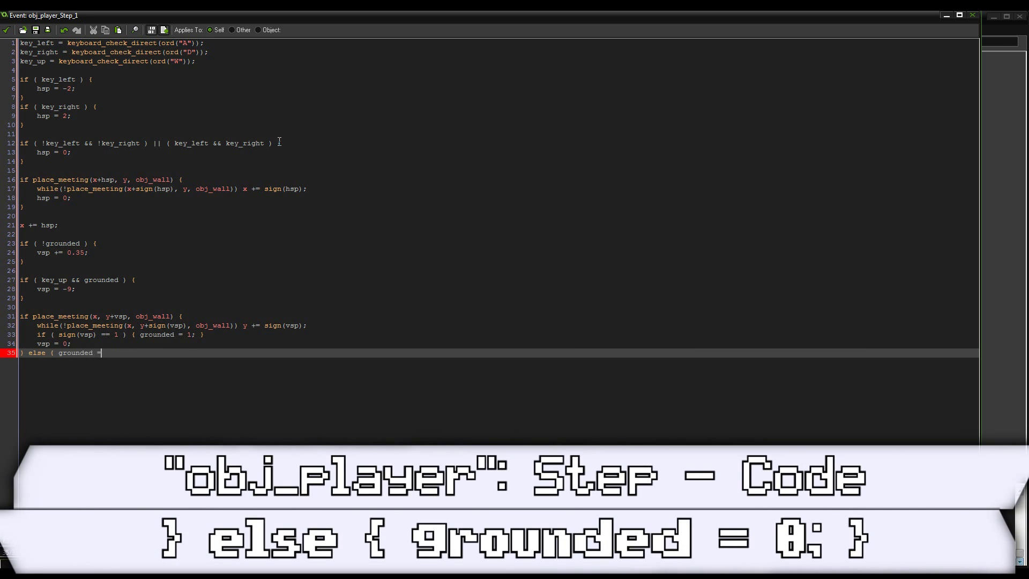
{"action": "type", "text": "0; }"}
{"action": "type", "text": "y "}
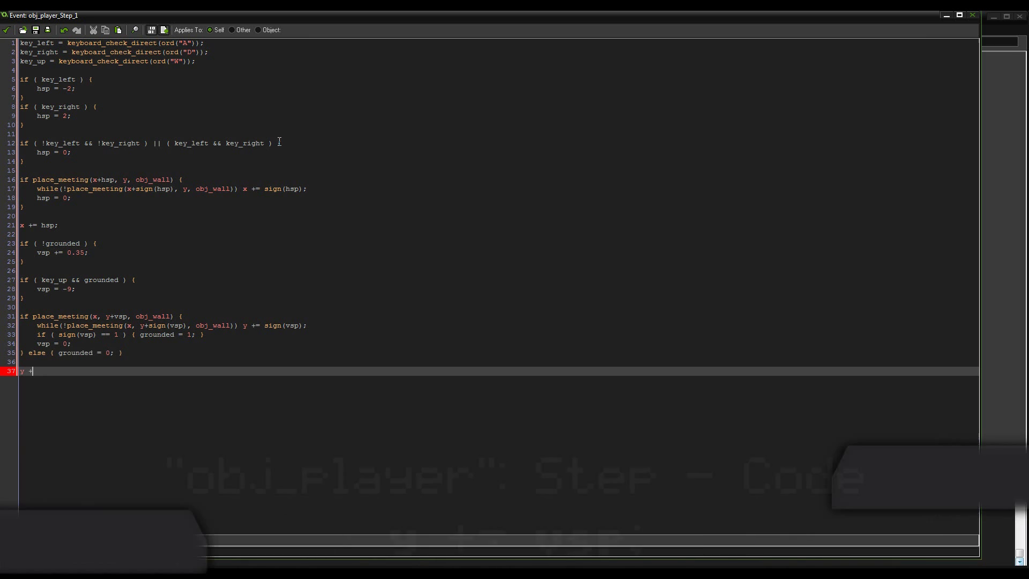
Add 'y += vsp;' as the final line of obj_player's Step code
{"action": "type", "text": "+= vsp;"}
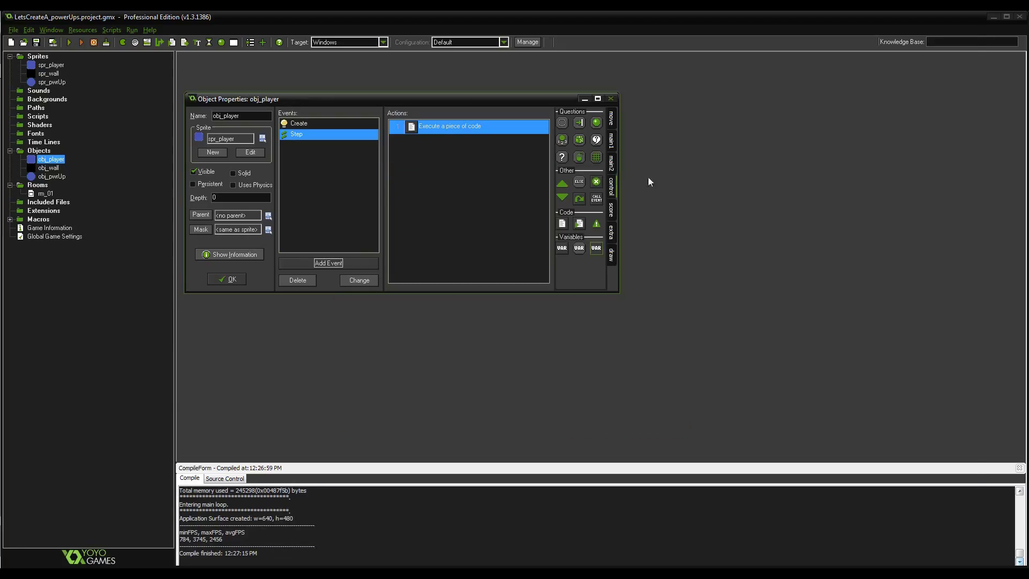
Close obj_player's properties and add a Create event to obj_pwrUp
{"action": "double_click", "coordinate": [449, 126]}
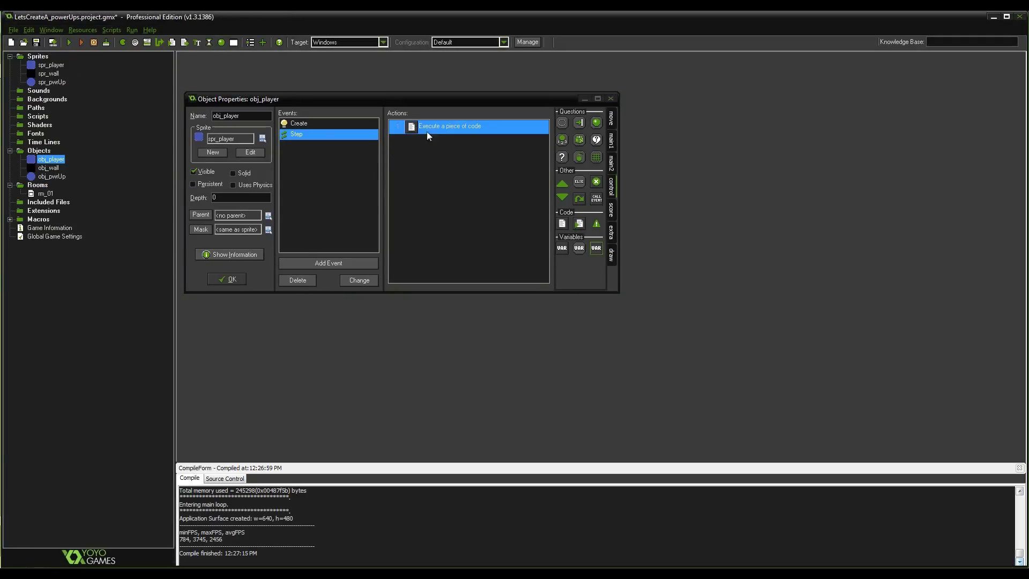
{"action": "left_click", "coordinate": [226, 278]}
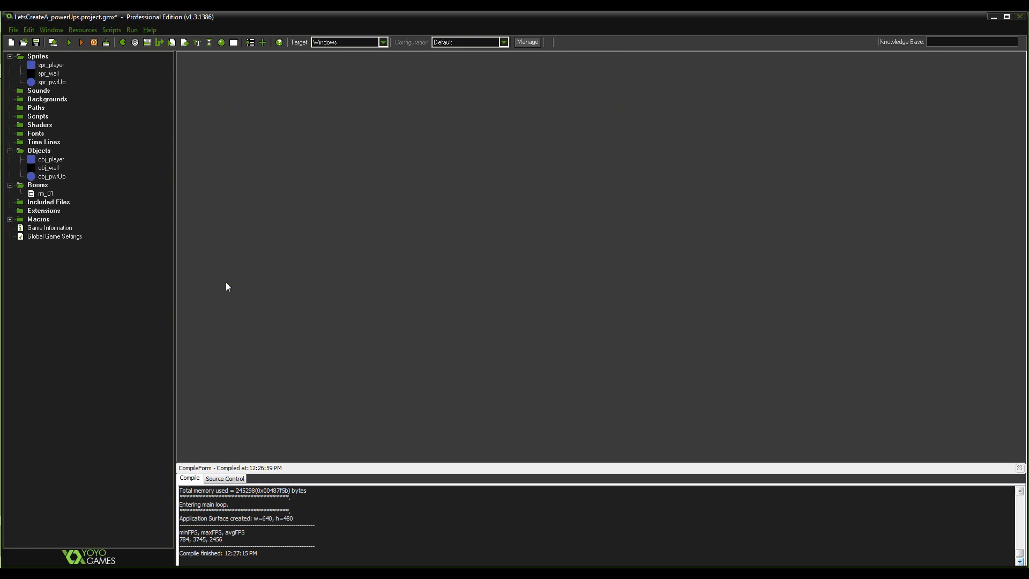
{"action": "double_click", "coordinate": [51, 176]}
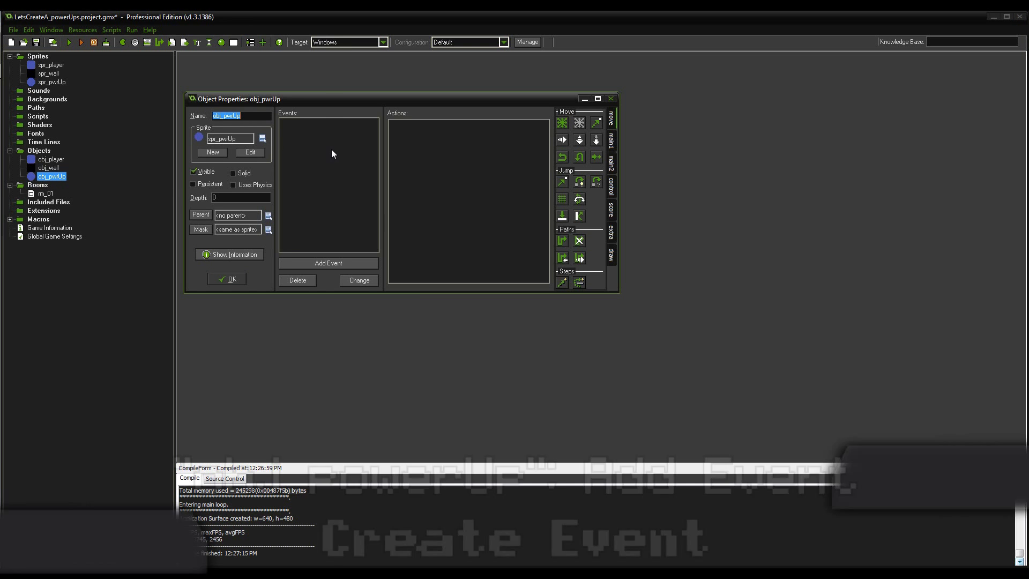
{"action": "left_click", "coordinate": [328, 263]}
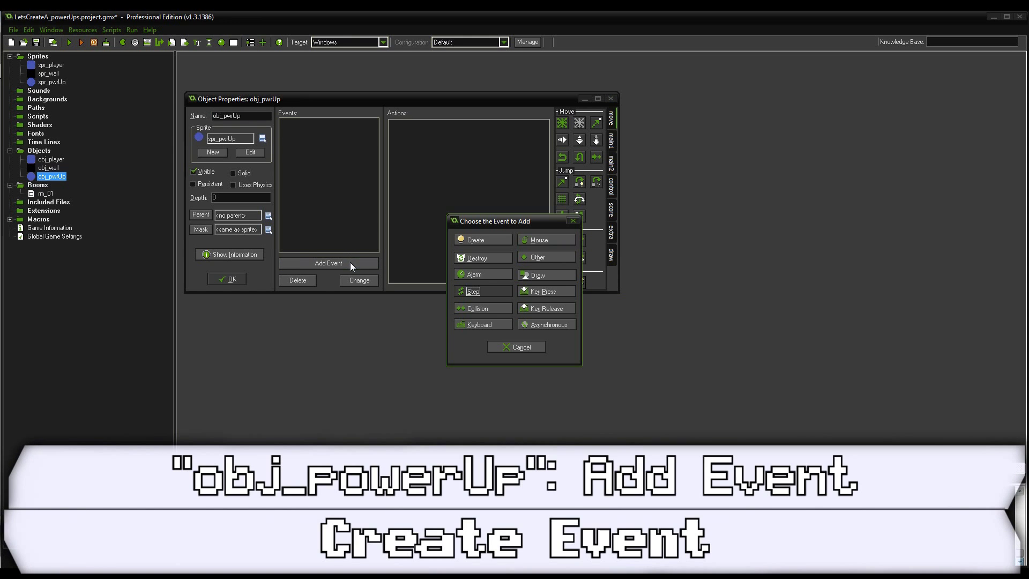
{"action": "left_click", "coordinate": [474, 239]}
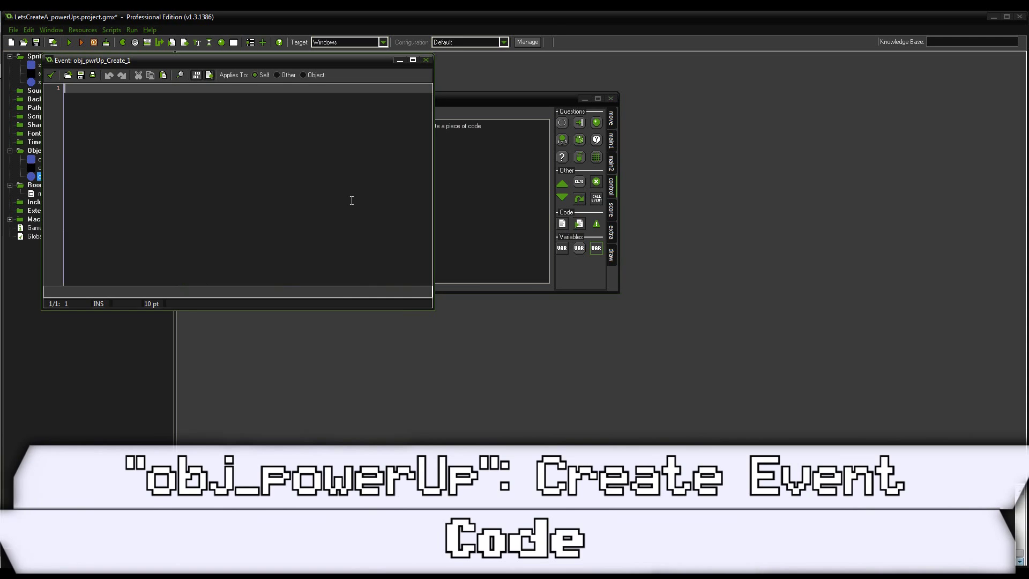
Enter 'image_speed = 0;' and 'pwrUp_type = irandom_range(1, 2);' in obj_pwrUp's Create code
{"action": "type", "text": "plc"}
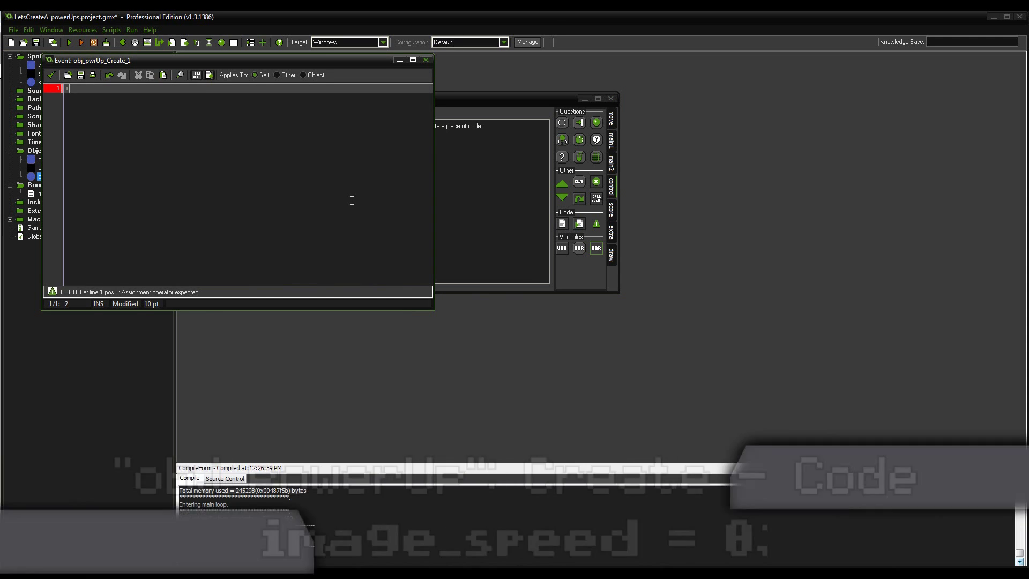
{"action": "type", "text": "image_speed = 0;"}
{"action": "type", "text": "pwr"}
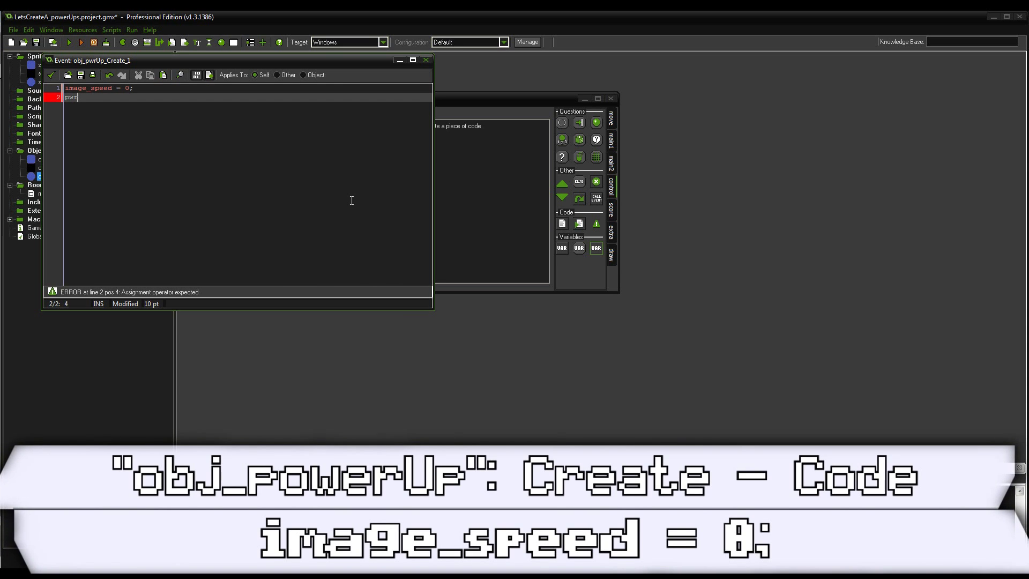
{"action": "type", "text": "Ty"}
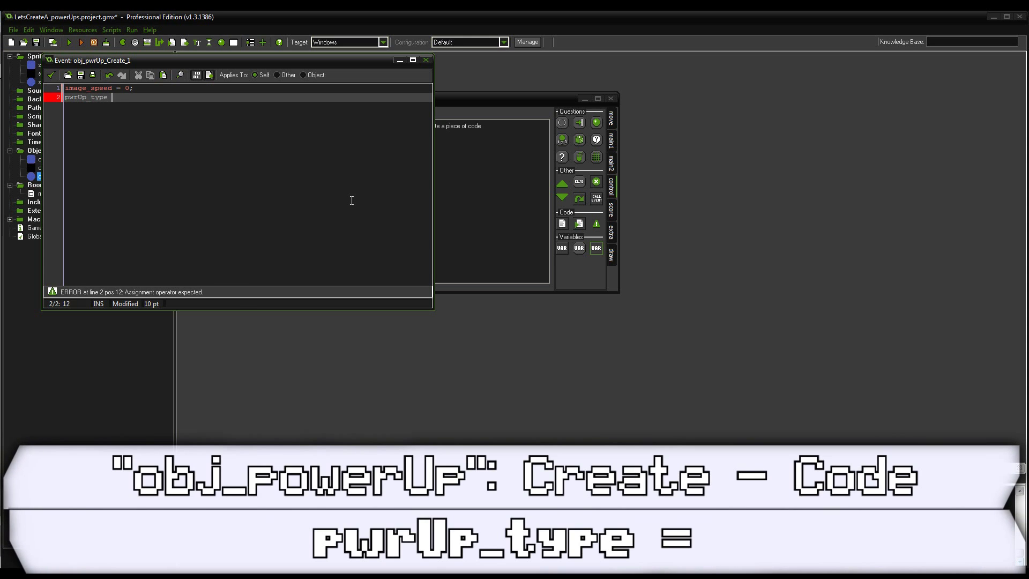
{"action": "type", "text": "="}
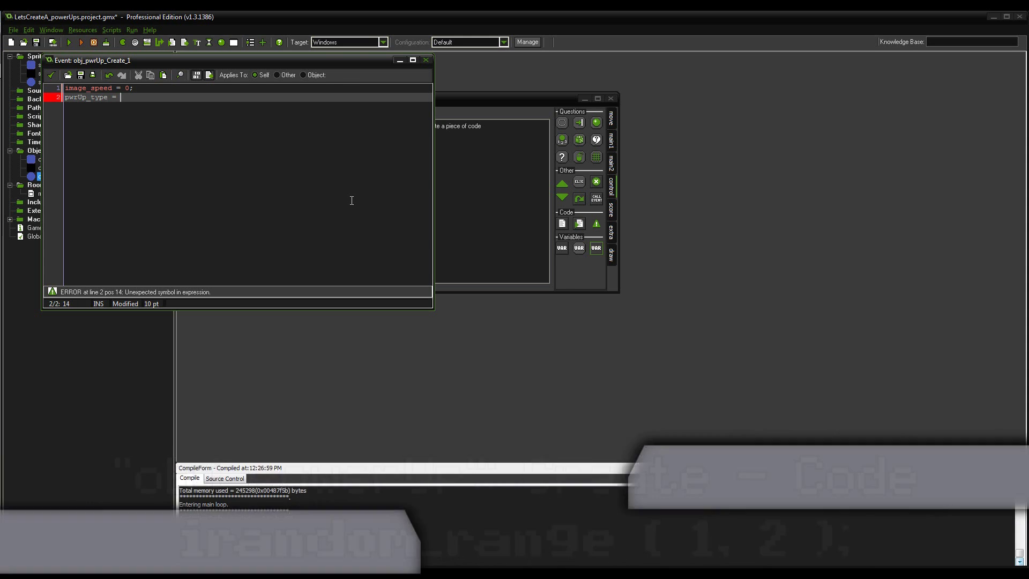
{"action": "type", "text": "irandom_range"}
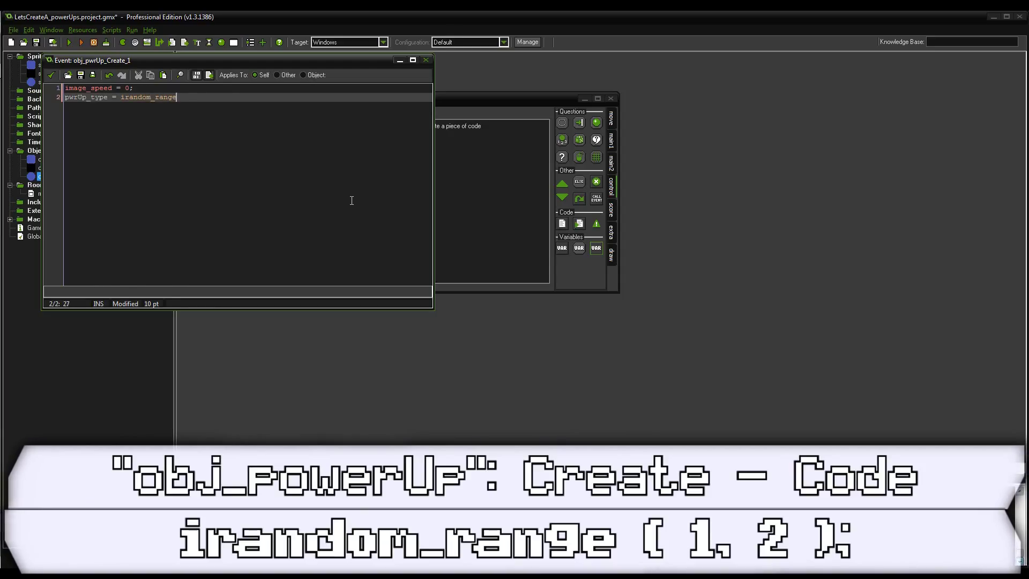
{"action": "type", "text": "(1, 2);"}
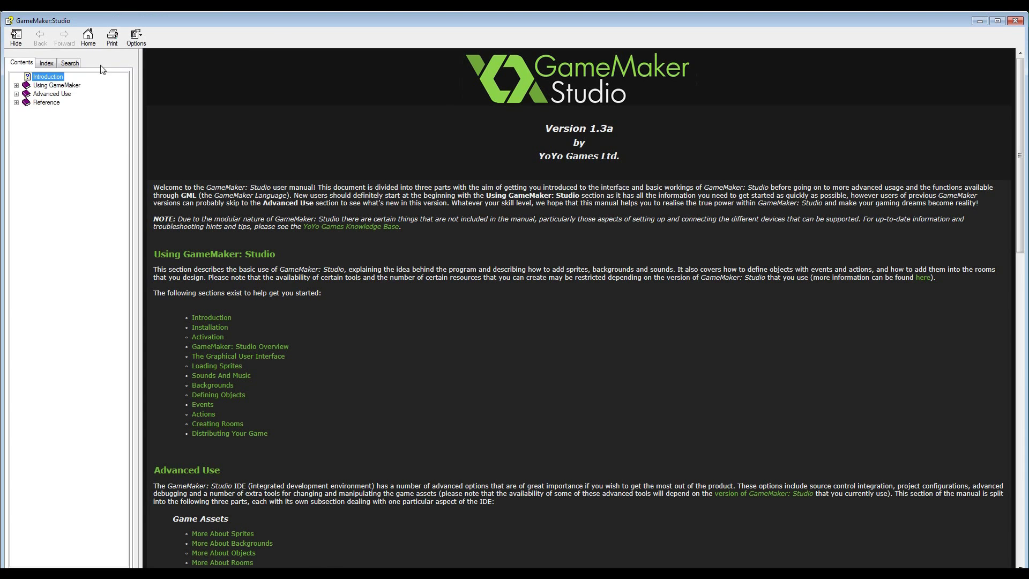
Search the Help index for 'iran' and open the irandom_range reference page
{"action": "type", "text": "iran"}
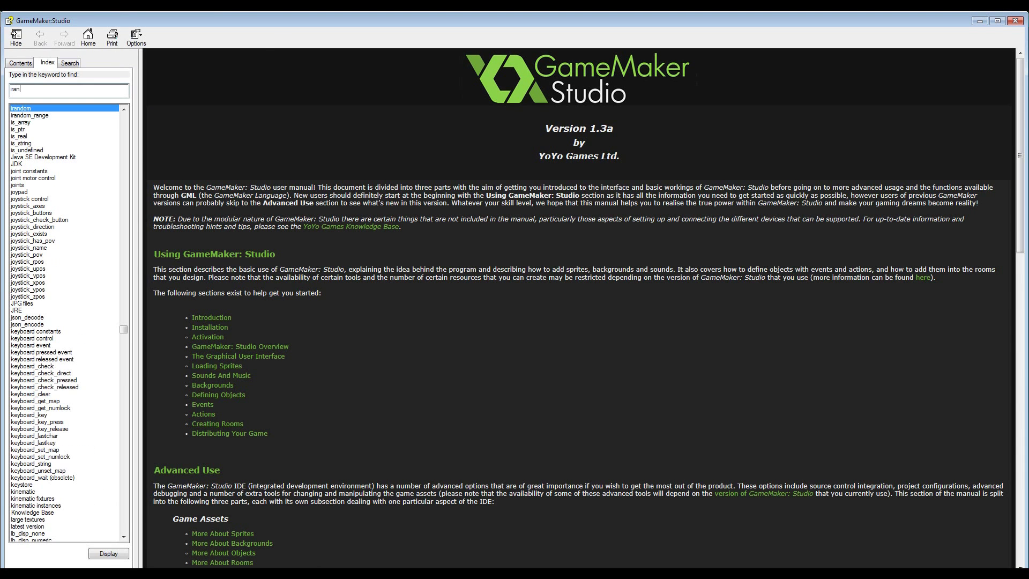
{"action": "double_click", "coordinate": [29, 115]}
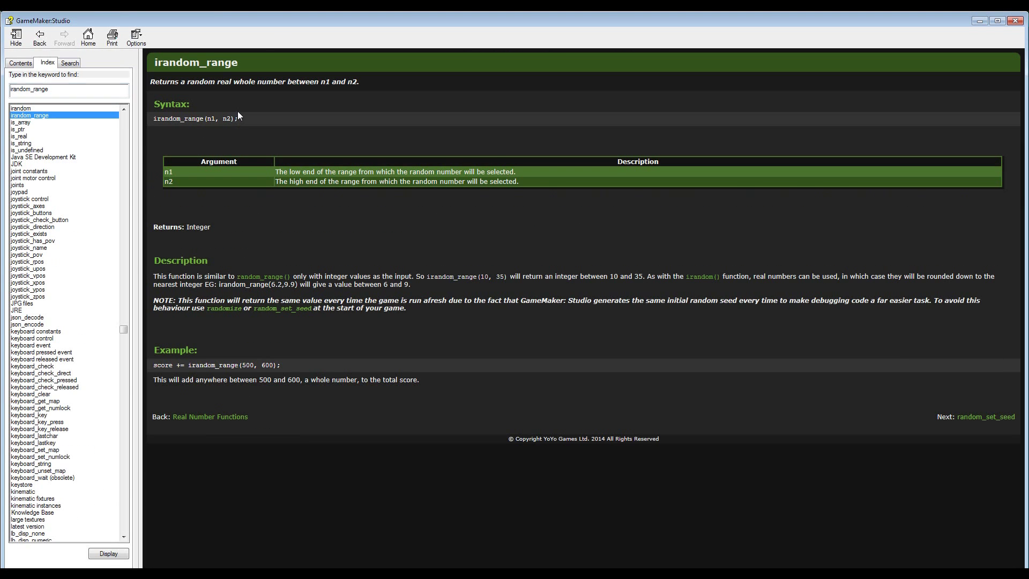
{"action": "mouse_move", "coordinate": [261, 105]}
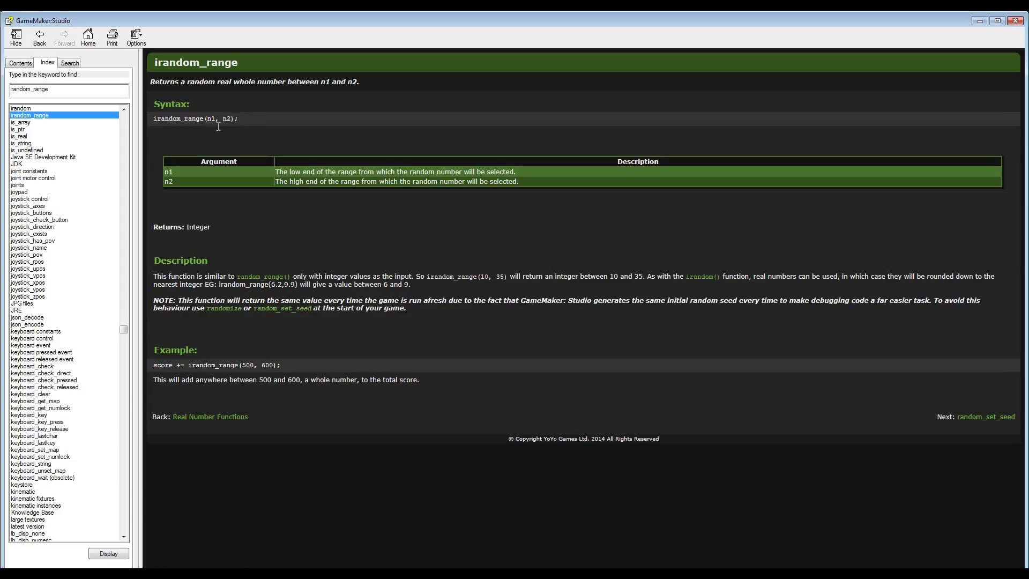
{"action": "mouse_move", "coordinate": [286, 151]}
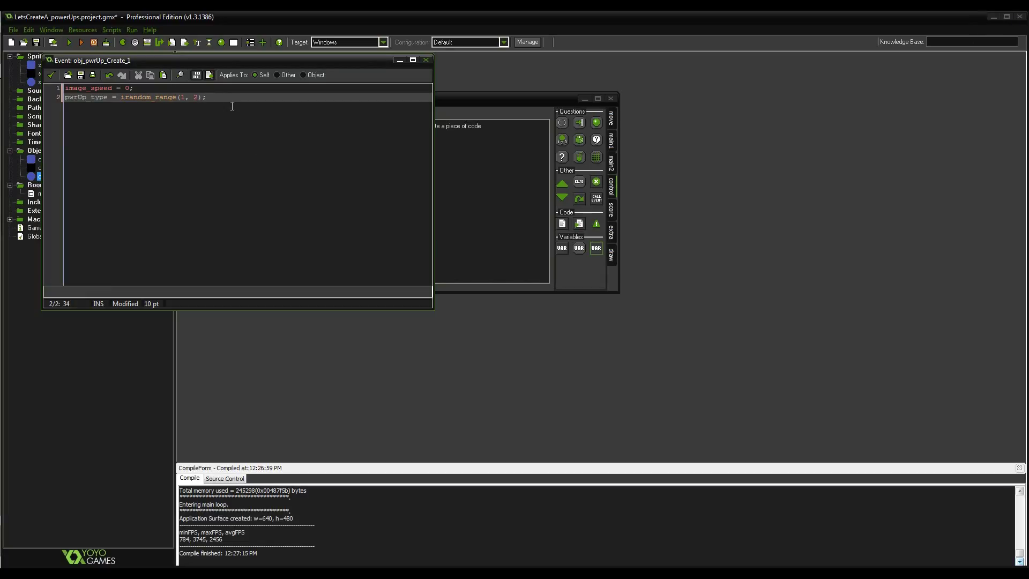
{"action": "mouse_move", "coordinate": [221, 146]}
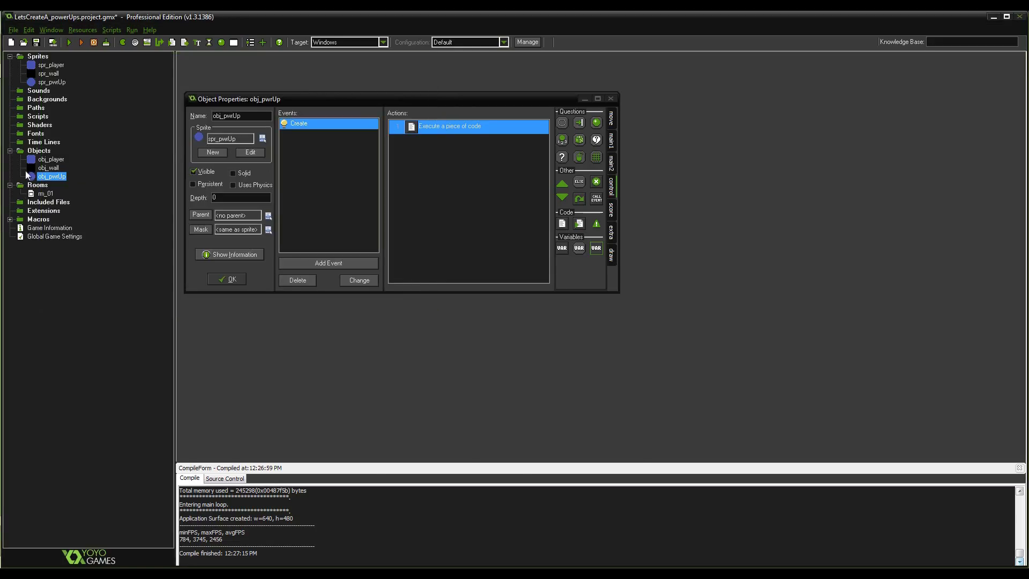
Add a regular Step event to obj_pwrUp through Add Event > Step > Step
{"action": "left_click", "coordinate": [327, 263]}
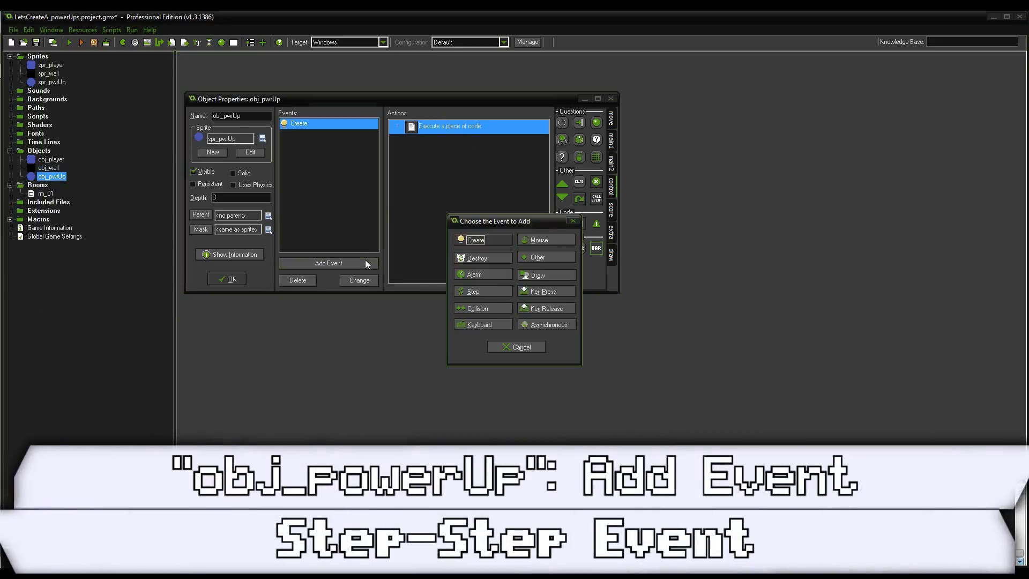
{"action": "left_click", "coordinate": [473, 290]}
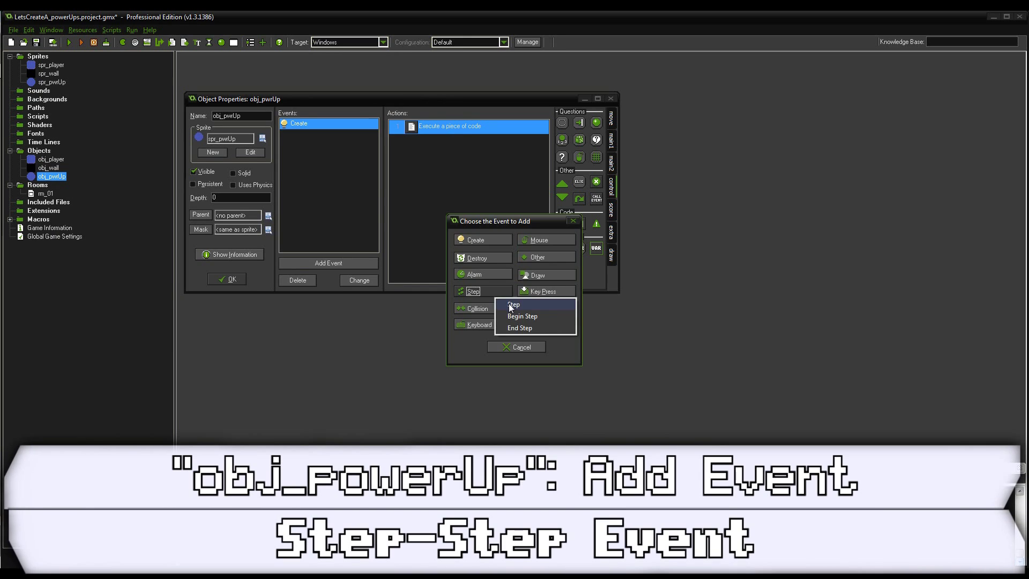
{"action": "left_click", "coordinate": [514, 304]}
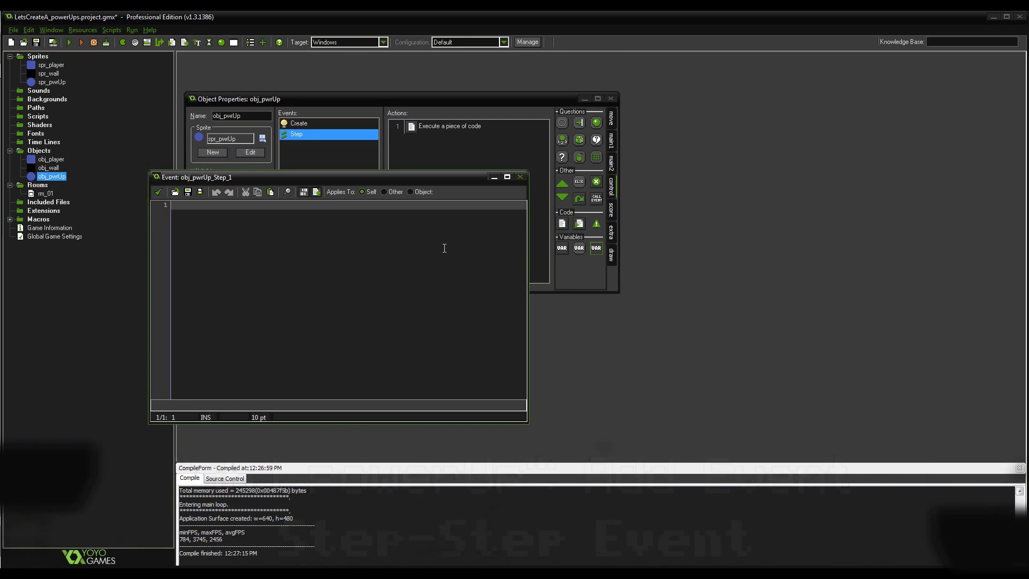
Set 'image_index = pwrUp_type-1;' in obj_pwrUp's Step code and open spr_pwrUp's frames
{"action": "type", "text": "image_index = p"}
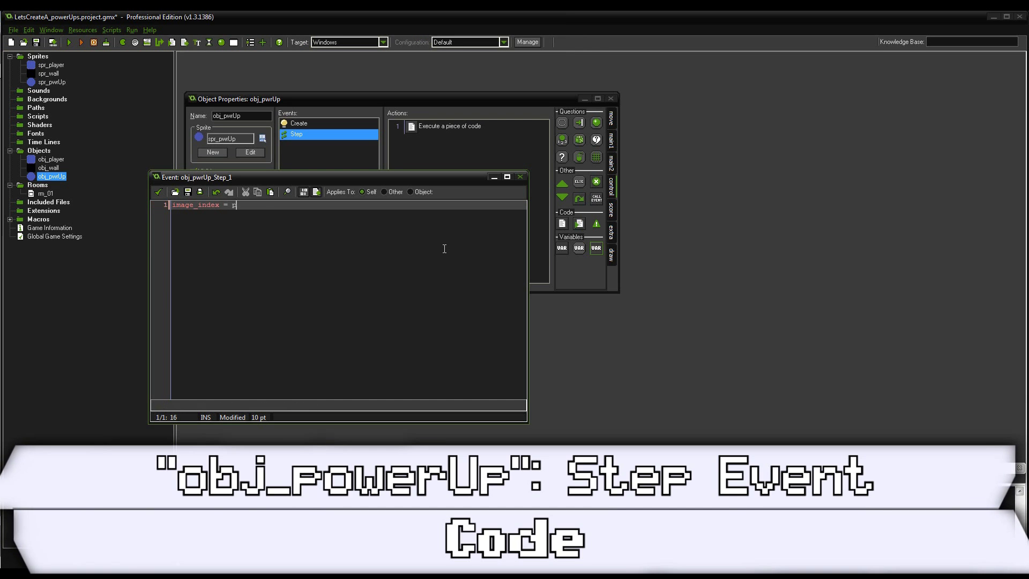
{"action": "type", "text": "wrUp"}
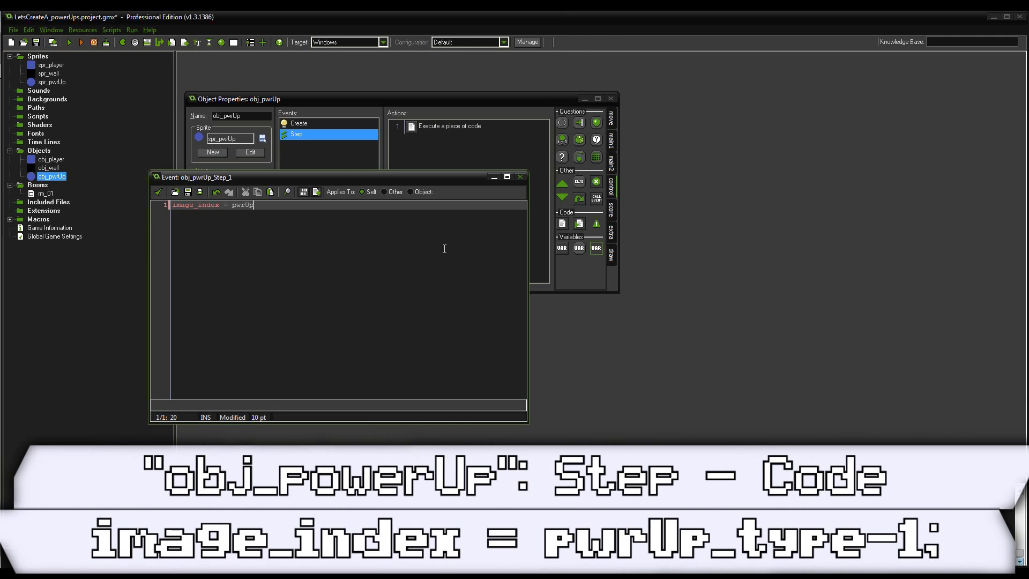
{"action": "type", "text": "_type-1;"}
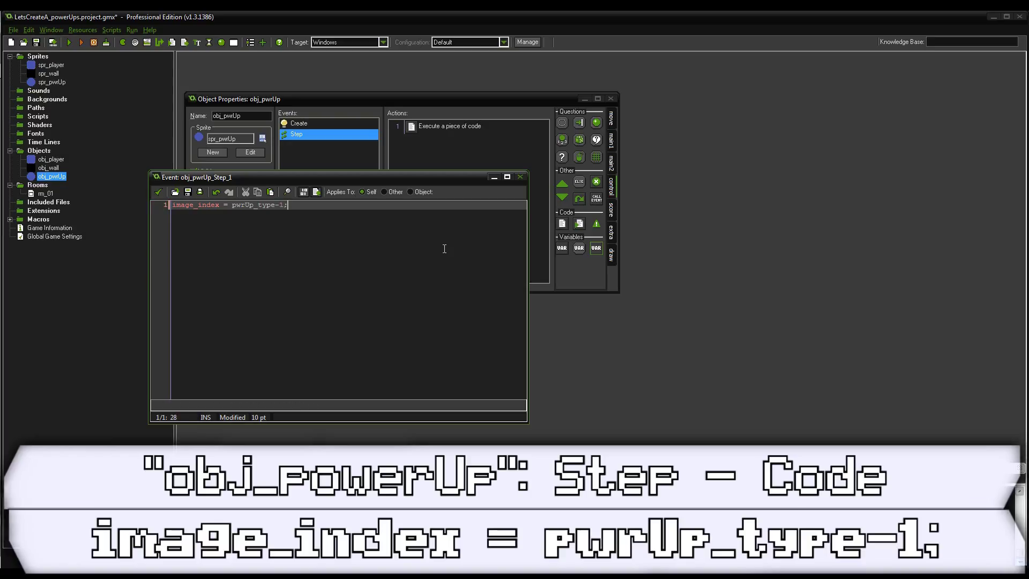
{"action": "left_click", "coordinate": [158, 192]}
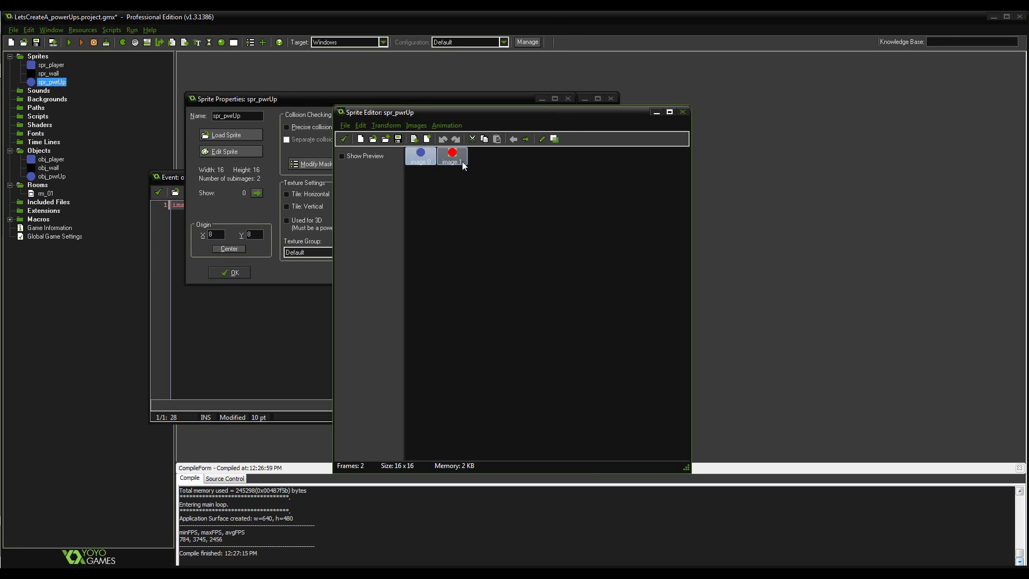
Close spr_pwrUp and obj_pwrUp, then open obj_player's Step event code
{"action": "left_click", "coordinate": [452, 155]}
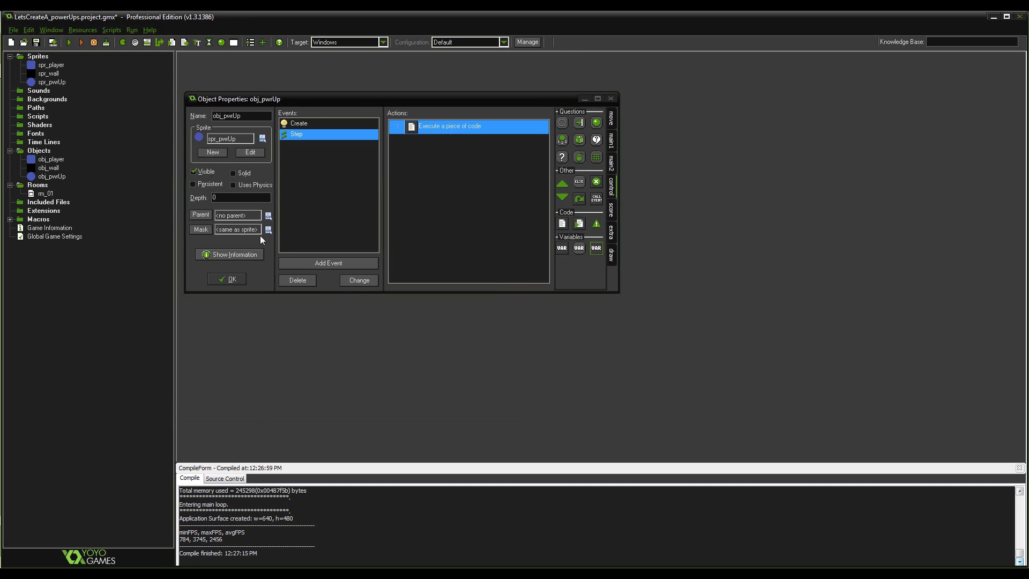
{"action": "left_click", "coordinate": [226, 279]}
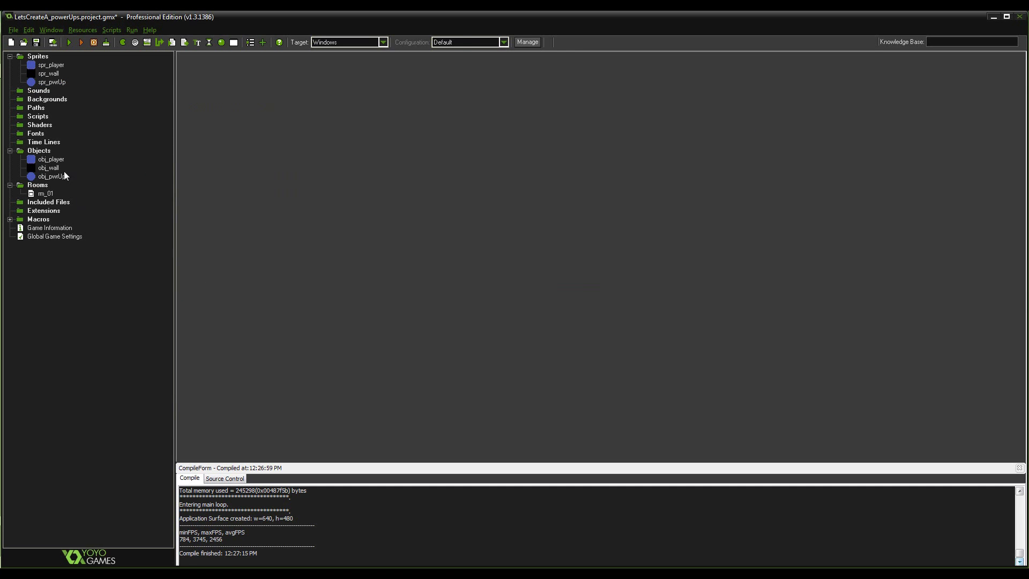
{"action": "left_click", "coordinate": [50, 159]}
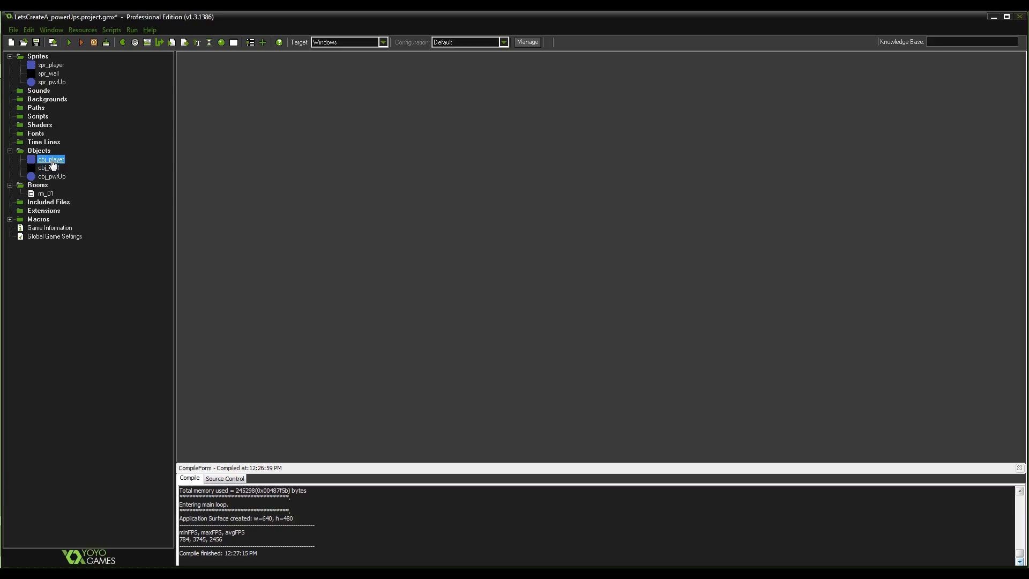
{"action": "double_click", "coordinate": [49, 158]}
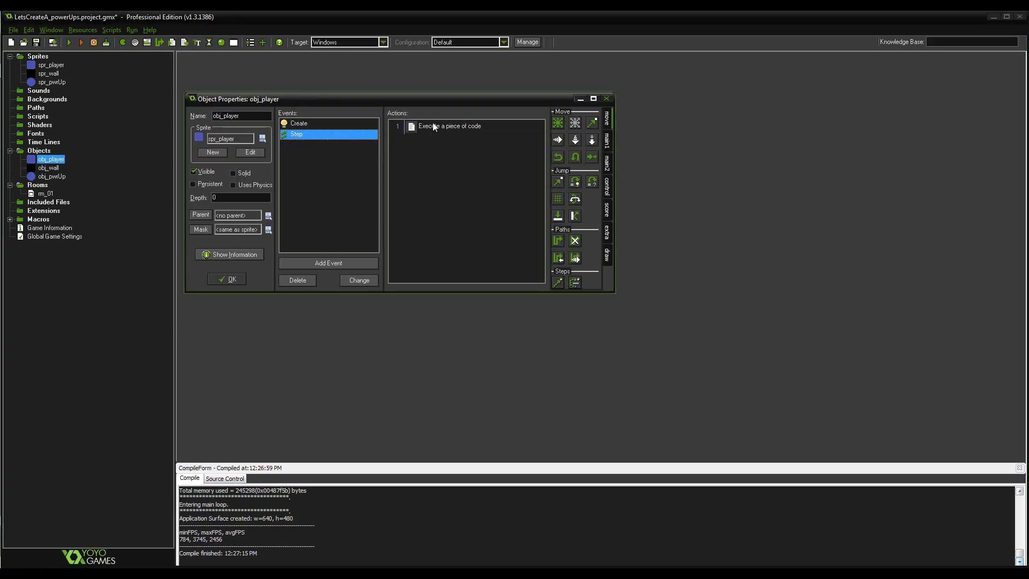
{"action": "double_click", "coordinate": [449, 125]}
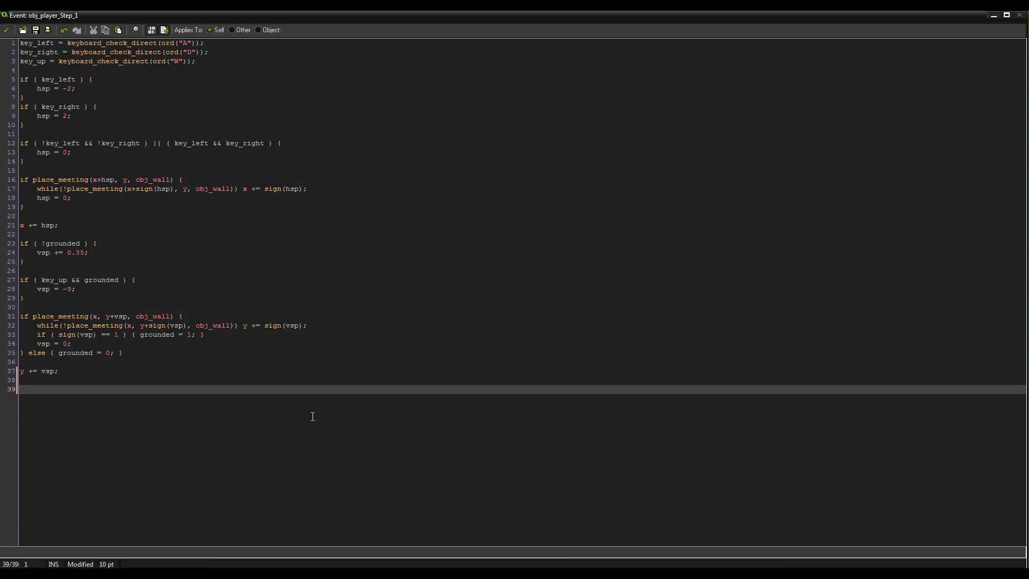
Add an if place_meeting(x, y, obj_pwrUp) block storing inst = instance_place(x, y, obj_pwrUp)
{"action": "type", "text": "if"}
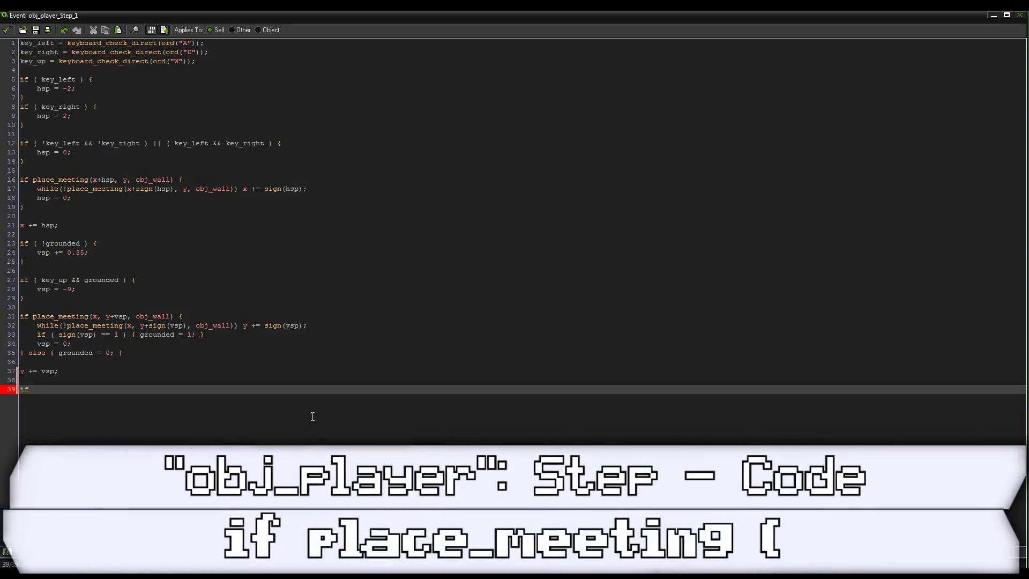
{"action": "type", "text": "place_meeting(x, y,"}
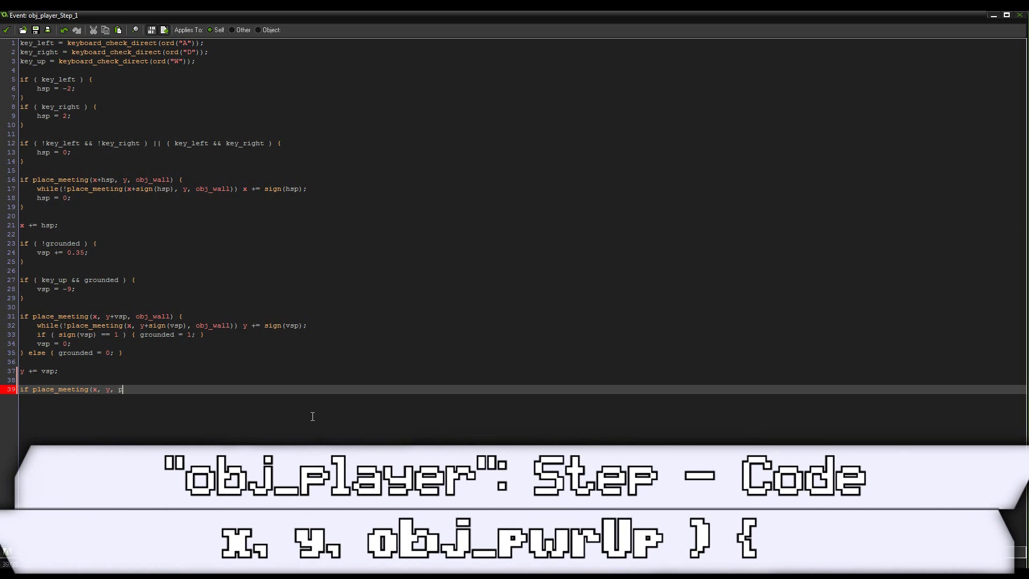
{"action": "type", "text": "obj_pwrUp) {"}
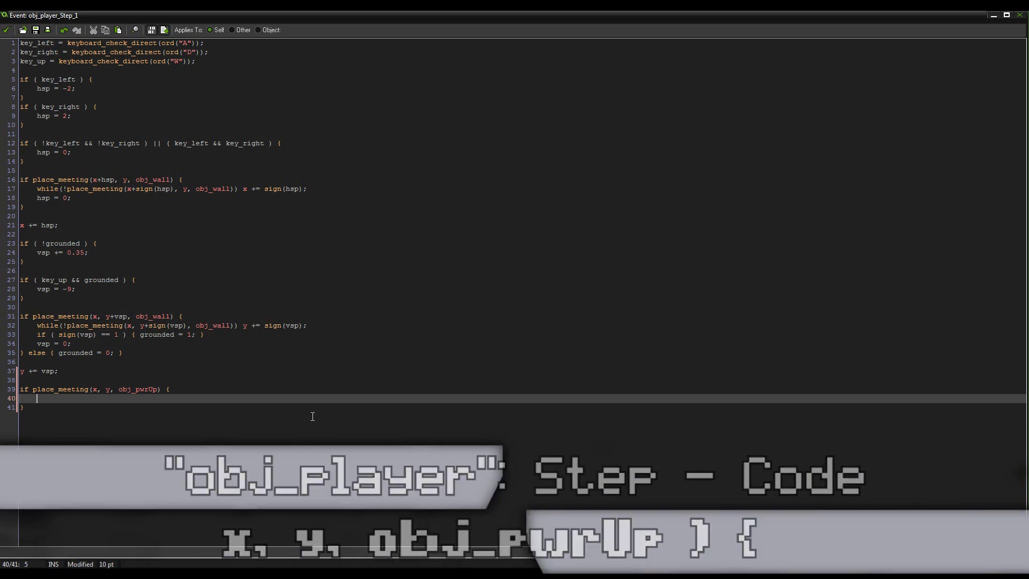
{"action": "type", "text": "var i"}
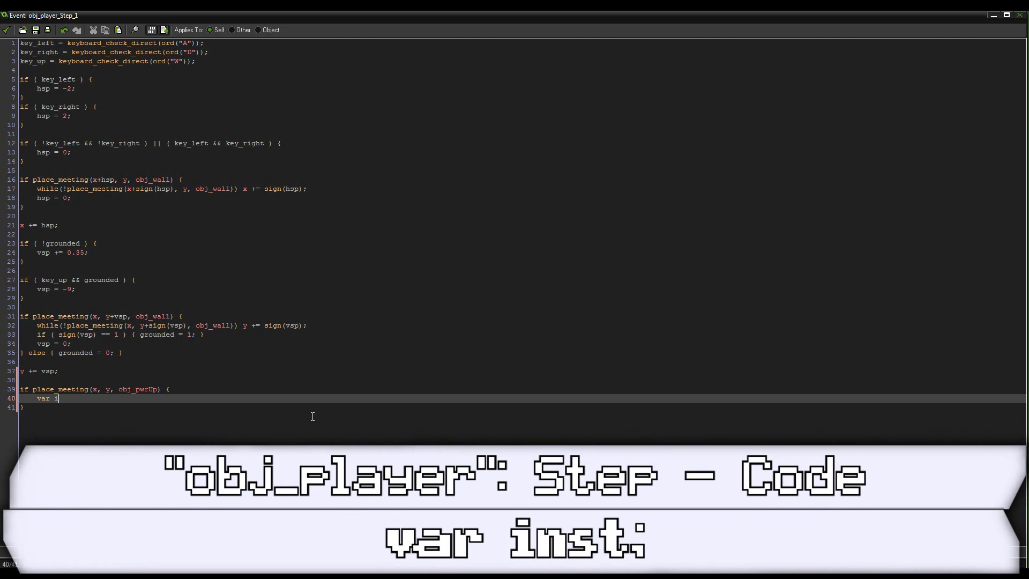
{"action": "type", "text": "inst;"}
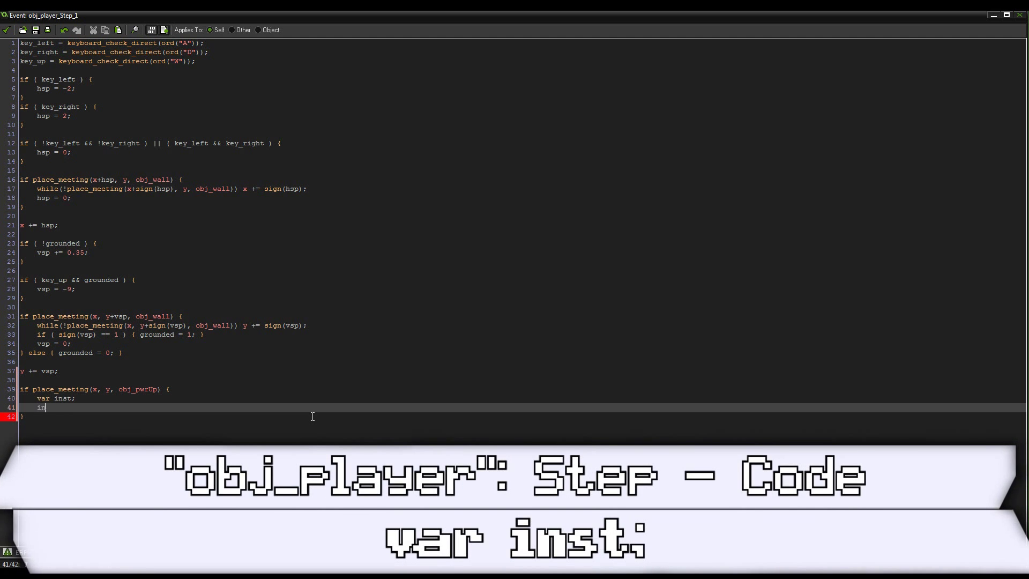
{"action": "type", "text": "st ="}
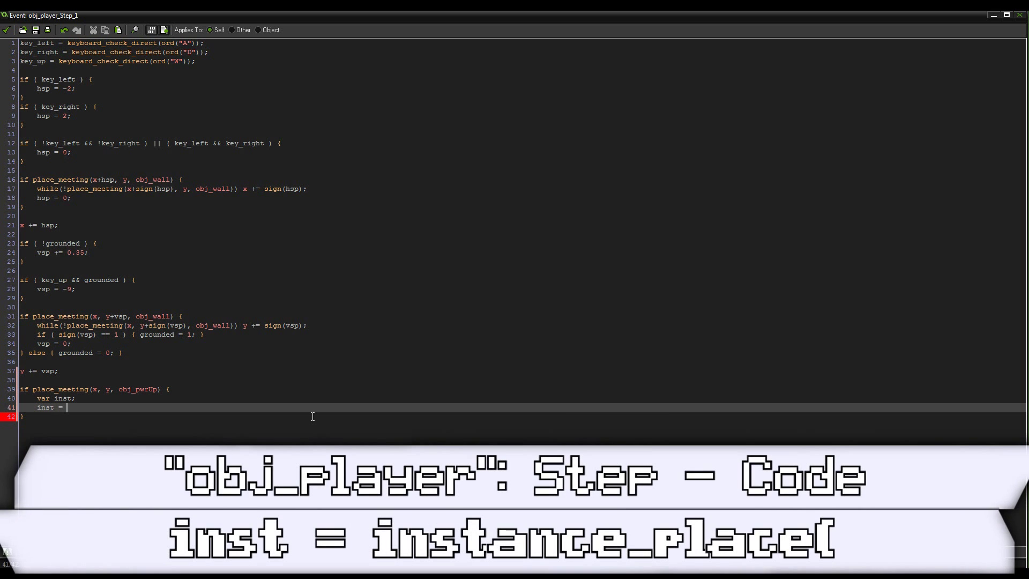
{"action": "type", "text": "instance_place(x"}
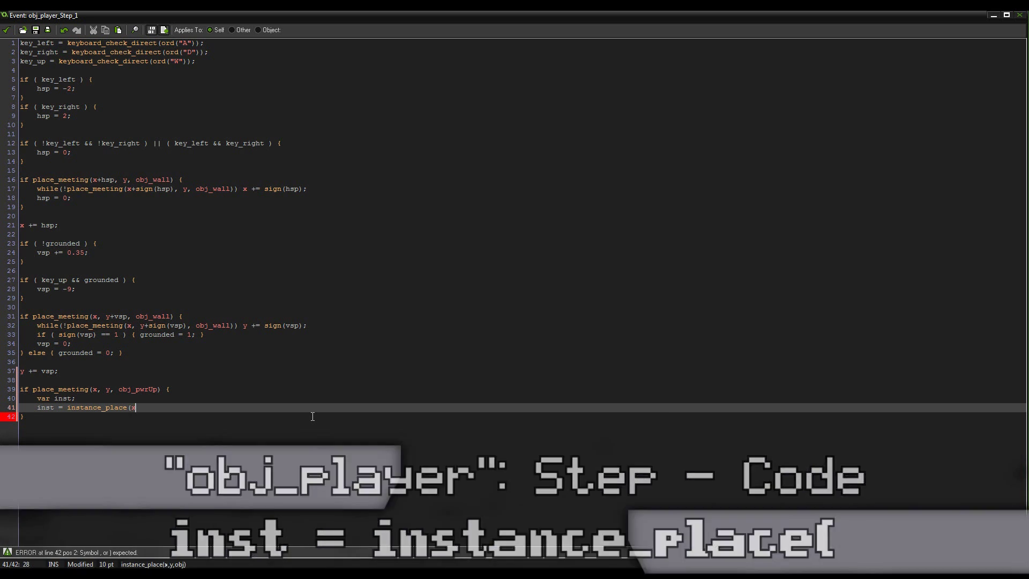
{"action": "type", "text": ", y, obj_p"}
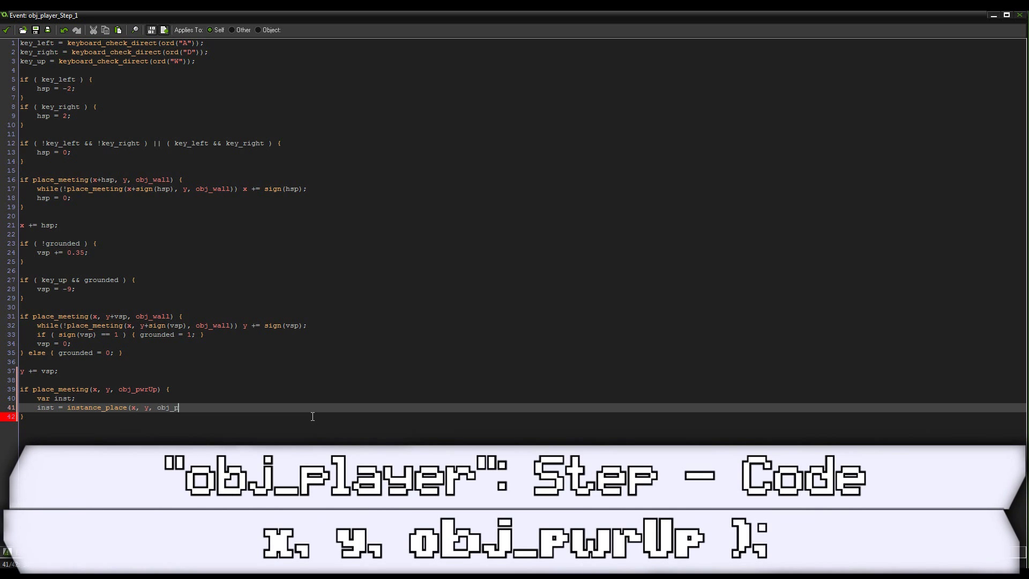
{"action": "type", "text": "wrUp);"}
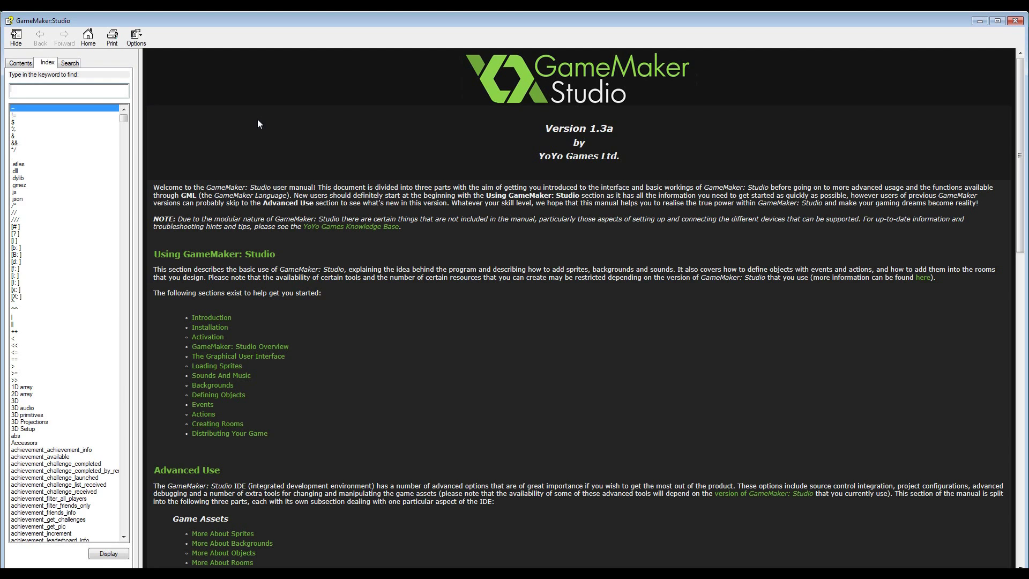
Search the Help index for 'instance' and open the instance_place reference page
{"action": "type", "text": "instance_pl"}
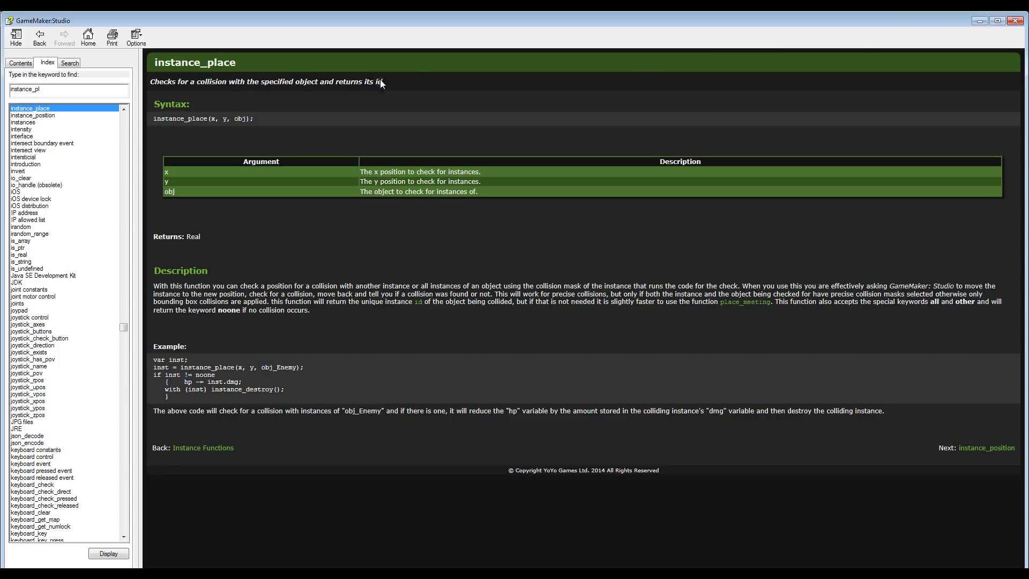
{"action": "double_click", "coordinate": [379, 82]}
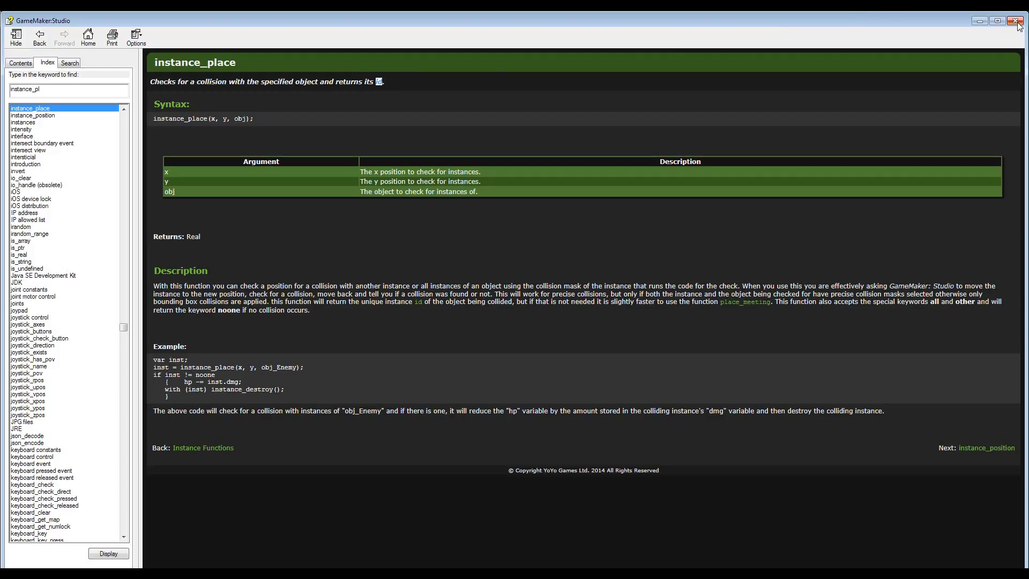
In the pickup block, store pwrUp_type in t, destroy the instance via with(inst), add 1000 to score
{"action": "left_click", "coordinate": [1019, 20]}
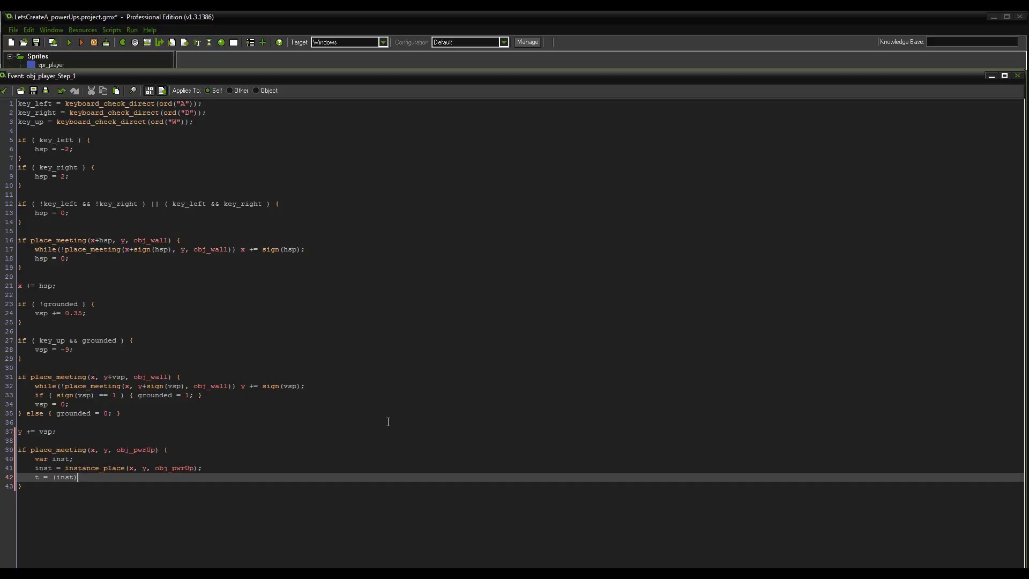
{"action": "type", "text": ".pwrUp_type;"}
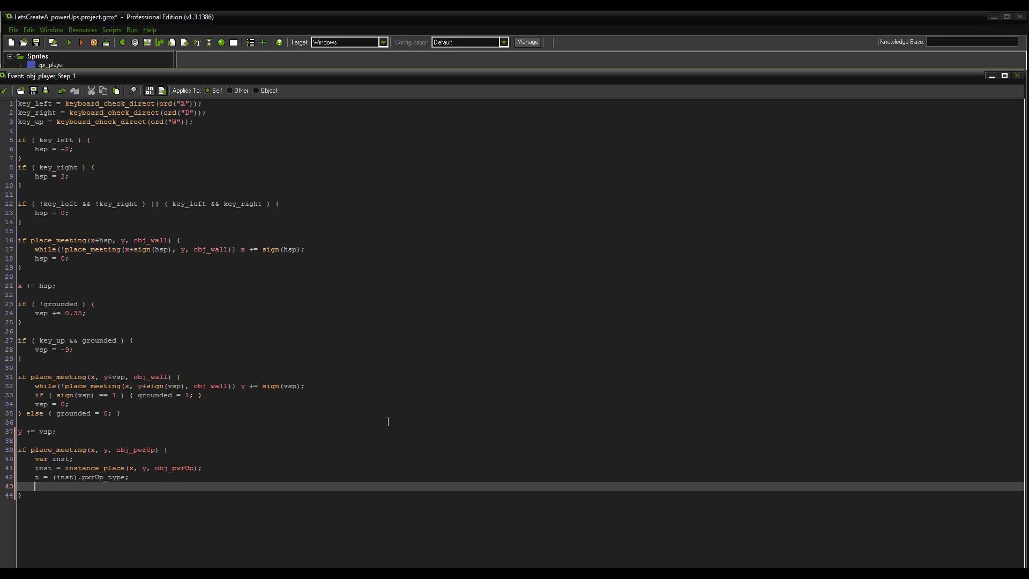
{"action": "type", "text": "with ("}
{"action": "type", "text": "score += 1000;"}
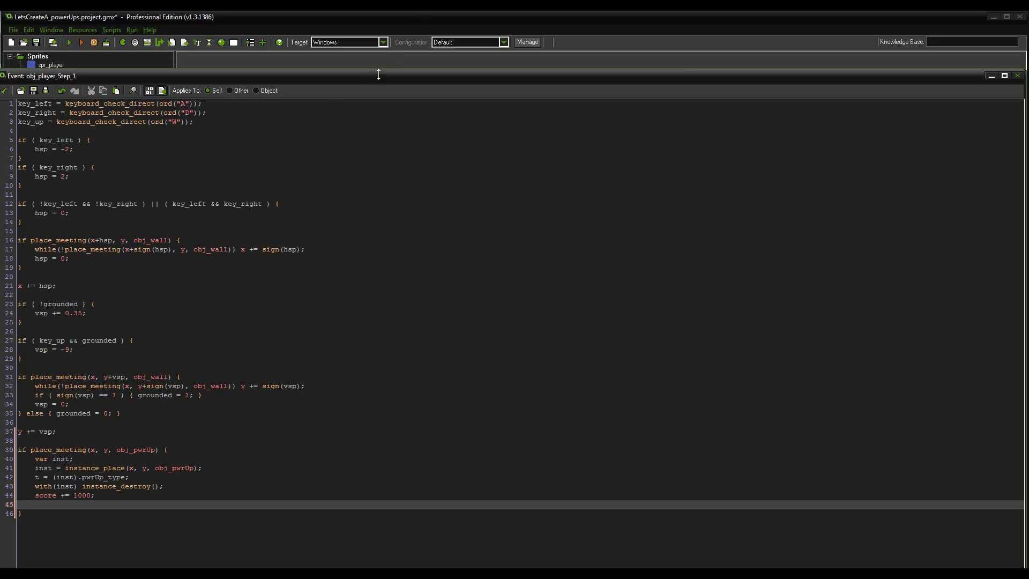
{"action": "left_click", "coordinate": [1004, 76]}
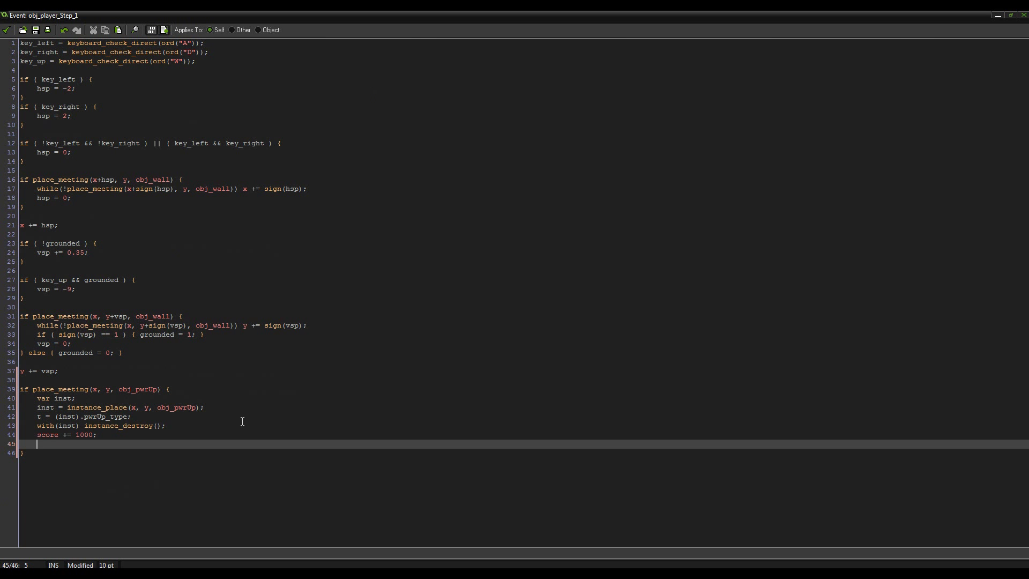
Add an empty switch(state) block on a new line after the score line
{"action": "type", "text": "switch(state) {"}
{"action": "type", "text": "}"}
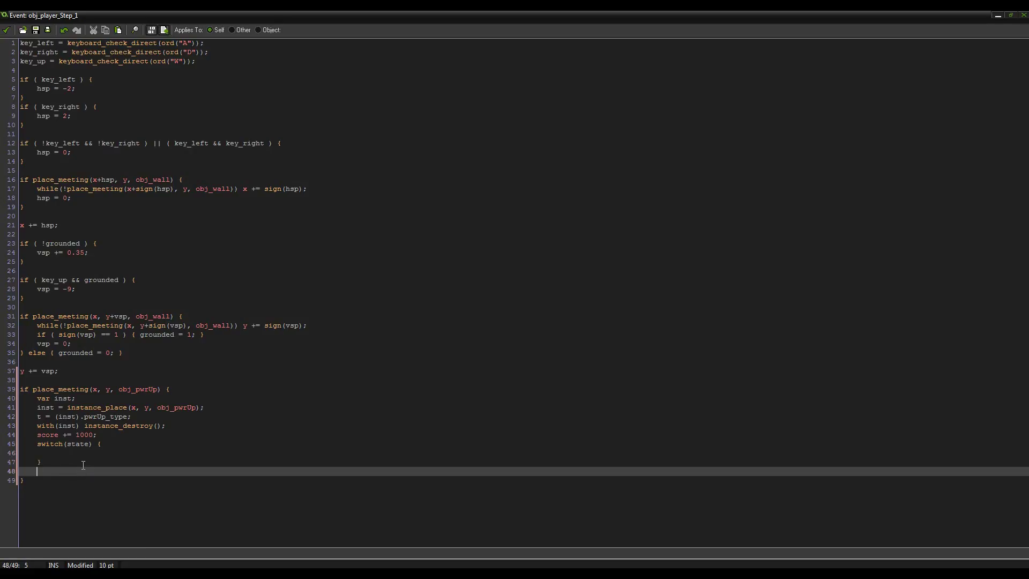
Write case 0 of the state switch to assign state = t, then break
{"action": "type", "text": "if state"}
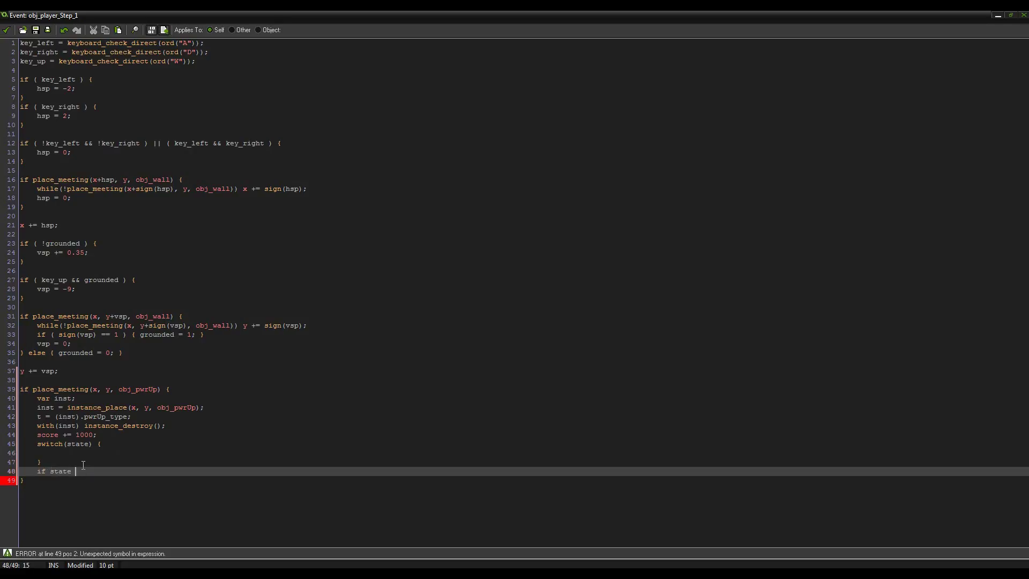
{"action": "type", "text": "== 0"}
{"action": "type", "text": "break;"}
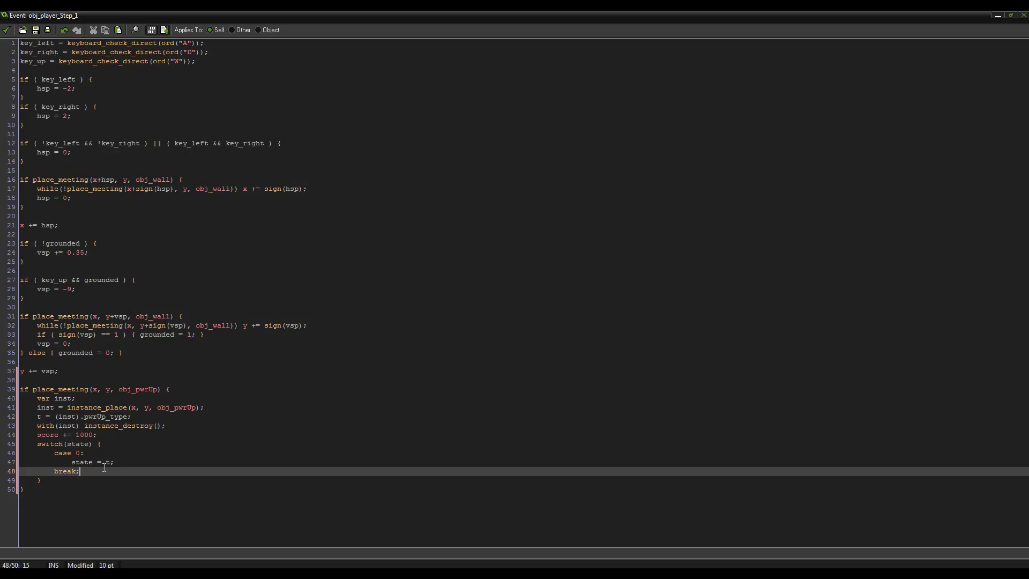
{"action": "left_click", "coordinate": [109, 461]}
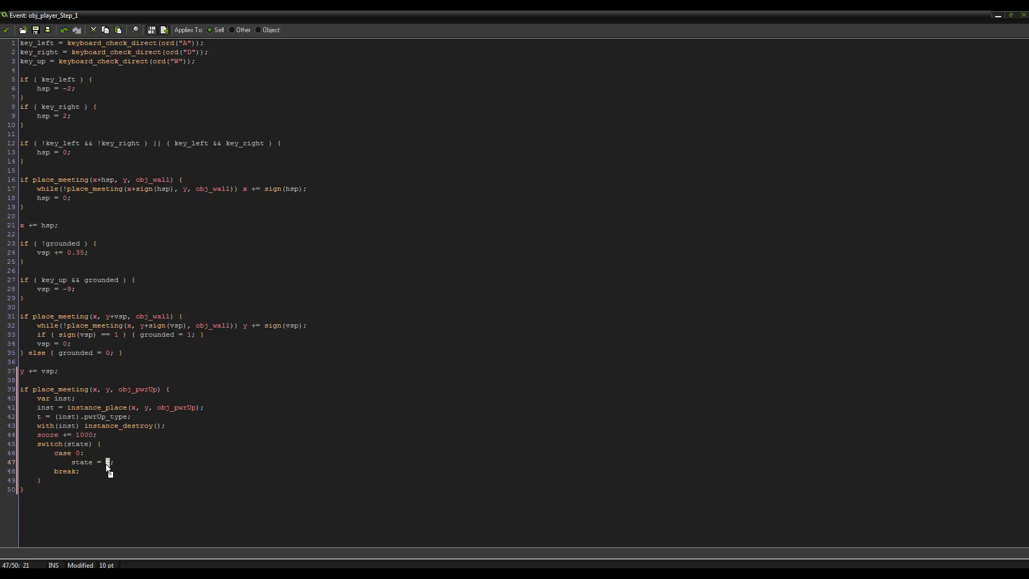
{"action": "type", "text": "t"}
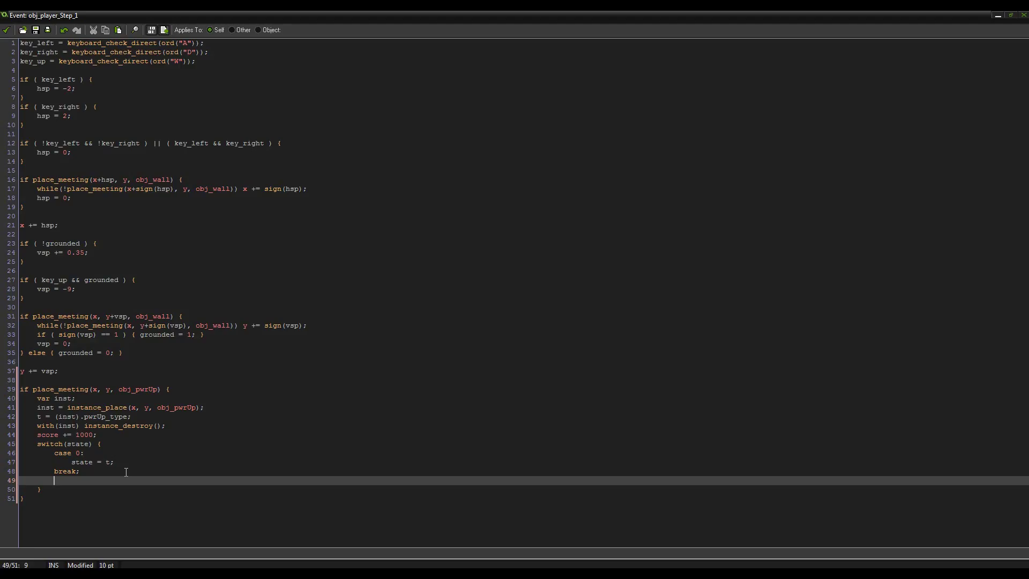
Add case 1 (state = t if state < t), default, and a second switch with case 0 at scale 0.5
{"action": "type", "text": "case 1:"}
{"action": "type", "text": "if ( state < t ) { state = t; }"}
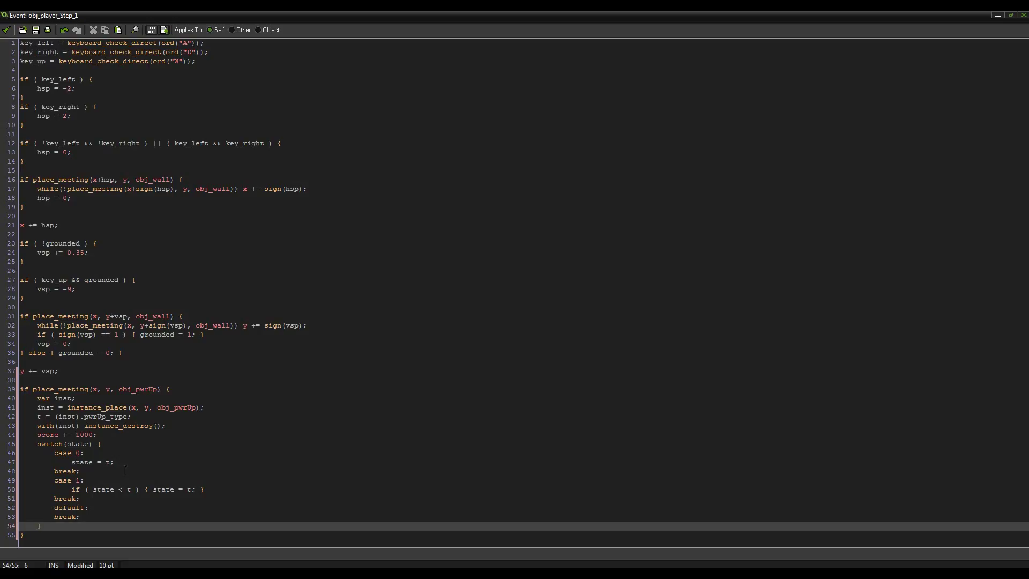
{"action": "mouse_move", "coordinate": [311, 465]}
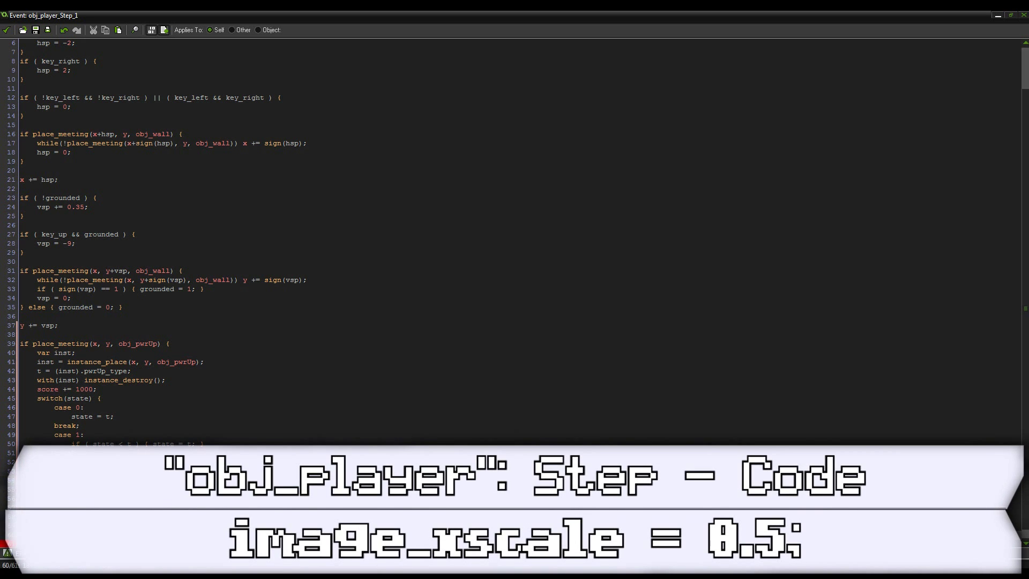
{"action": "scroll", "scroll_direction": "down", "scroll_amount": 3}
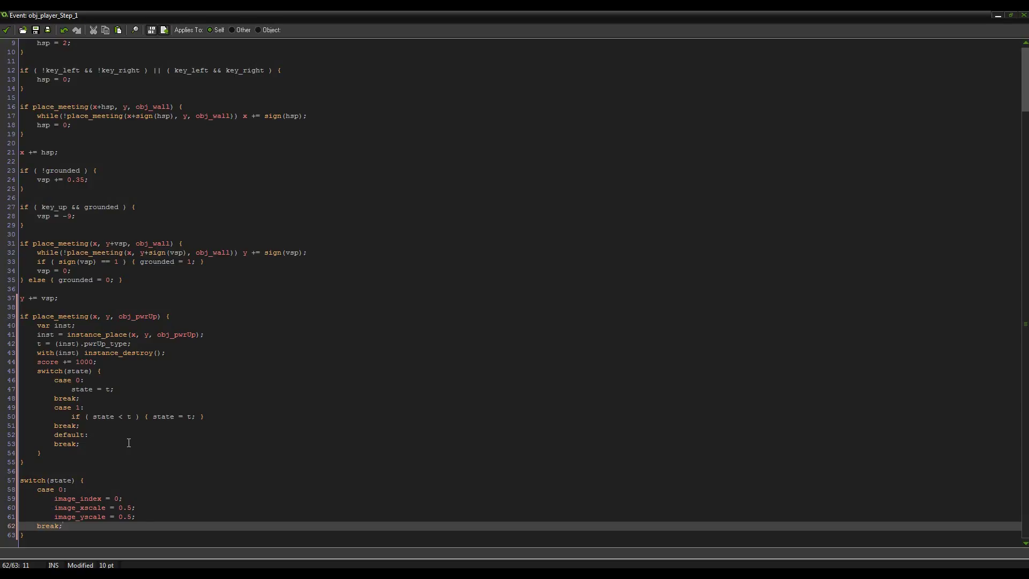
{"action": "left_click", "coordinate": [128, 517]}
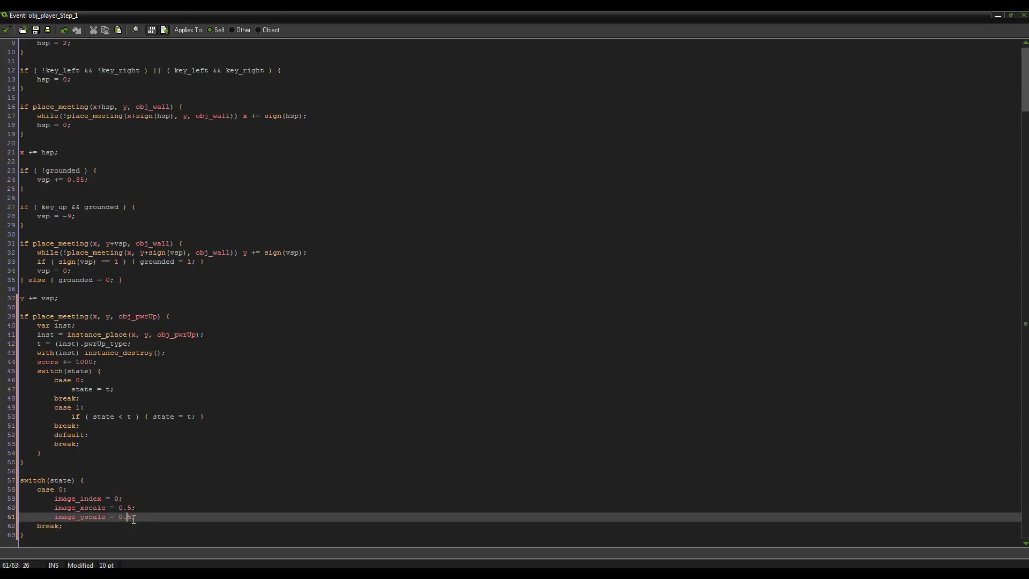
{"action": "left_click", "coordinate": [125, 507]}
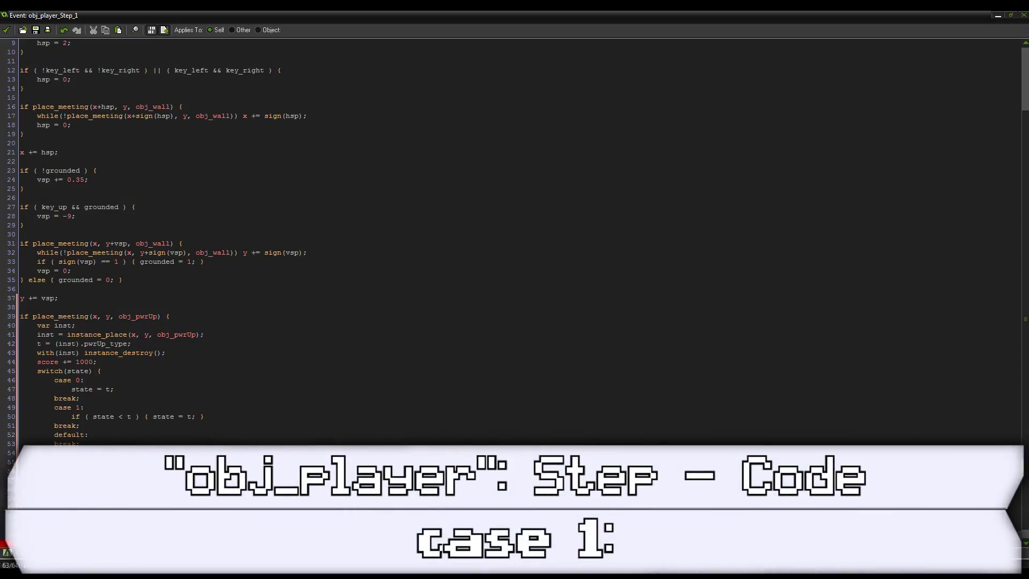
Add case 1 with image_xscale and image_yscale 1, then a default branch, to the second switch
{"action": "scroll", "scroll_direction": "down", "scroll_amount": 3}
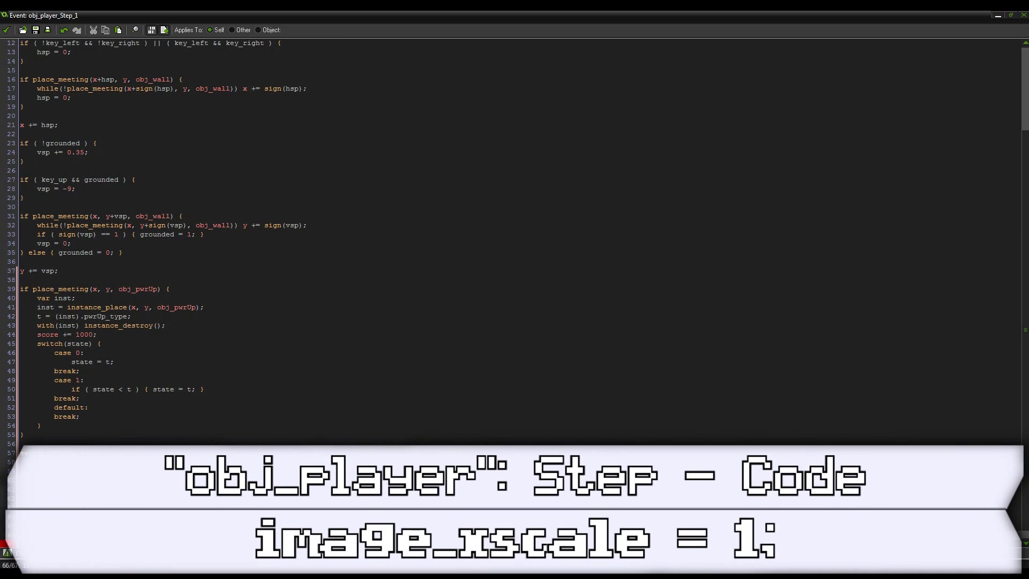
{"action": "scroll", "scroll_direction": "down", "scroll_amount": 3}
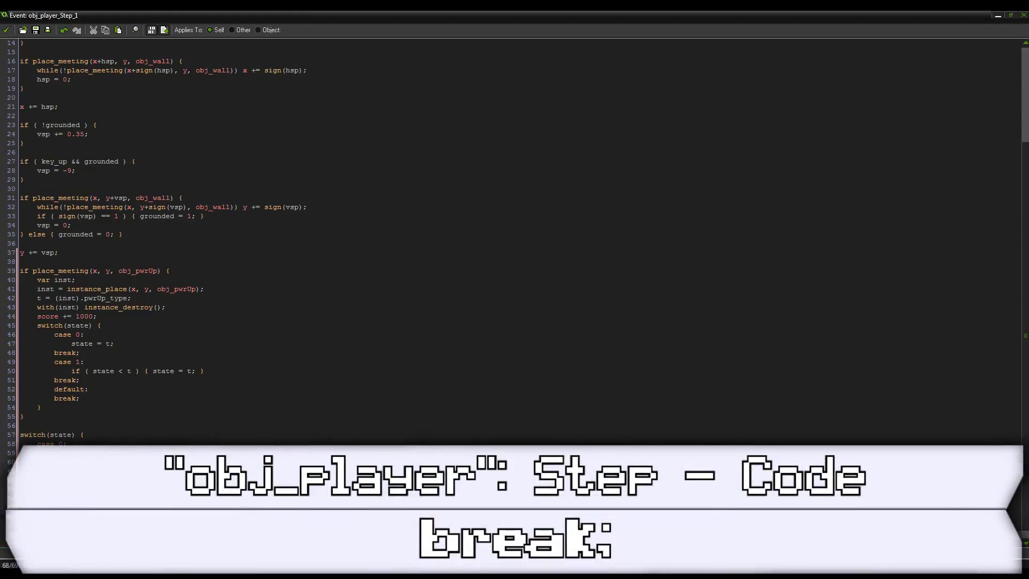
{"action": "scroll", "scroll_direction": "down", "scroll_amount": 3}
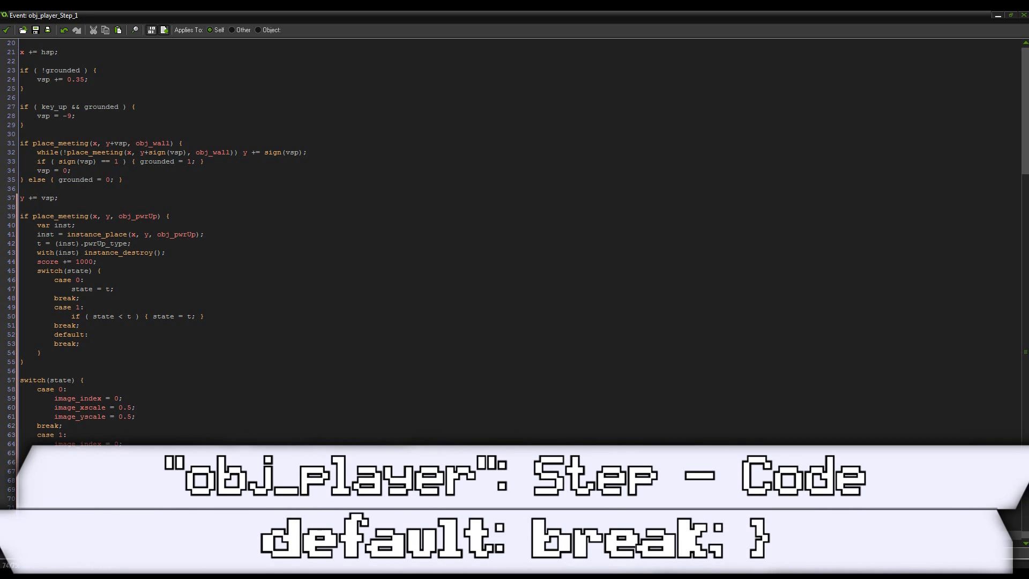
Add a '//Power ups!' comment above the pickup block and close the code editor
{"action": "left_click", "coordinate": [36, 207]}
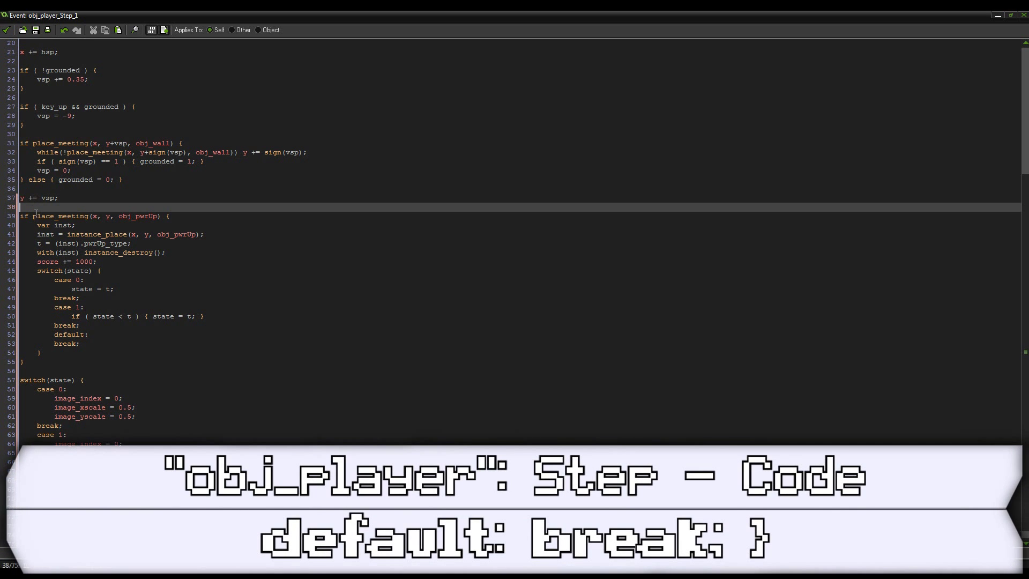
{"action": "type", "text": "//"}
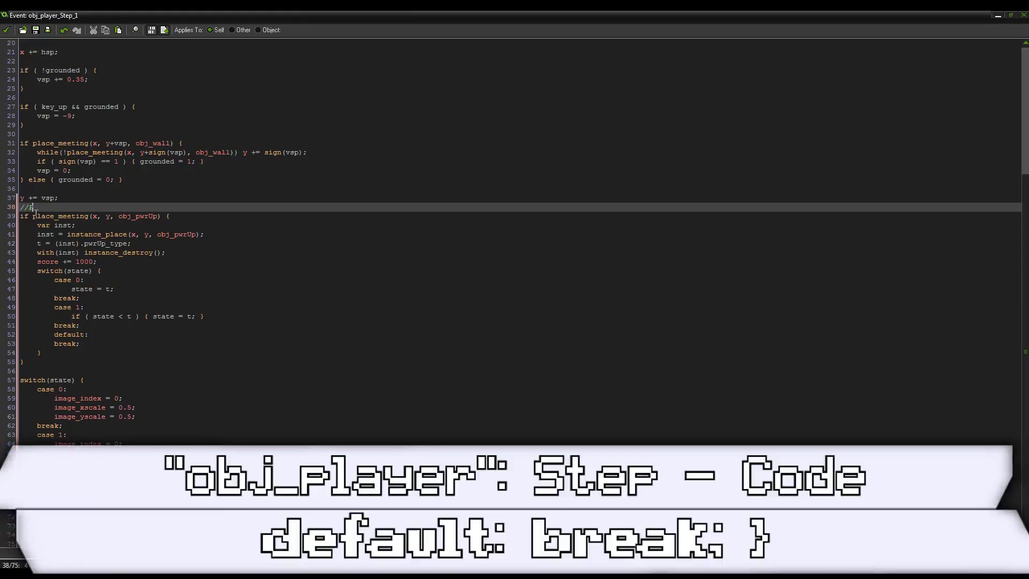
{"action": "type", "text": "Power"}
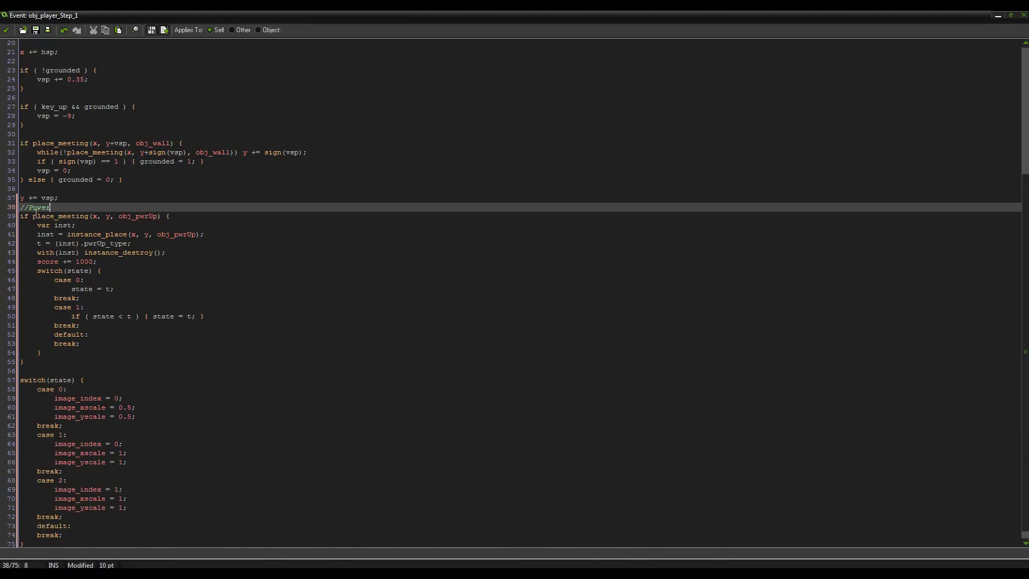
{"action": "type", "text": "ups!"}
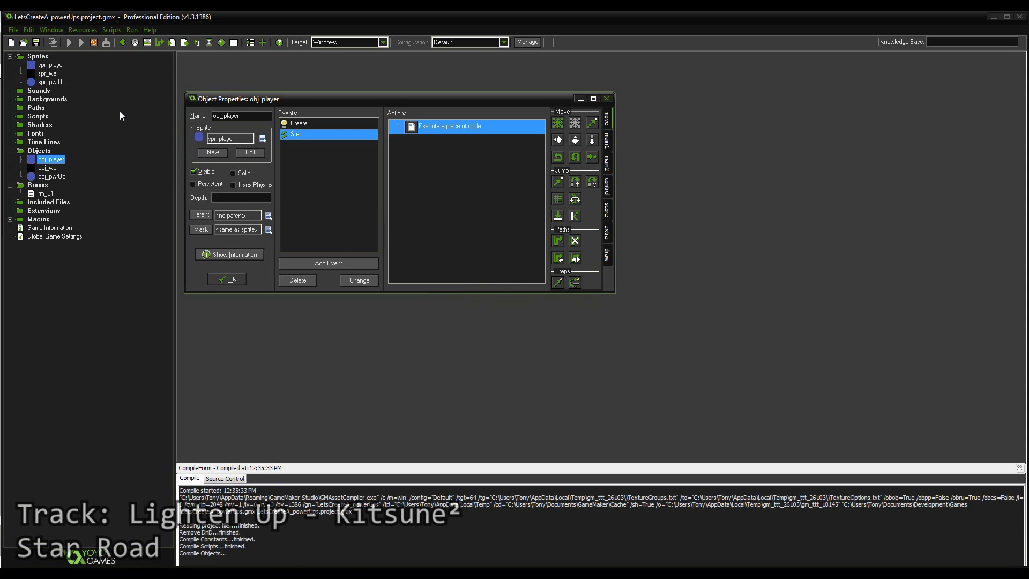
Test-run the game with the red and blue power-ups, close it, and start adding an event
{"action": "left_click", "coordinate": [80, 42]}
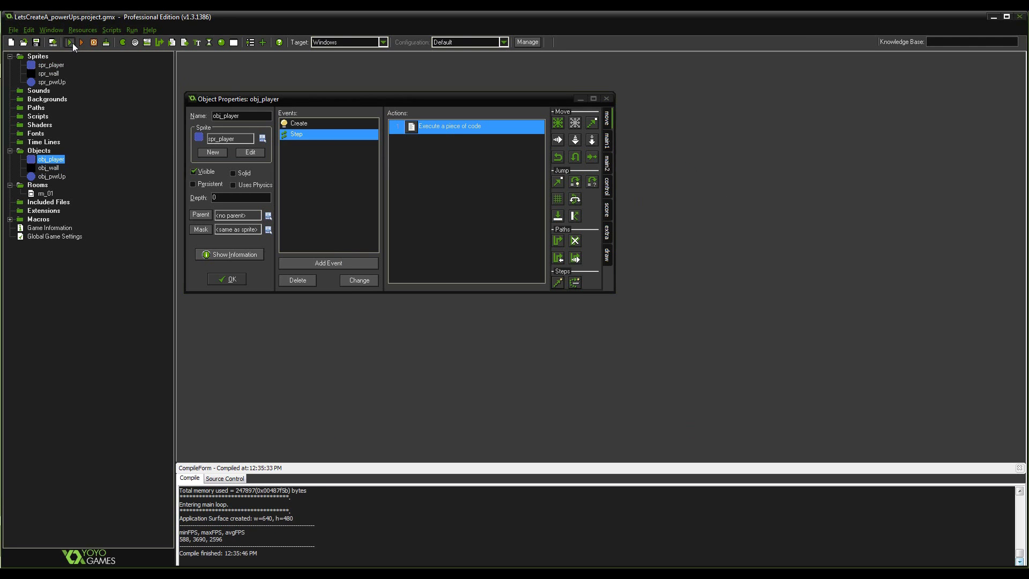
{"action": "left_click", "coordinate": [69, 41]}
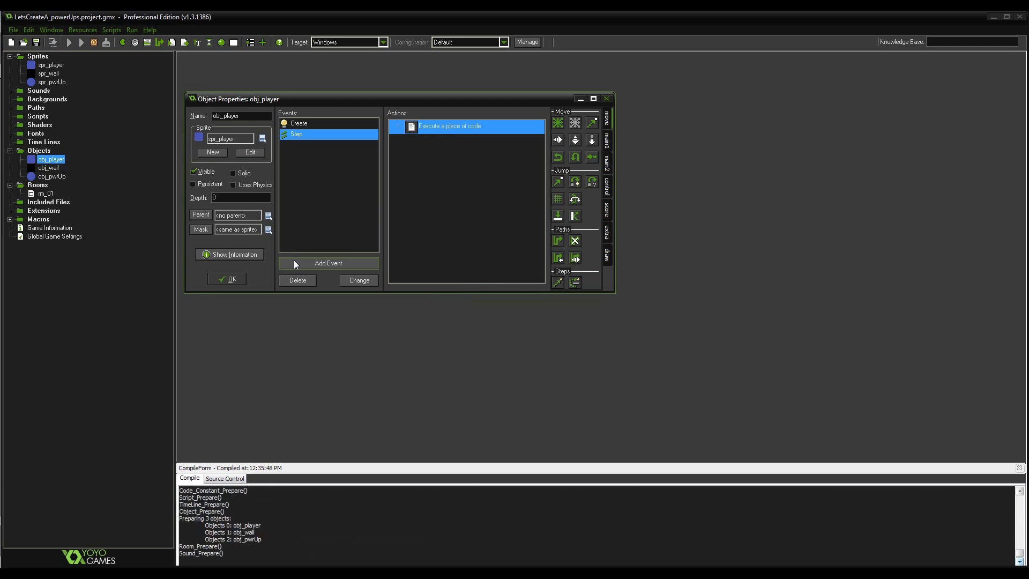
{"action": "left_click", "coordinate": [68, 42]}
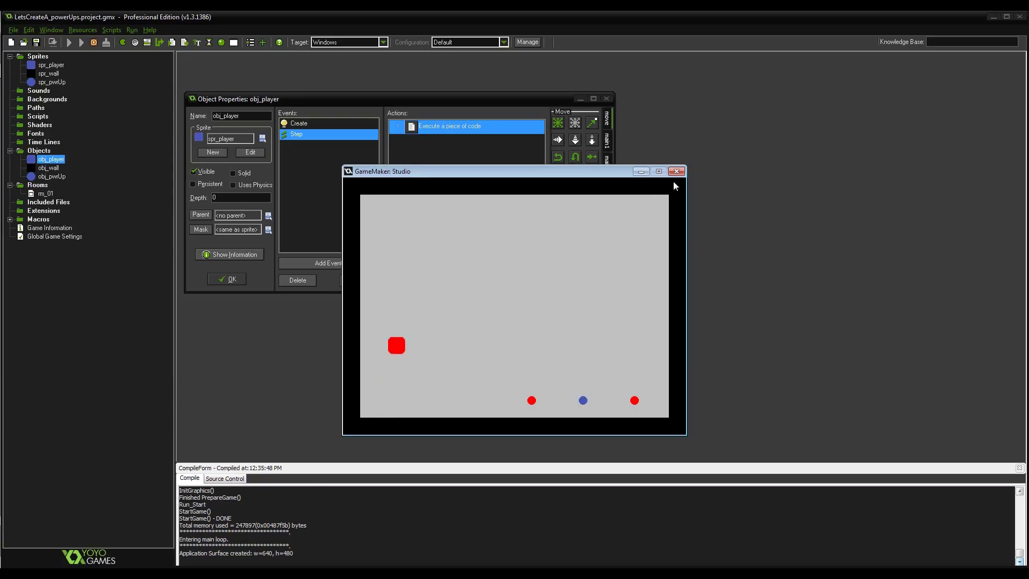
{"action": "left_click", "coordinate": [327, 262]}
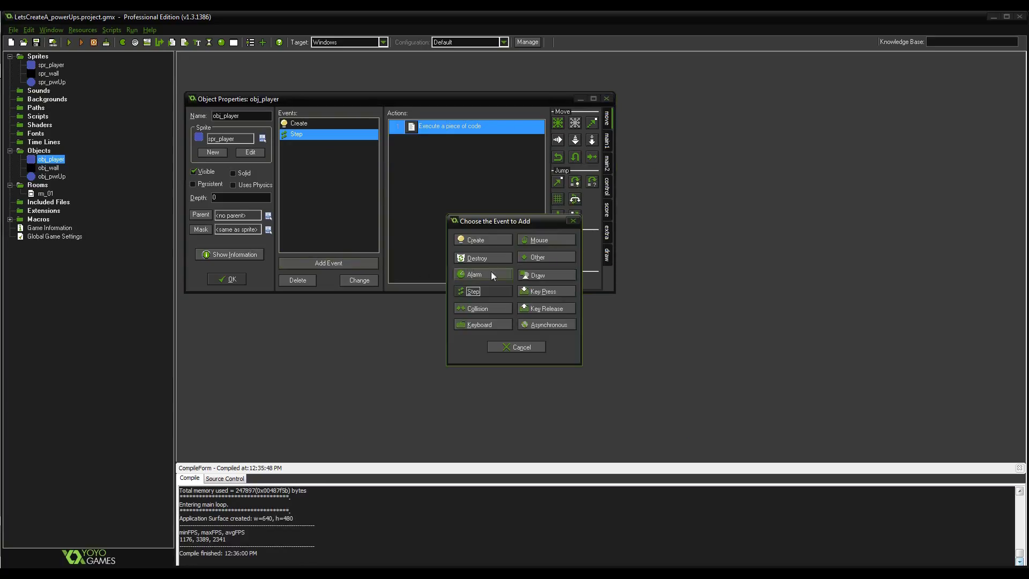
Add a Draw event with draw_text(64, 64, string(score)) and draw_self(), then run the game
{"action": "left_click", "coordinate": [537, 274]}
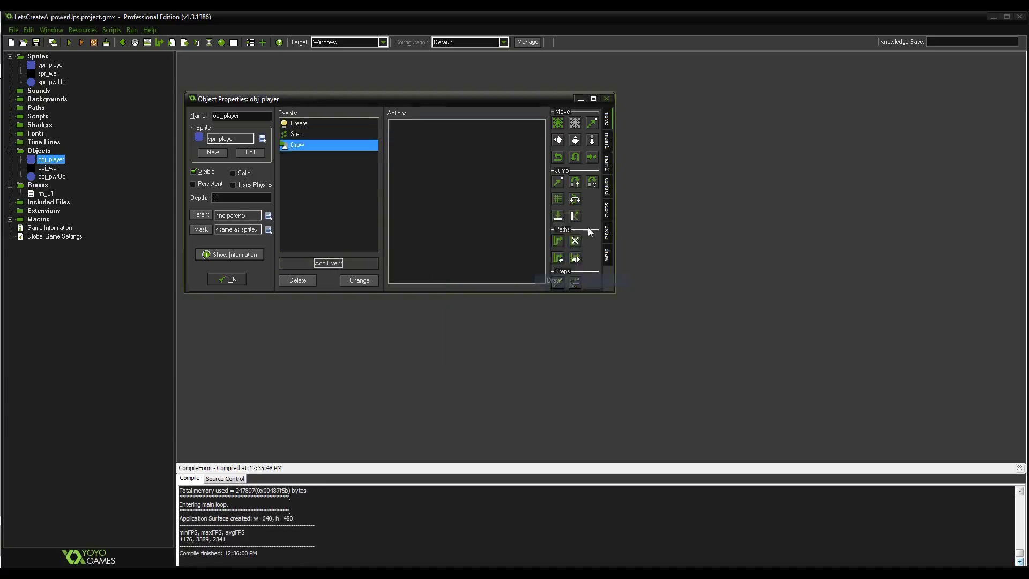
{"action": "double_click", "coordinate": [297, 144]}
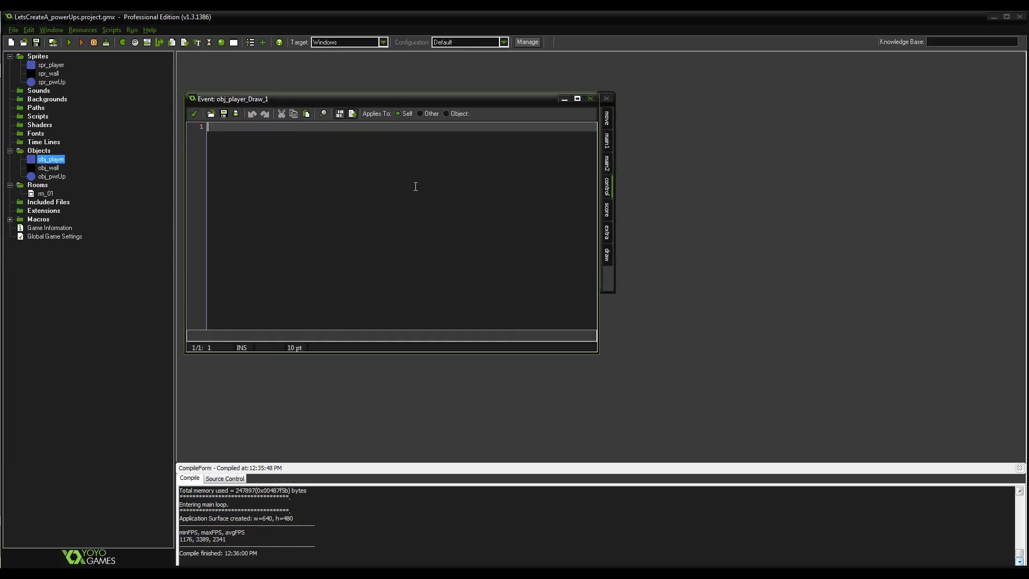
{"action": "type", "text": "draw_text(64, 64, string(scro"}
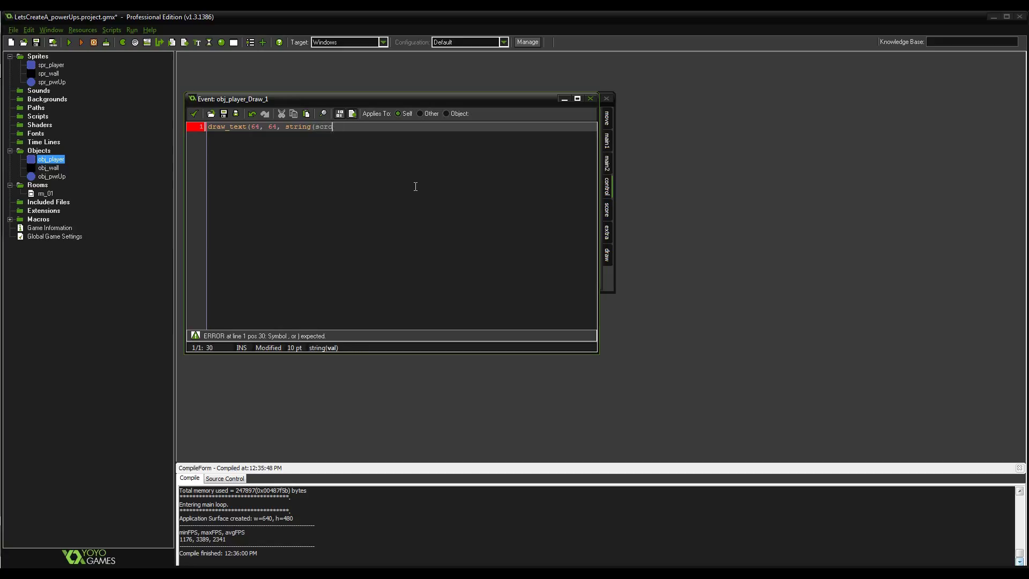
{"action": "type", "text": "re))"}
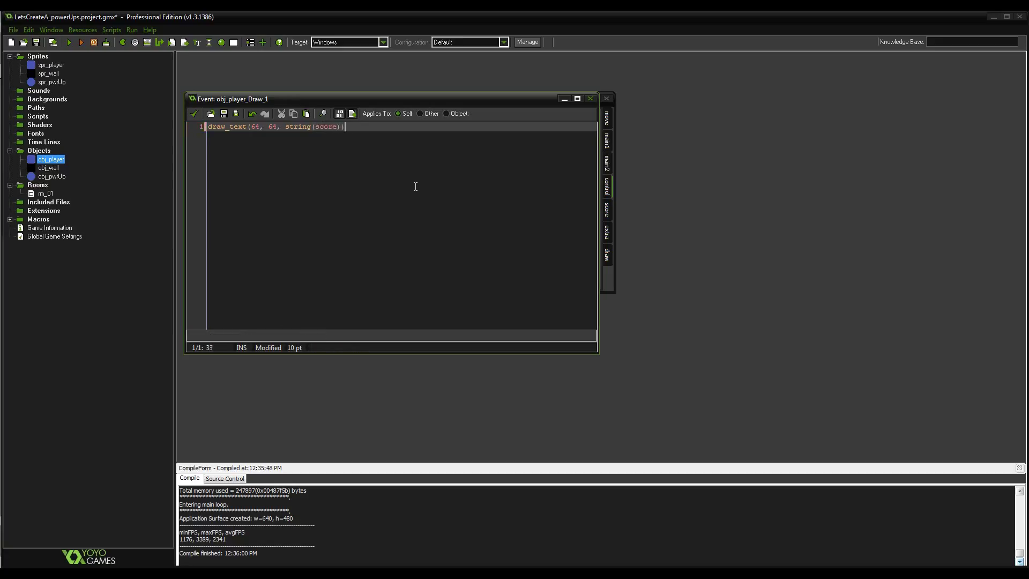
{"action": "type", "text": "draw_self();"}
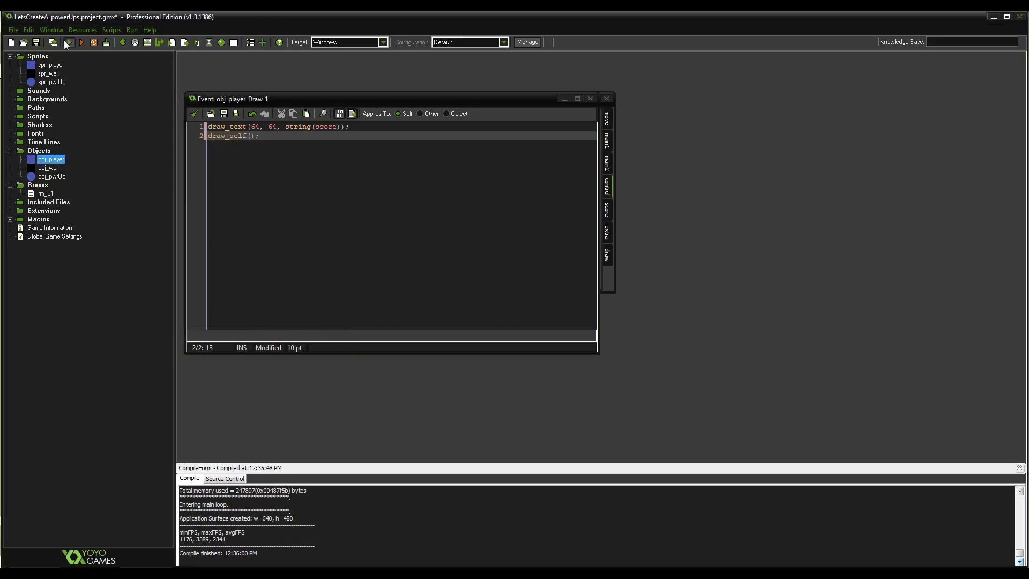
{"action": "left_click", "coordinate": [81, 41]}
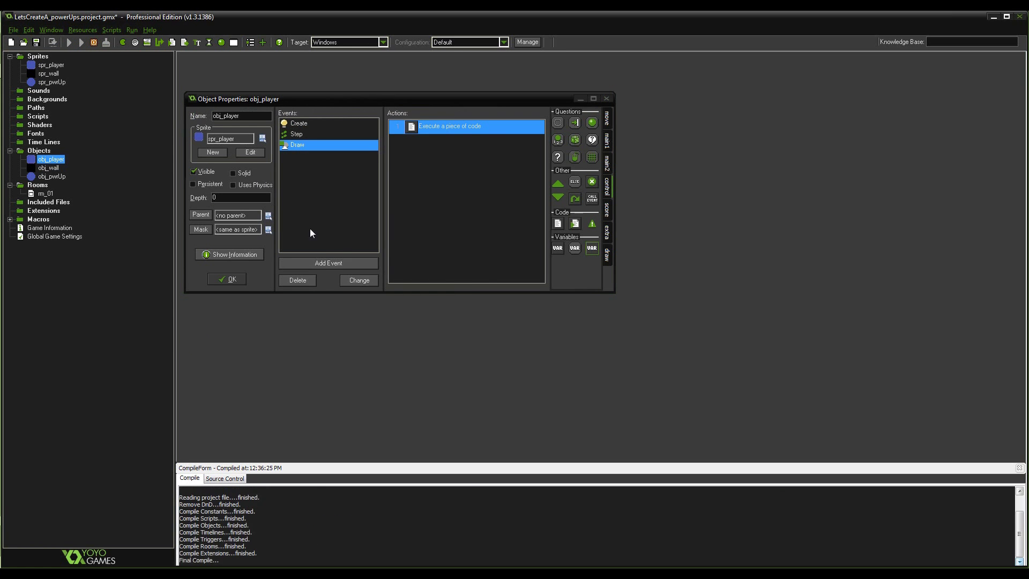
Confirm the score 6000 shows at top left, then close the game and obj_player's properties
{"action": "left_click", "coordinate": [70, 42]}
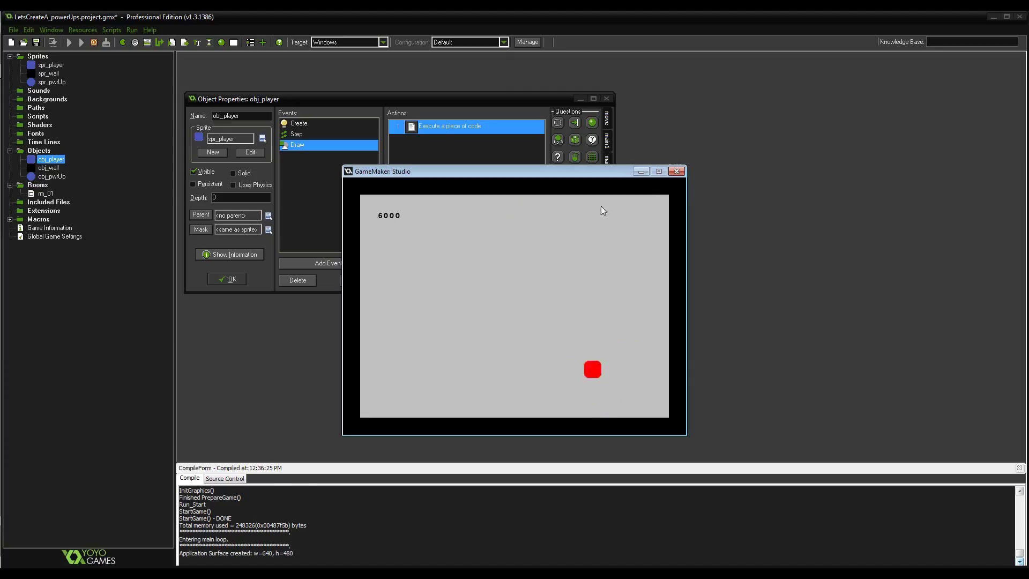
{"action": "left_click", "coordinate": [677, 171]}
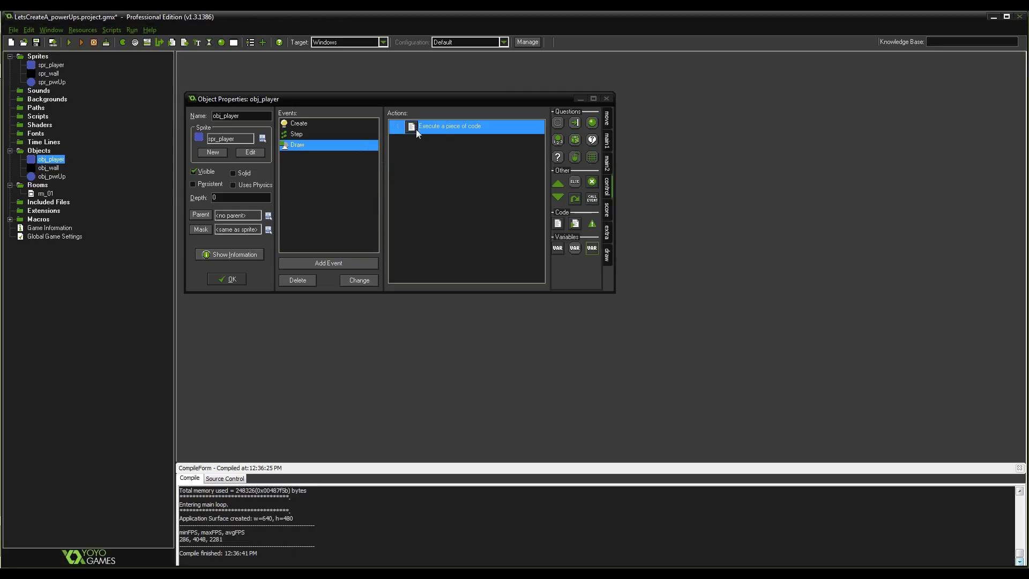
{"action": "mouse_move", "coordinate": [371, 174]}
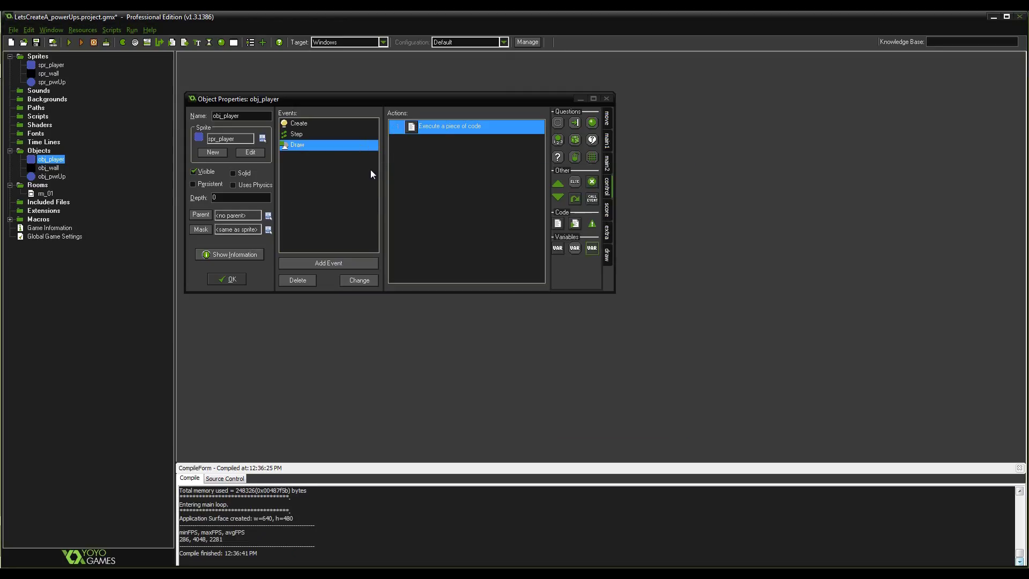
{"action": "mouse_move", "coordinate": [231, 274]}
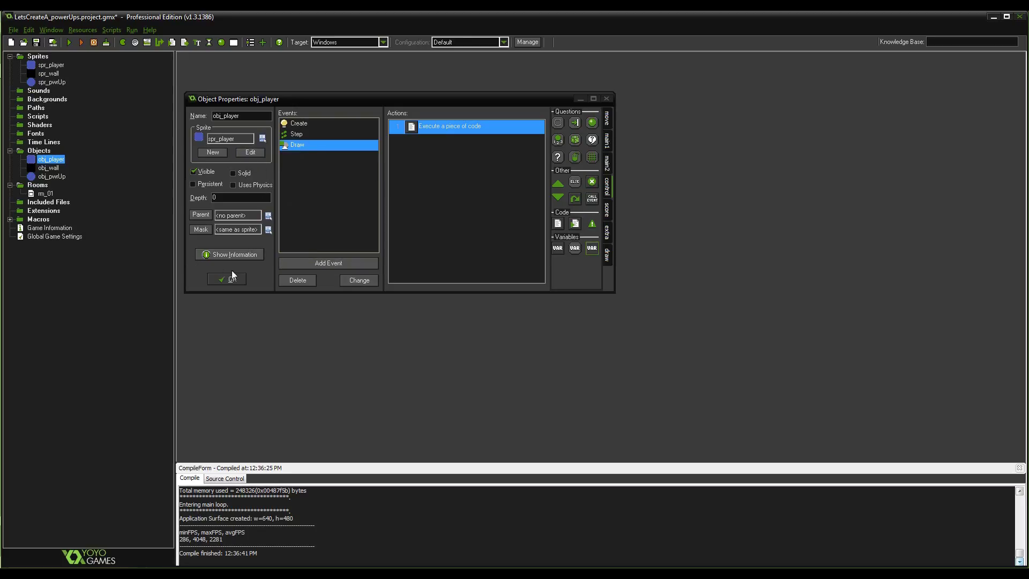
{"action": "left_click", "coordinate": [225, 278]}
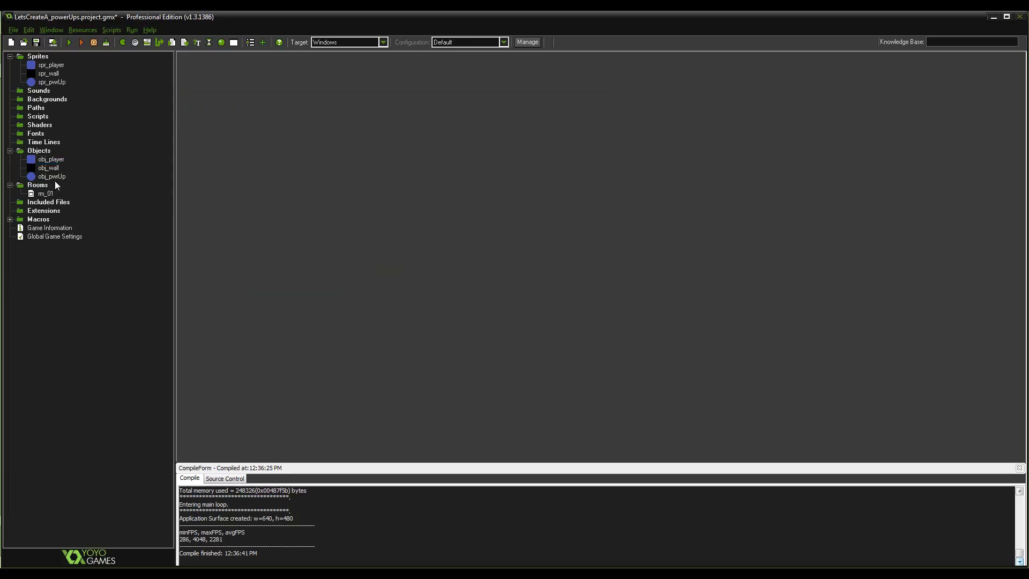
Inspect obj_pwrUp, then view spr_player's second, red subimage
{"action": "double_click", "coordinate": [51, 176]}
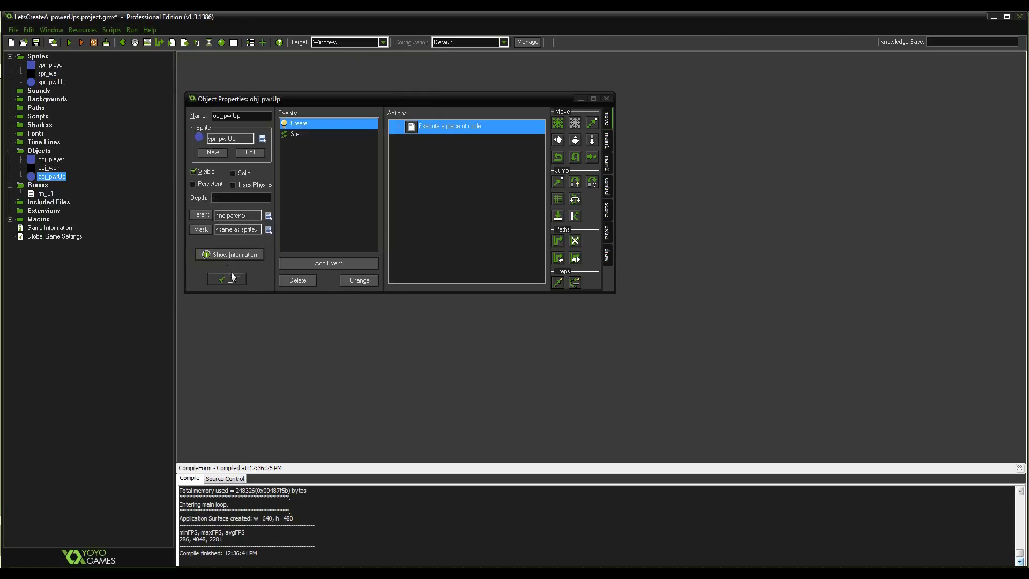
{"action": "left_click", "coordinate": [226, 278]}
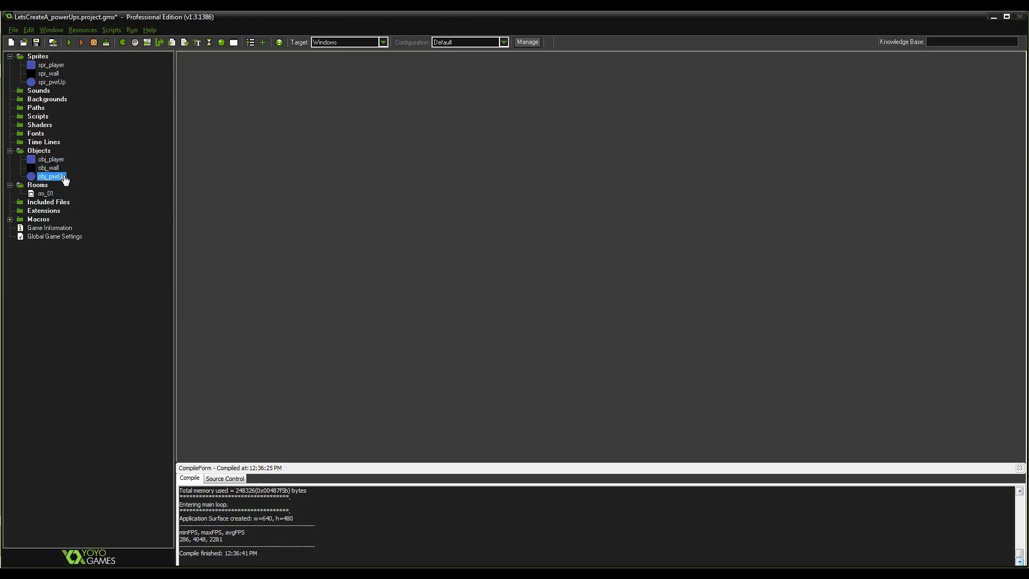
{"action": "double_click", "coordinate": [52, 176]}
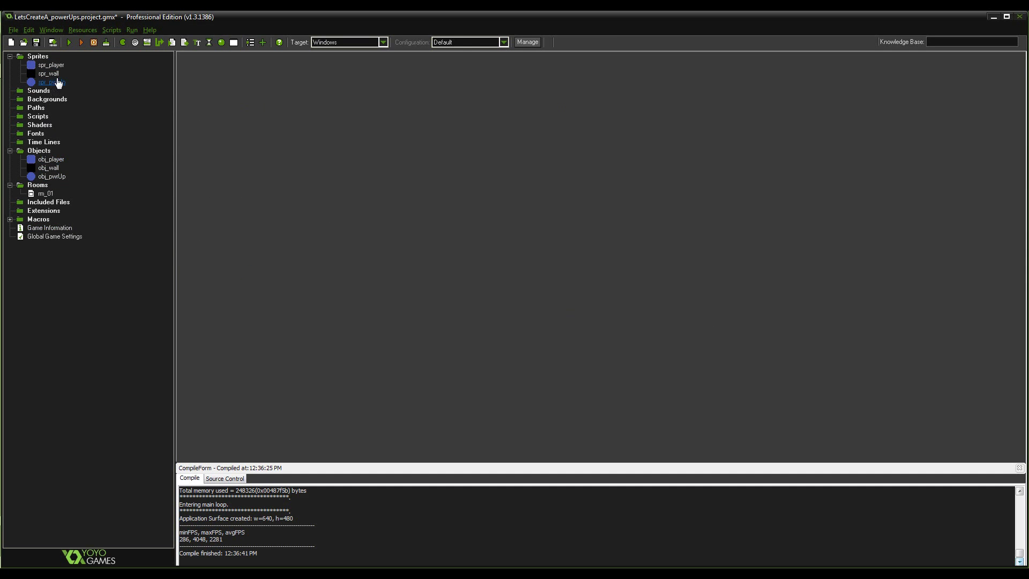
{"action": "double_click", "coordinate": [50, 64]}
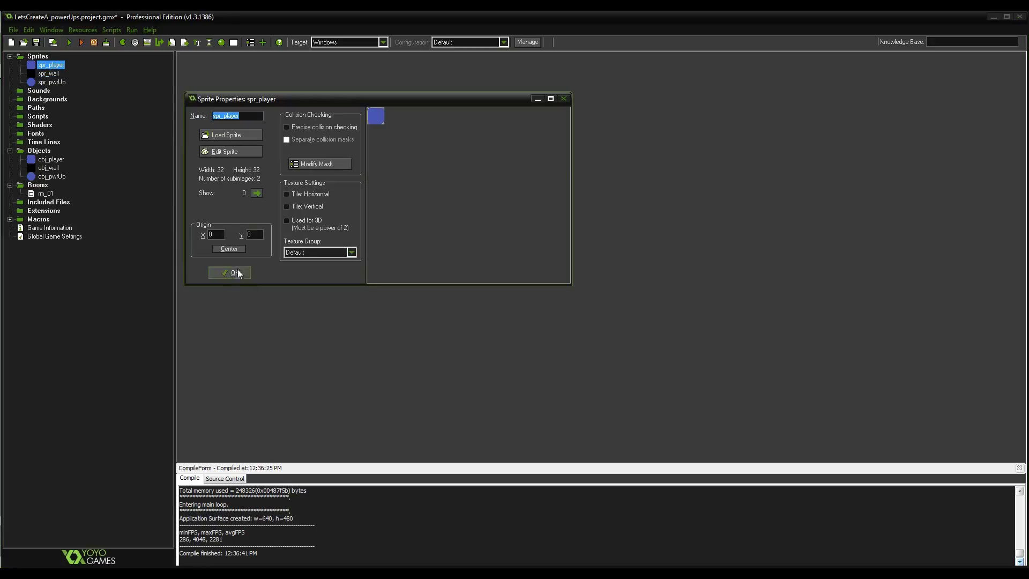
{"action": "left_click", "coordinate": [257, 193]}
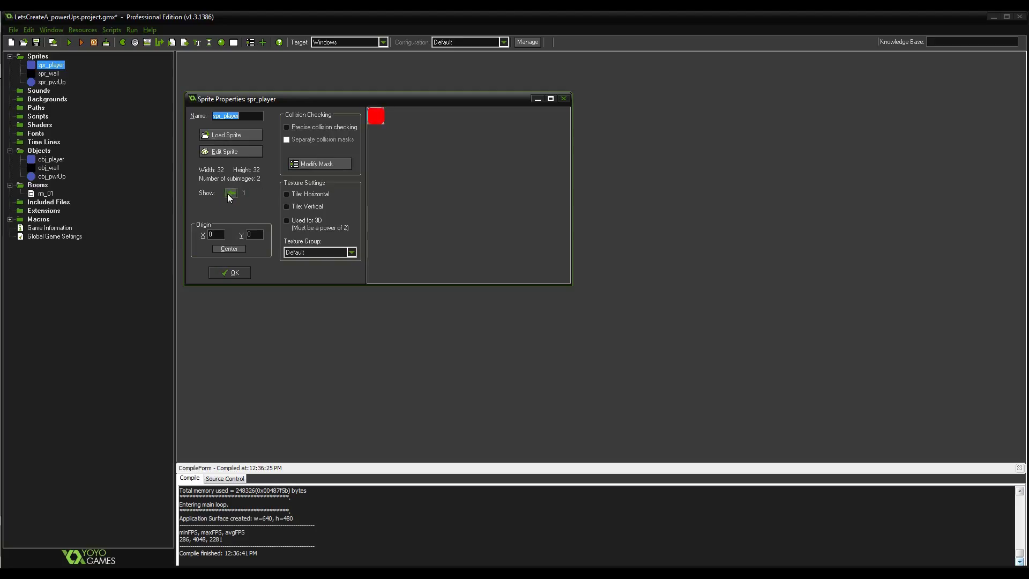
{"action": "left_click", "coordinate": [228, 151]}
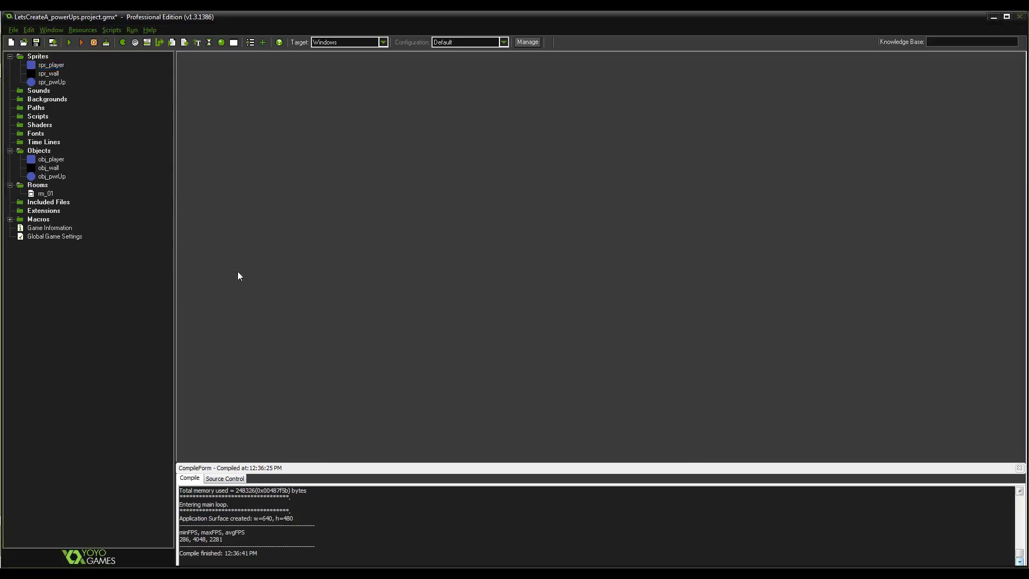
Save the project and reopen the obj_pwrUp object
{"action": "left_click", "coordinate": [50, 64]}
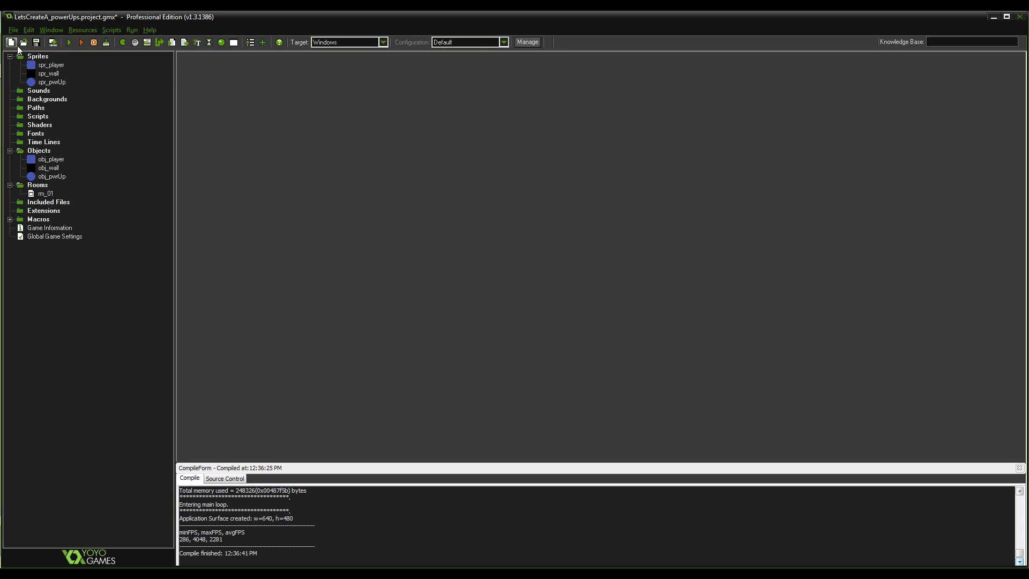
{"action": "double_click", "coordinate": [50, 159]}
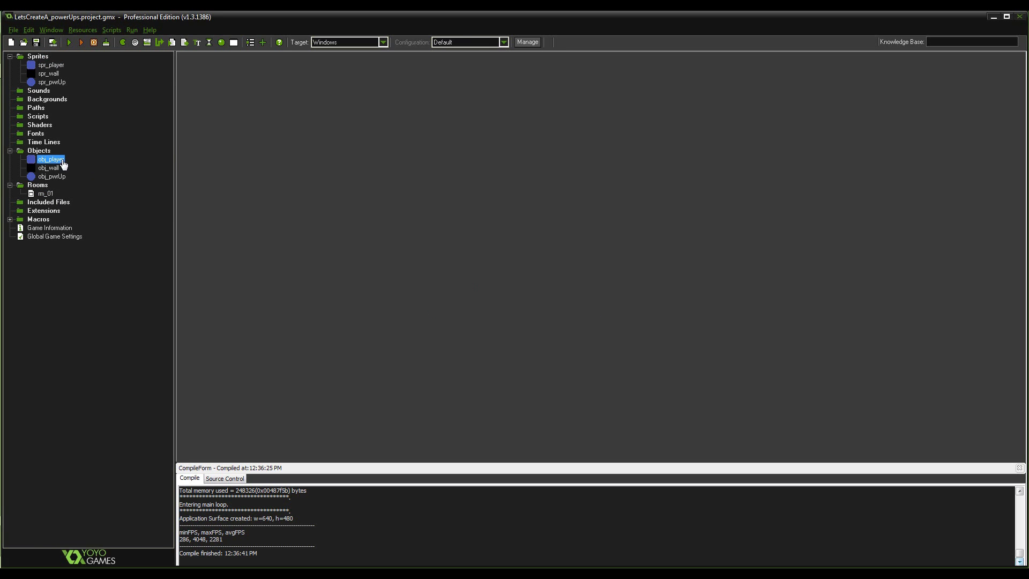
{"action": "double_click", "coordinate": [50, 176]}
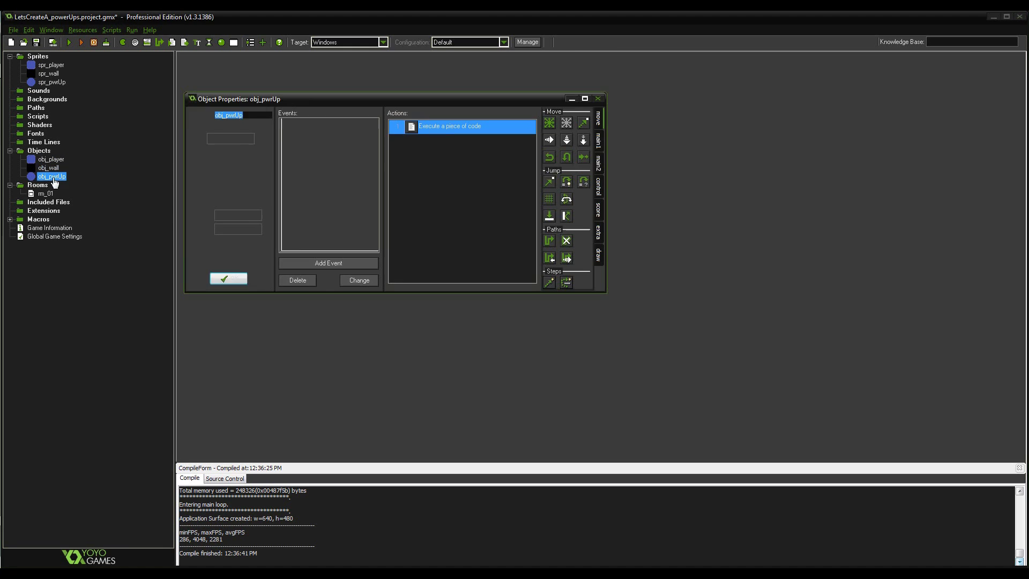
{"action": "left_click", "coordinate": [51, 160]}
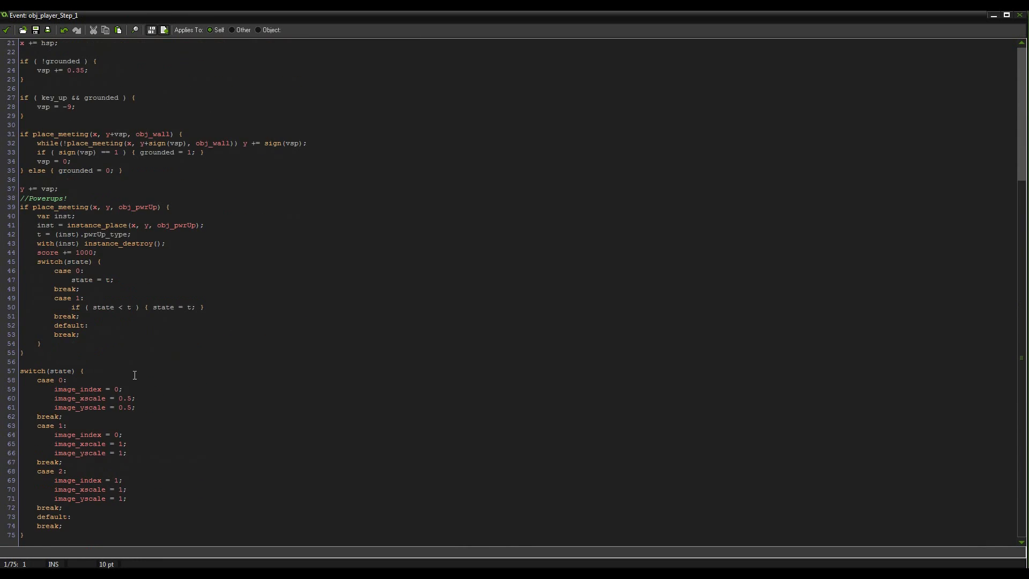
Change line 50's condition to 'if ( state < t )' in obj_player's Step code
{"action": "left_click", "coordinate": [74, 271]}
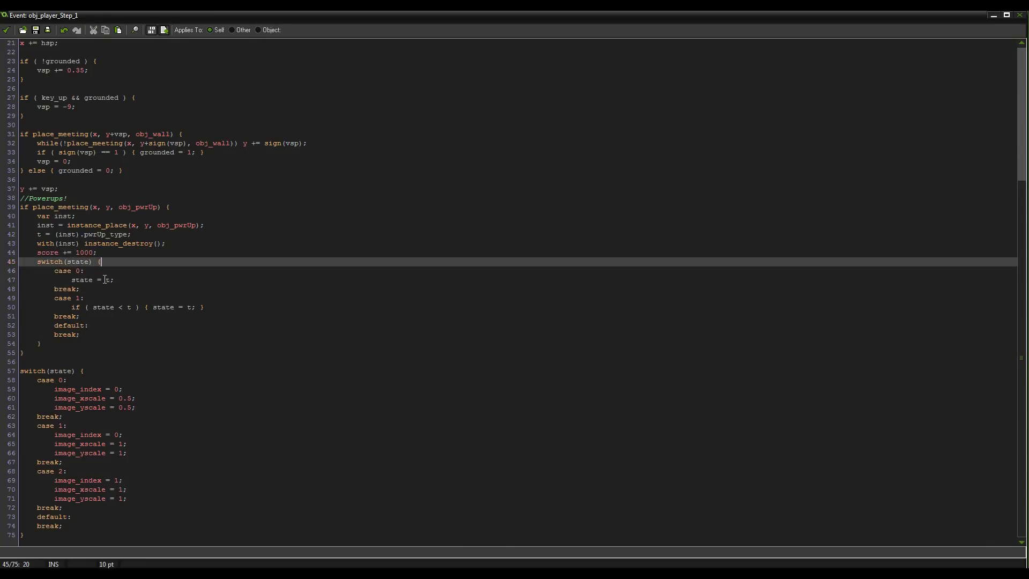
{"action": "double_click", "coordinate": [77, 261]}
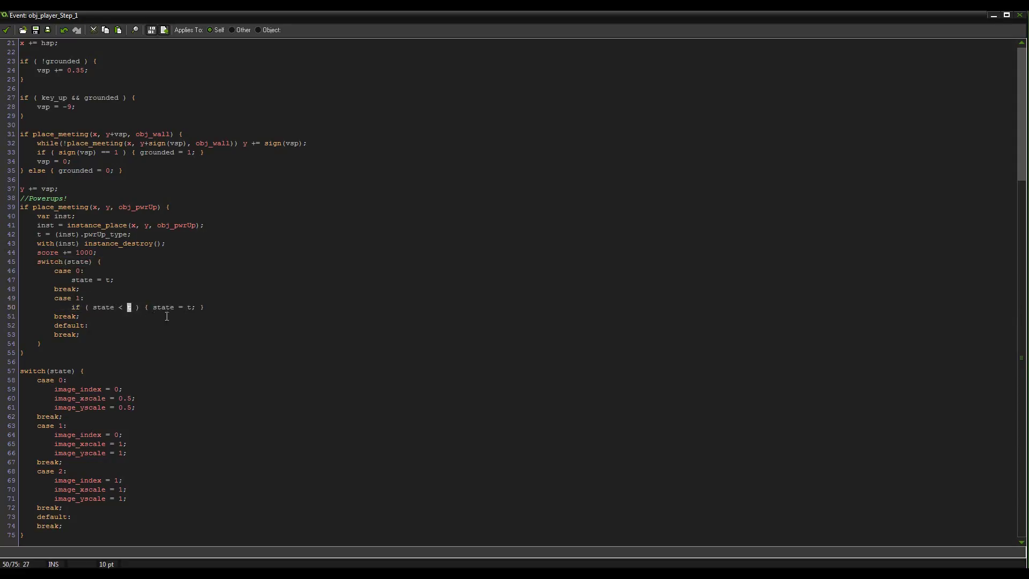
{"action": "type", "text": "t"}
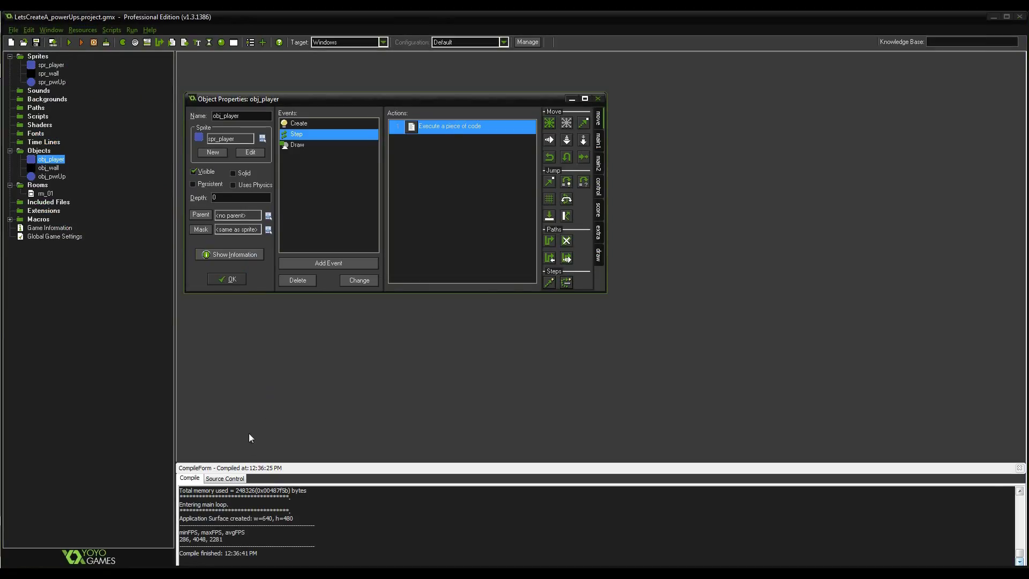
{"action": "mouse_move", "coordinate": [275, 376]}
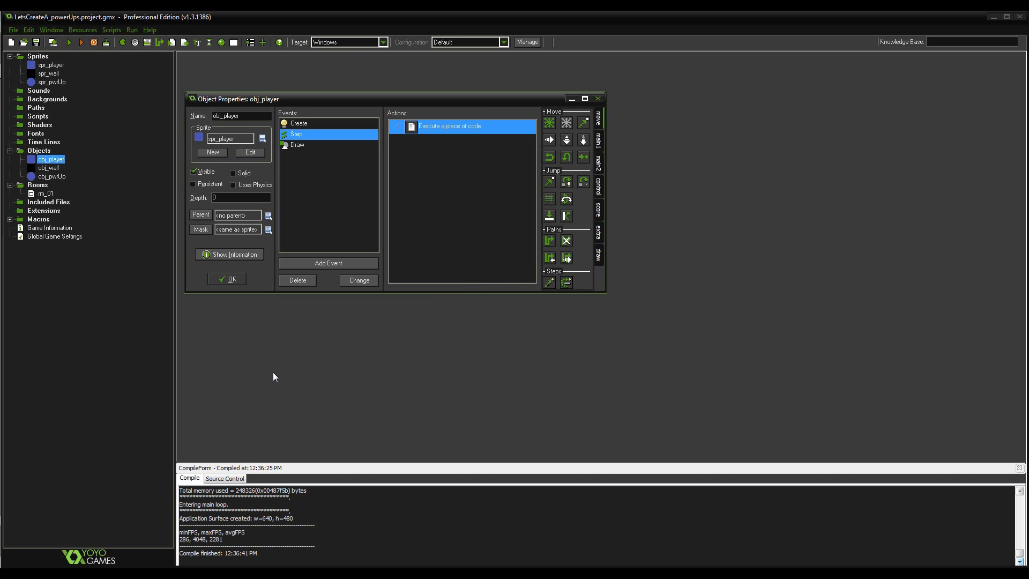
{"action": "mouse_move", "coordinate": [249, 418]}
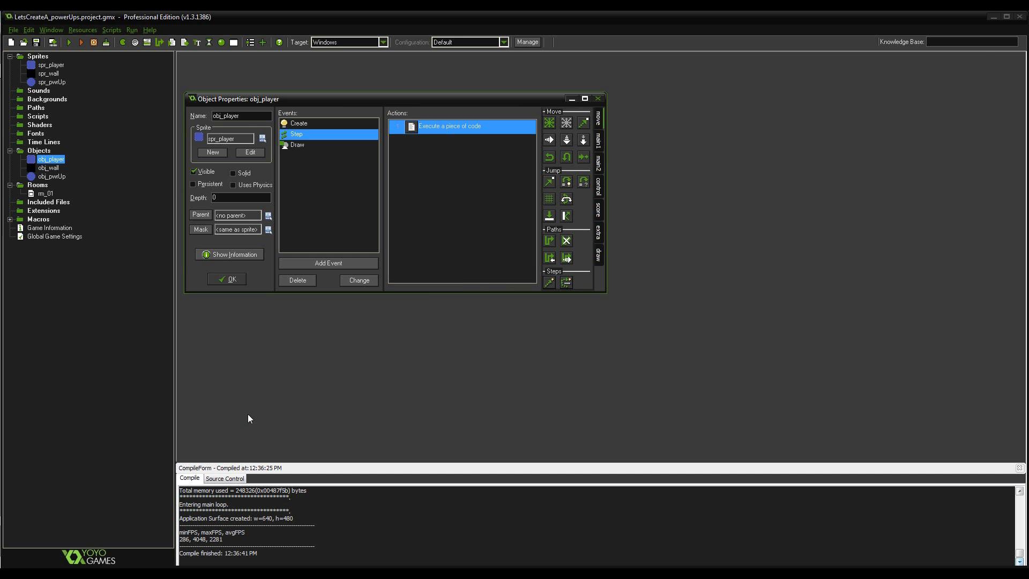